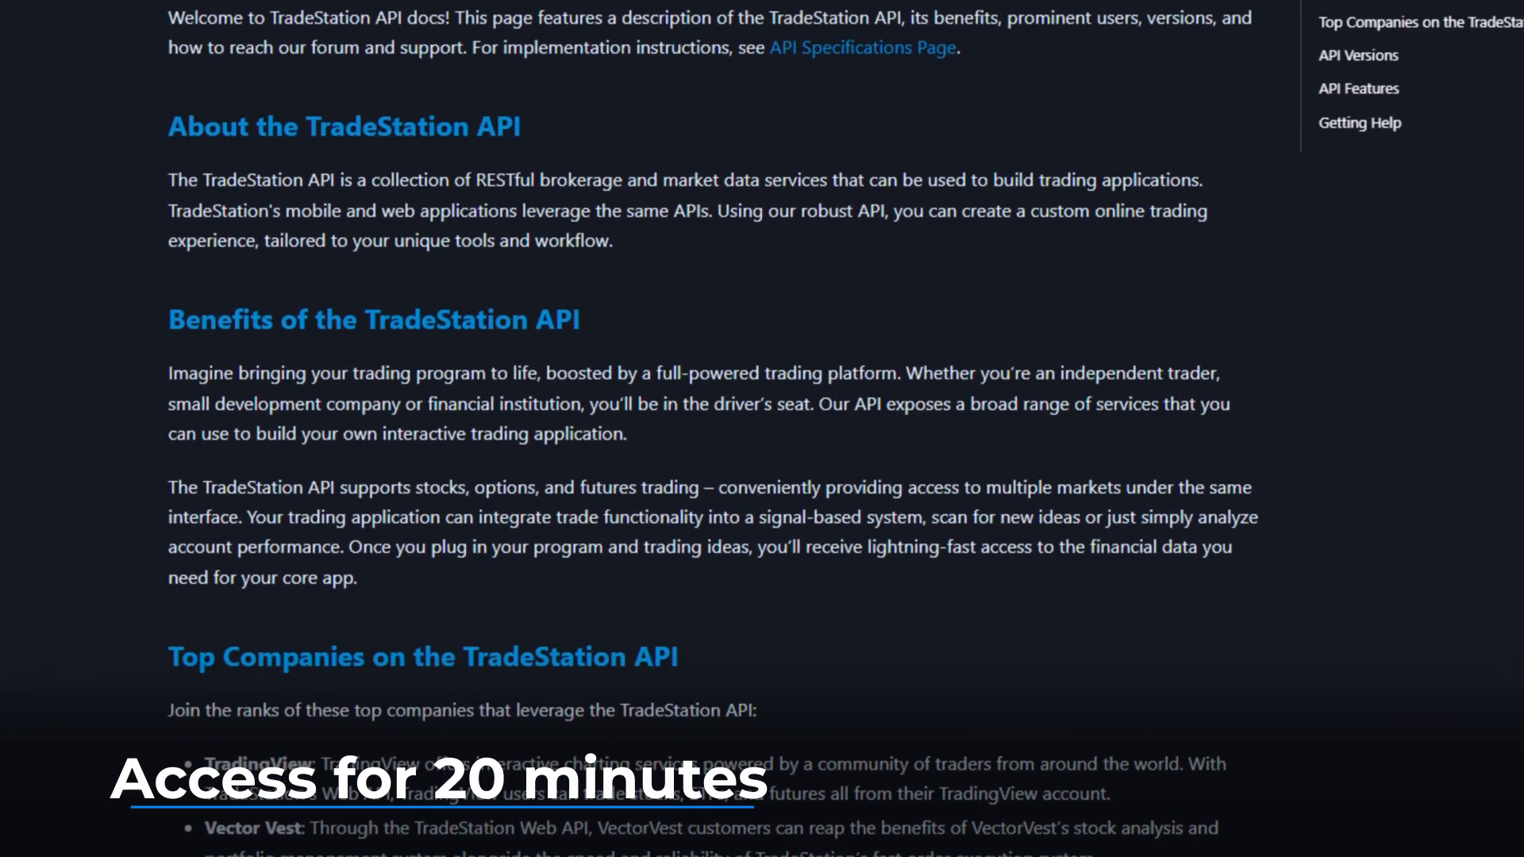
Step: Dismiss the cURL code snippet panel and bring the TradeStation API docs window back up
scroll(down, 3)
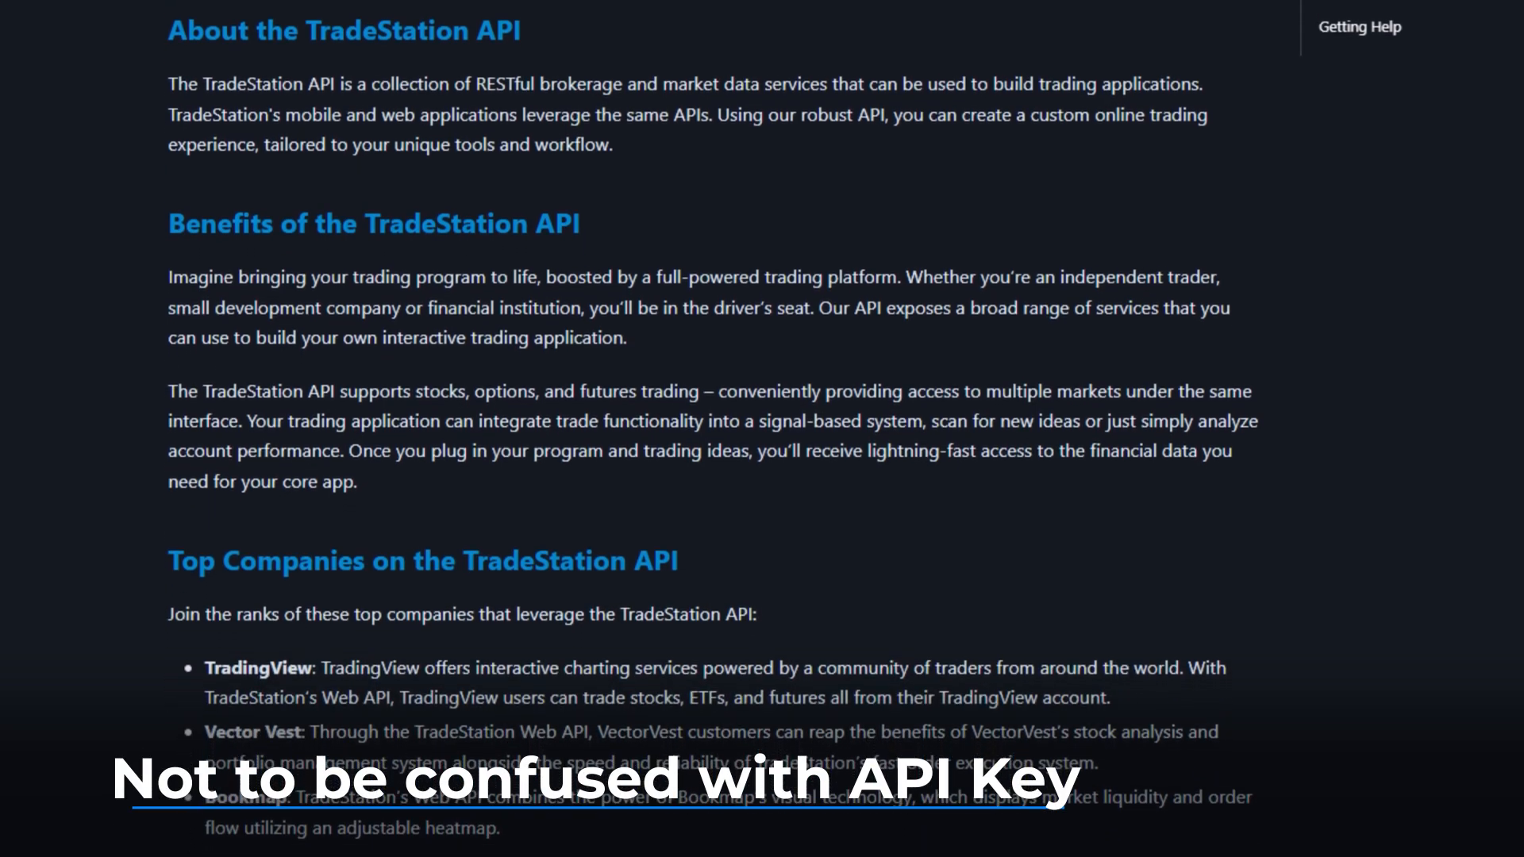
scroll(down, 3)
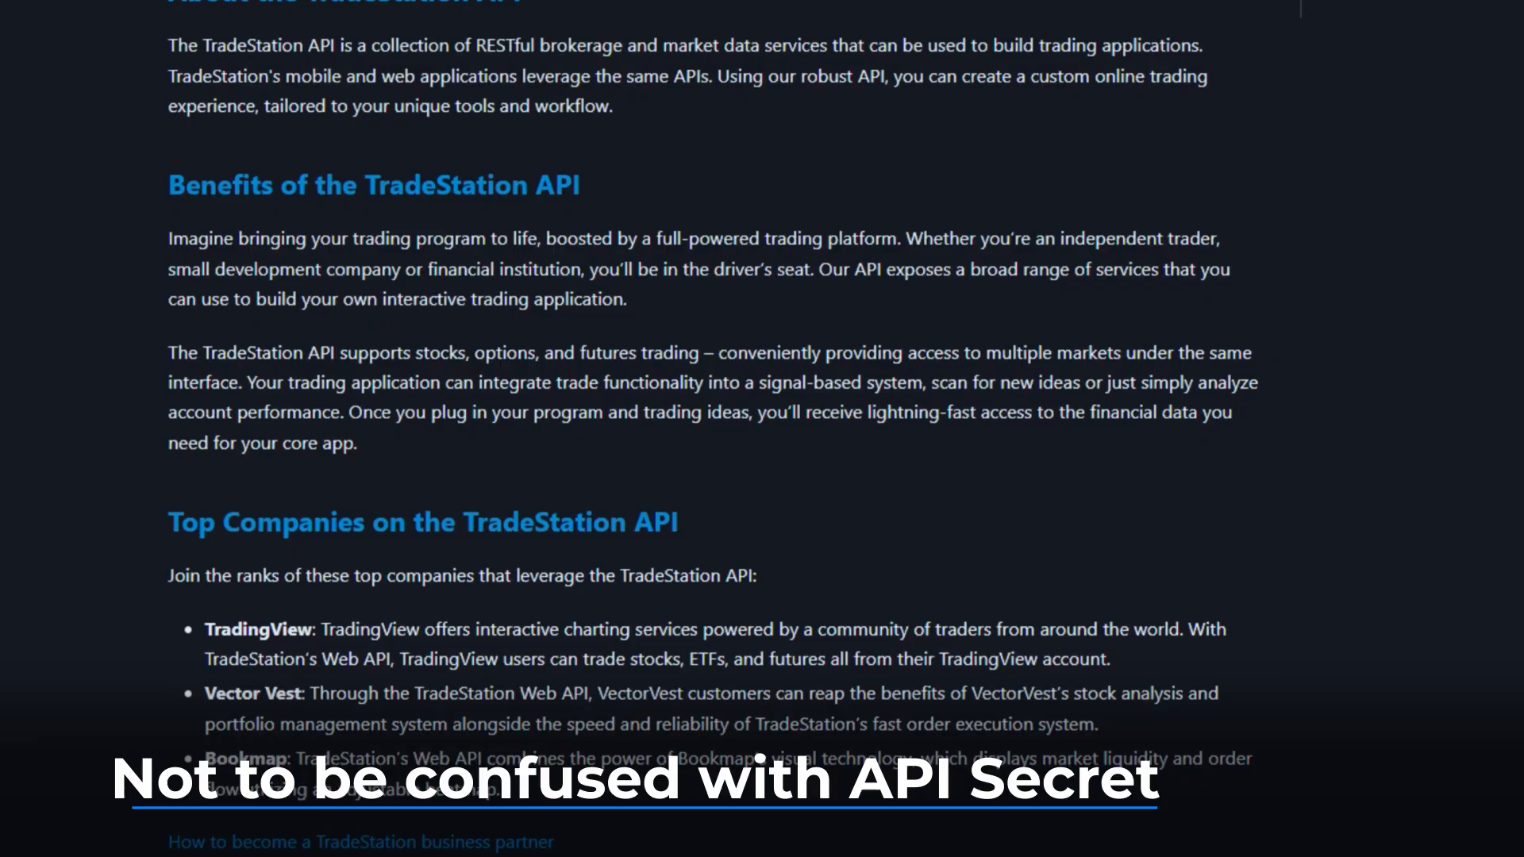
scroll(down, 3)
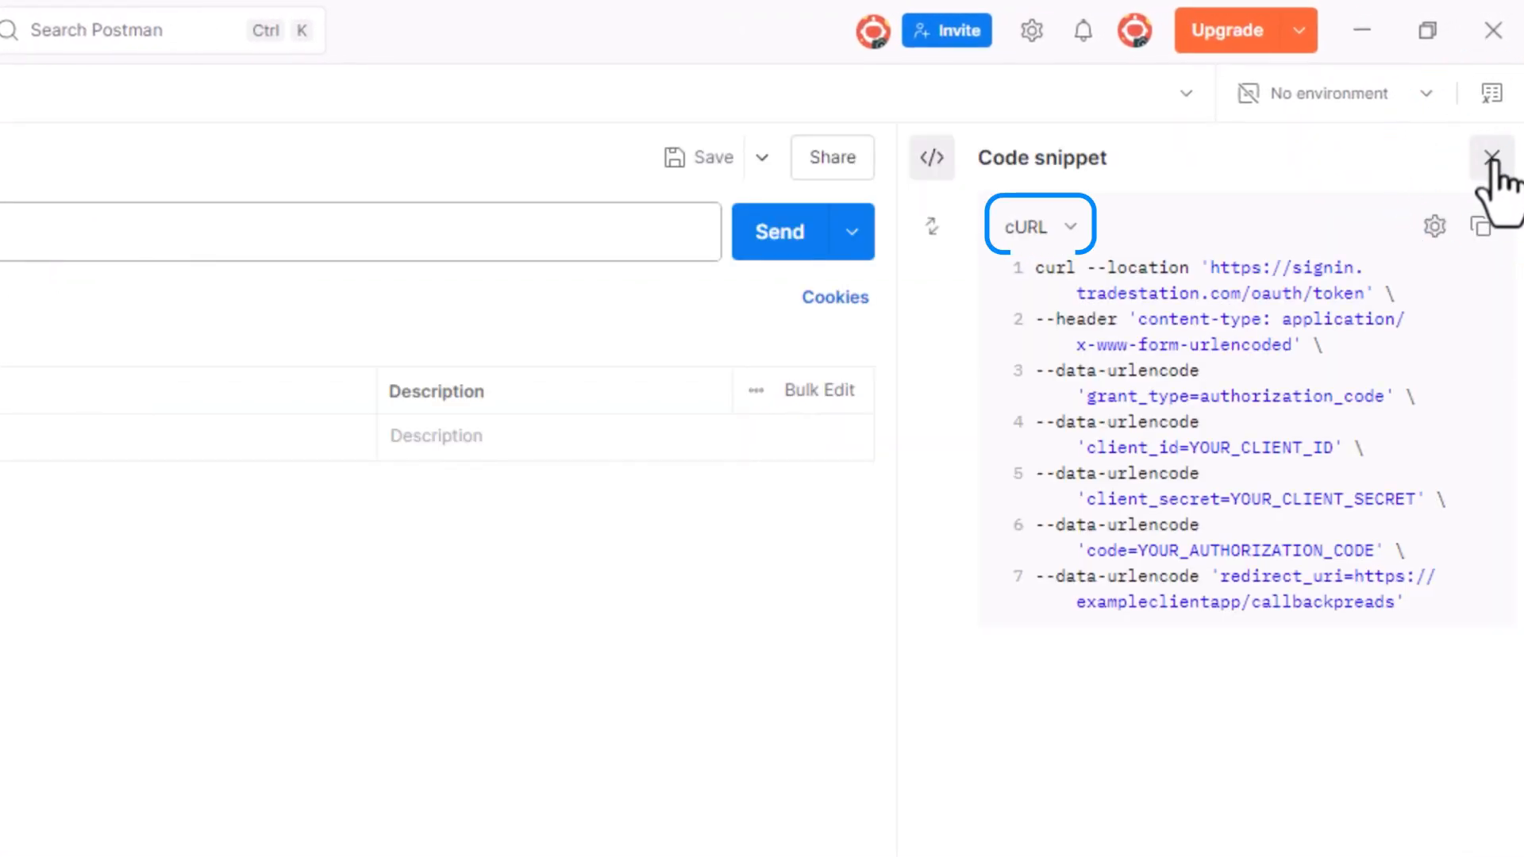
click(1040, 227)
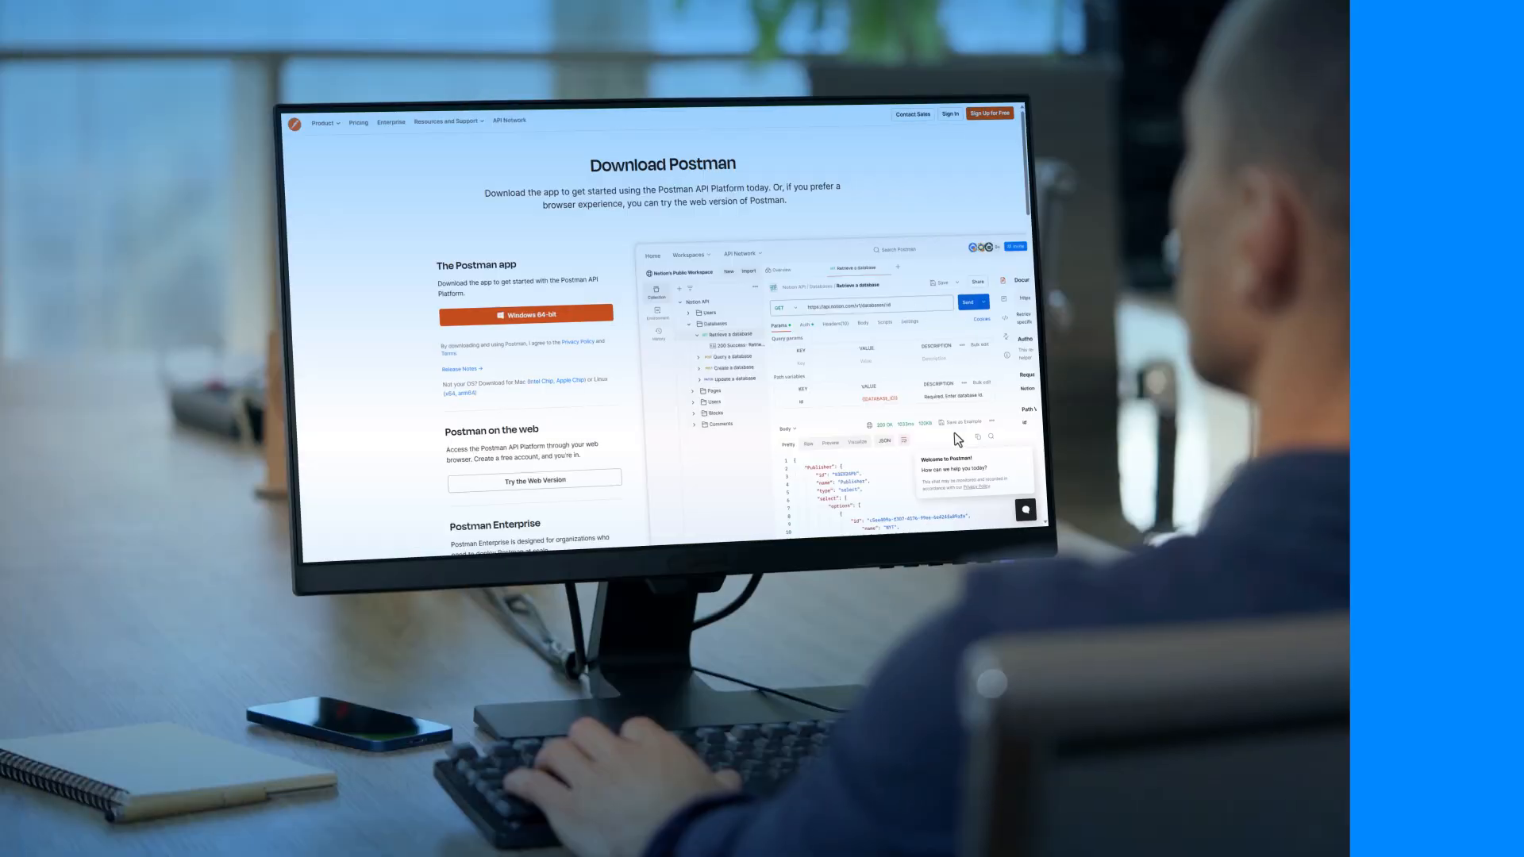
click(524, 314)
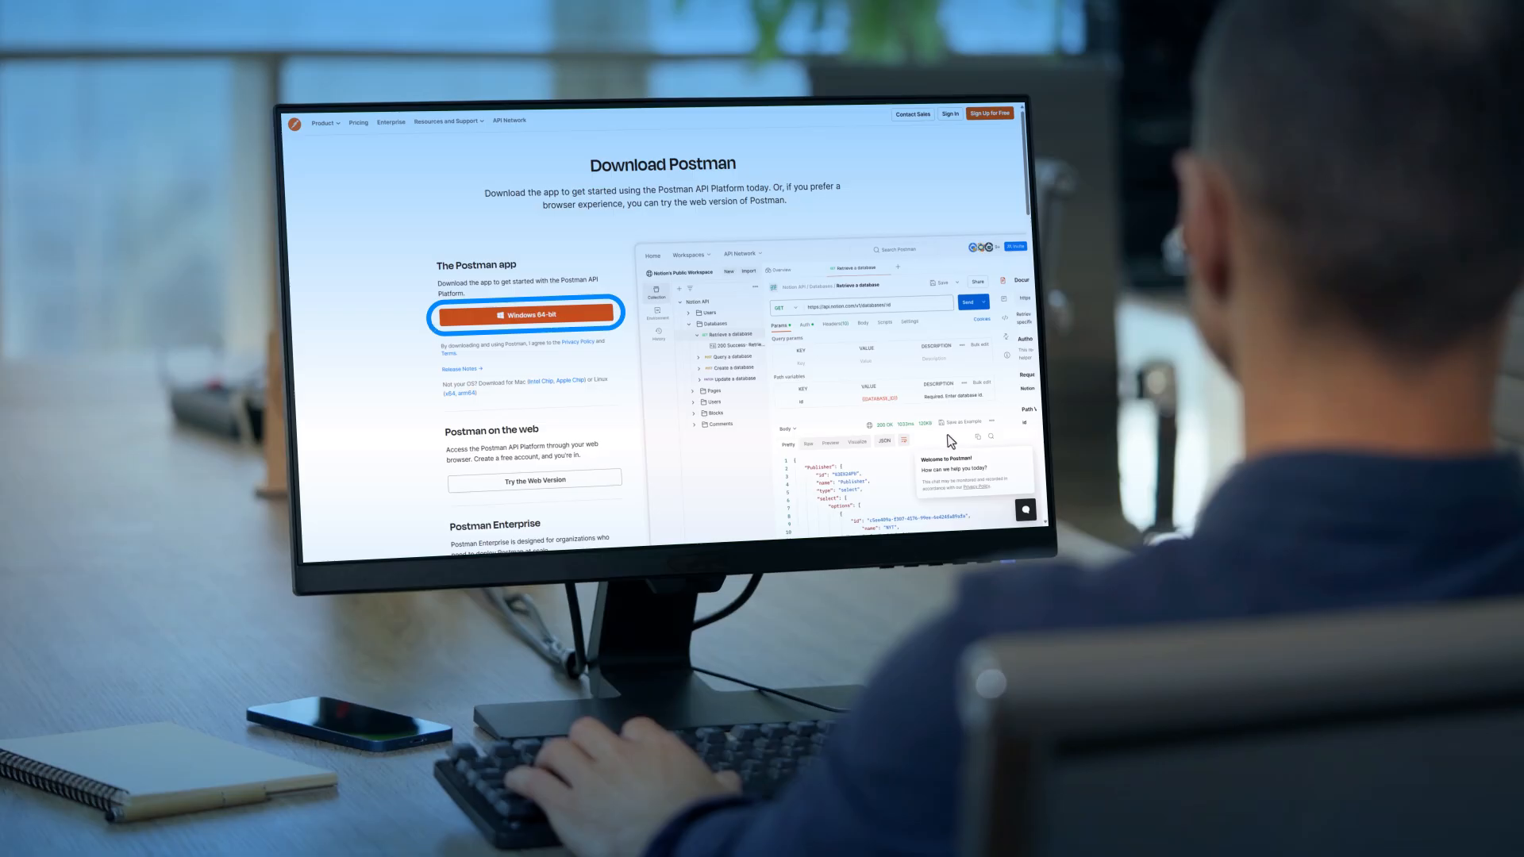
click(525, 315)
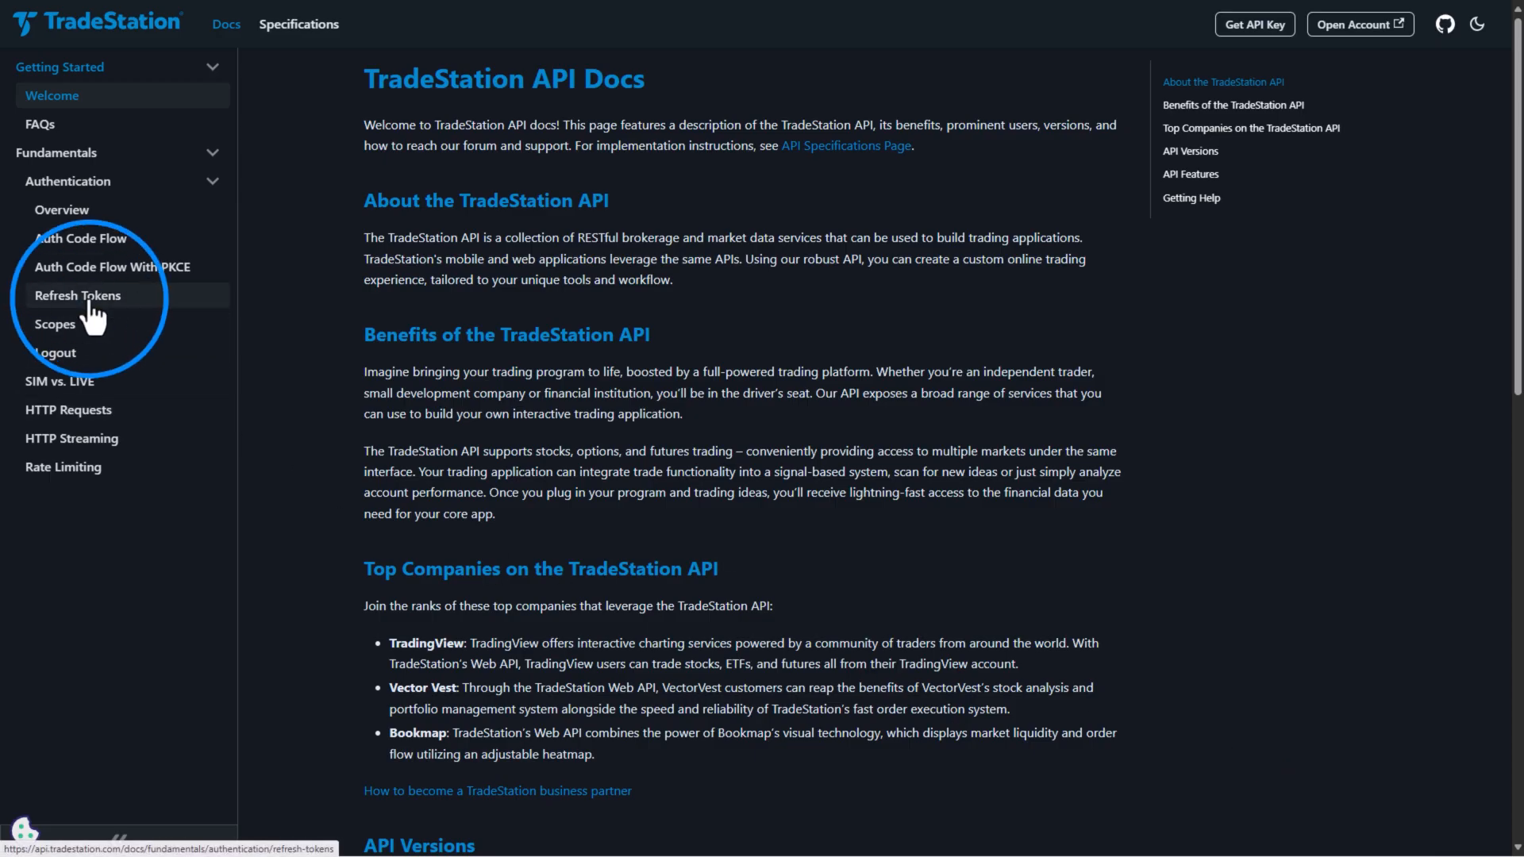
Step: Skim the Refresh Tokens notes, then move to the Auth Code Flow guide's example URL section
click(77, 296)
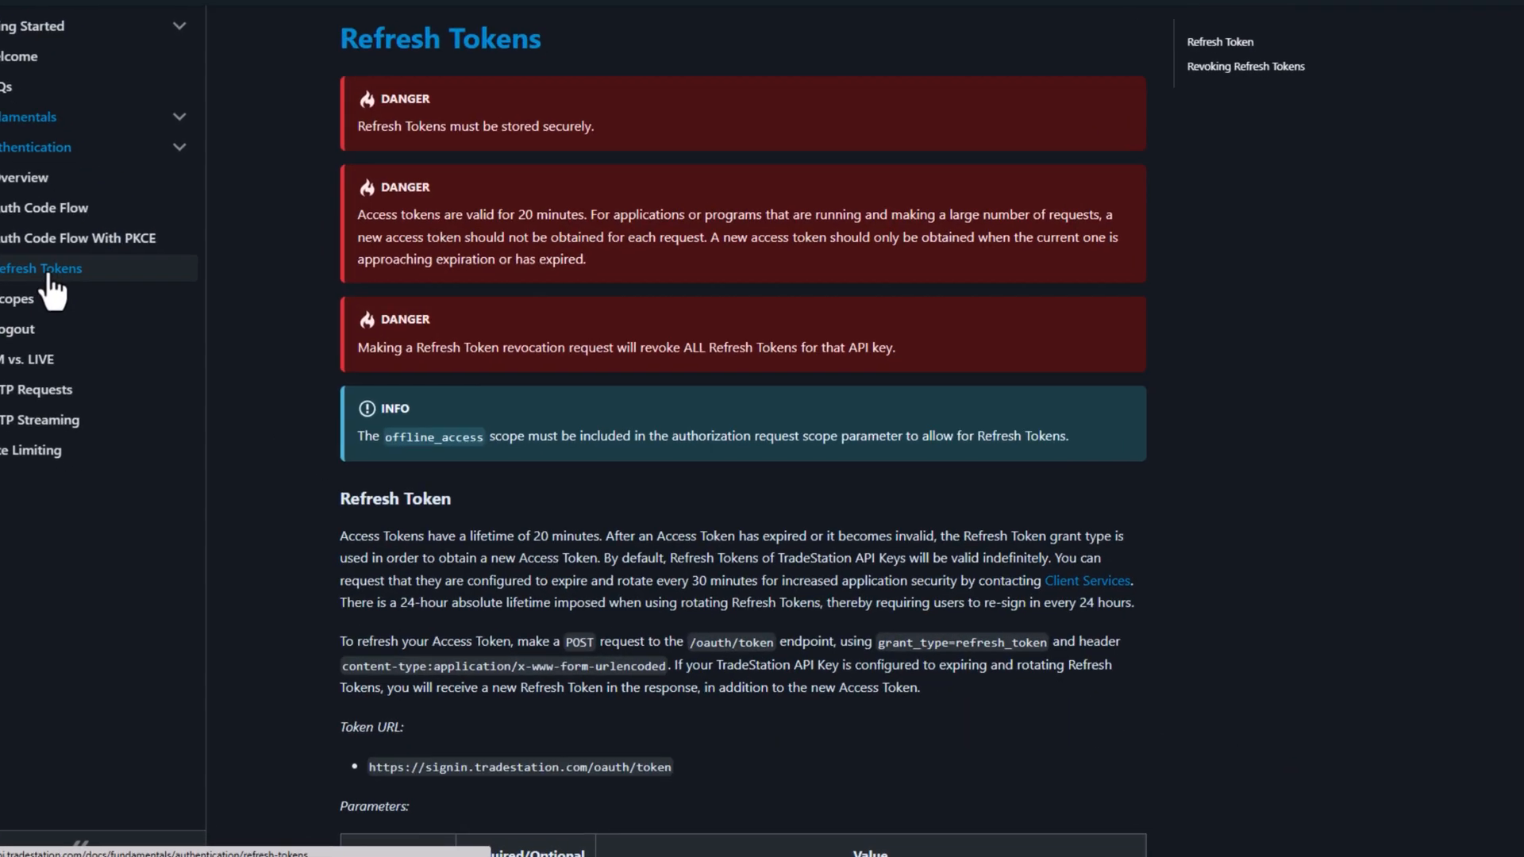
scroll(down, 3)
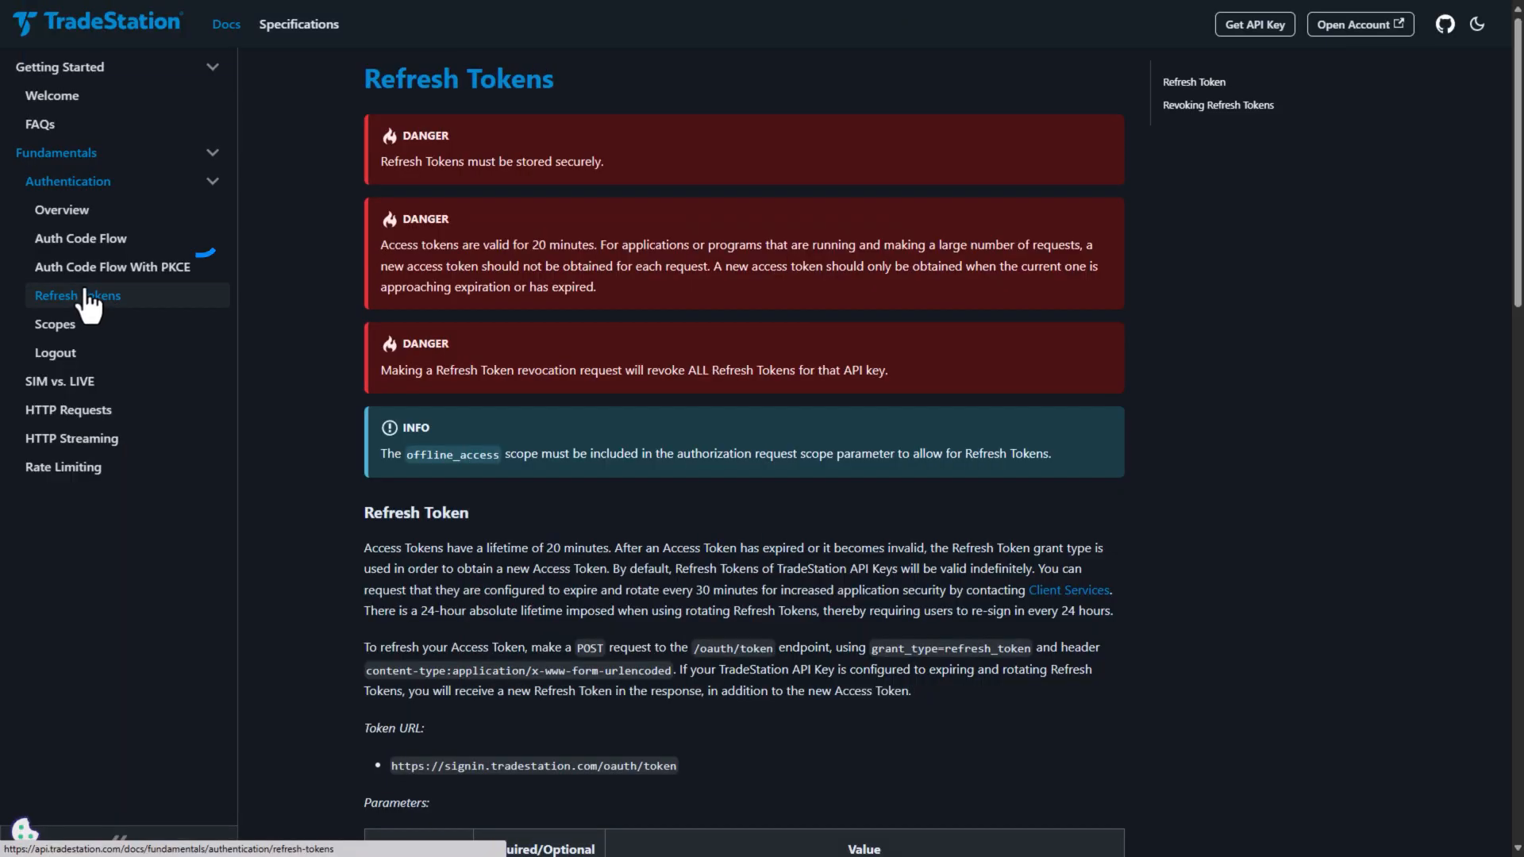
click(81, 238)
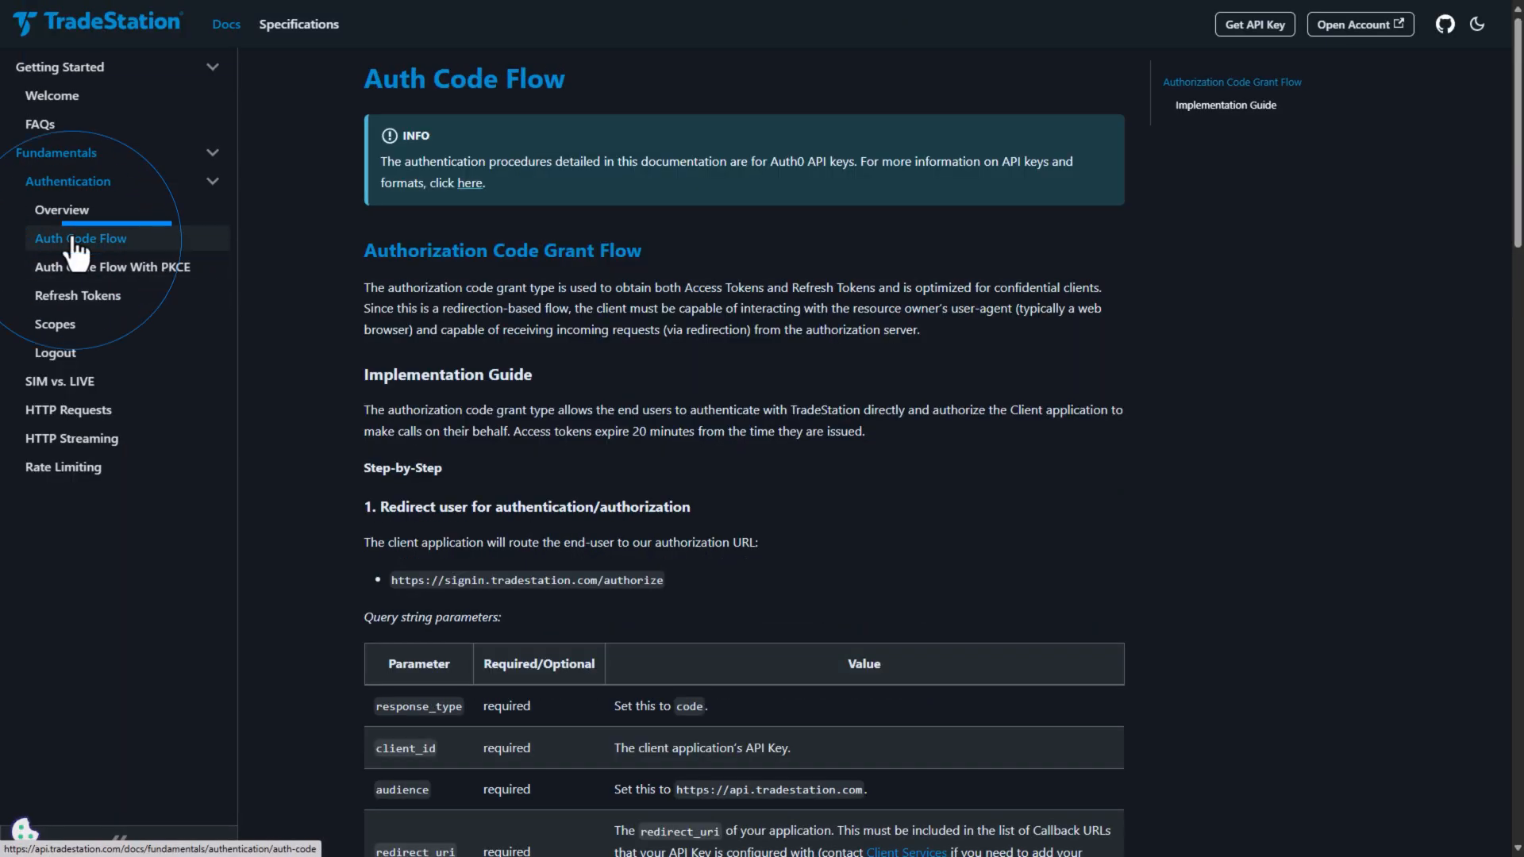
scroll(down, 3)
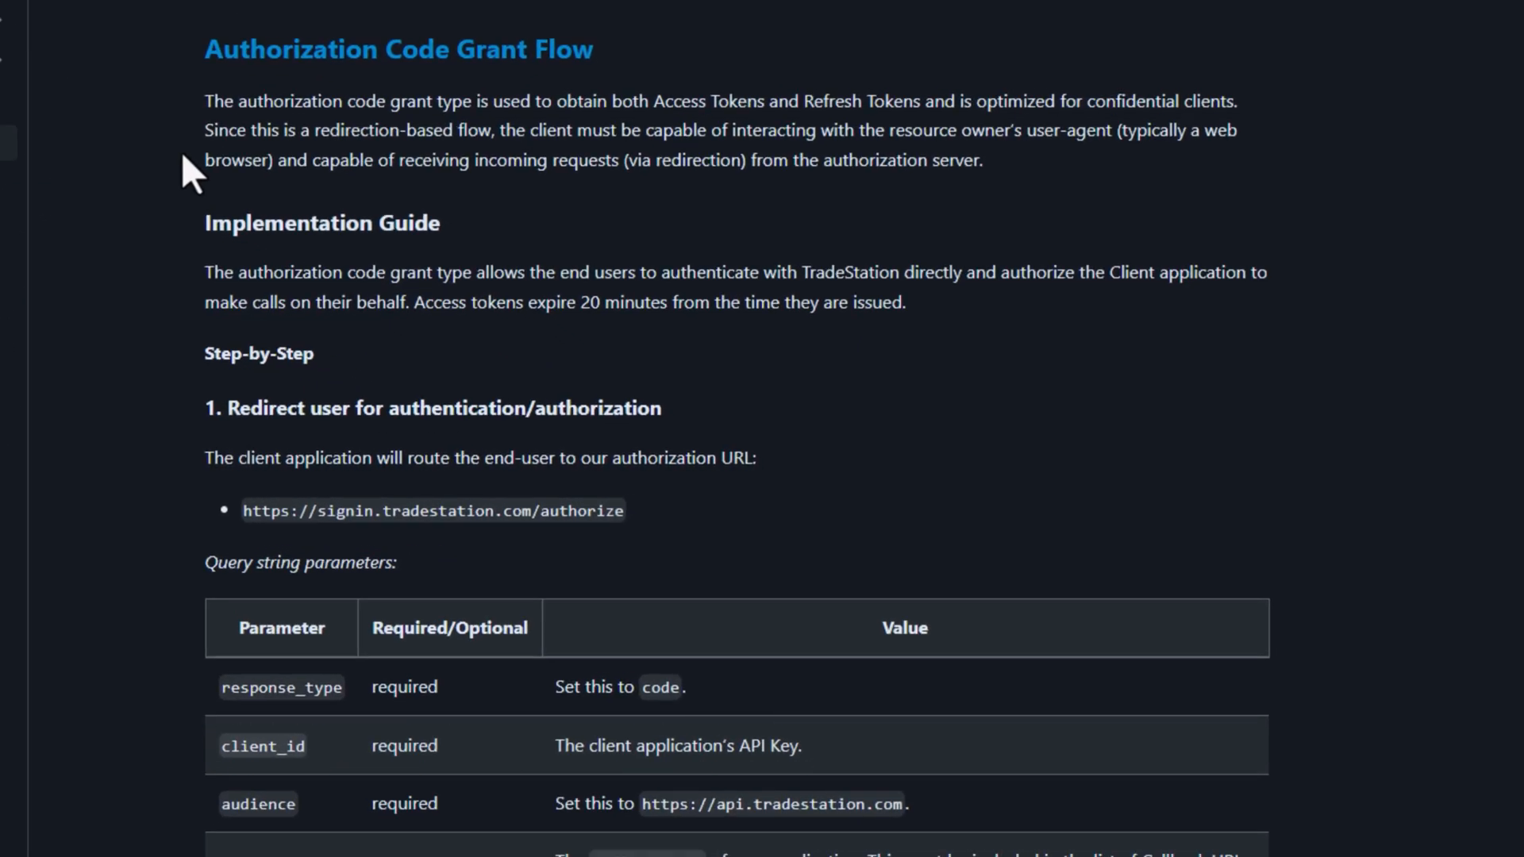
scroll(down, 3)
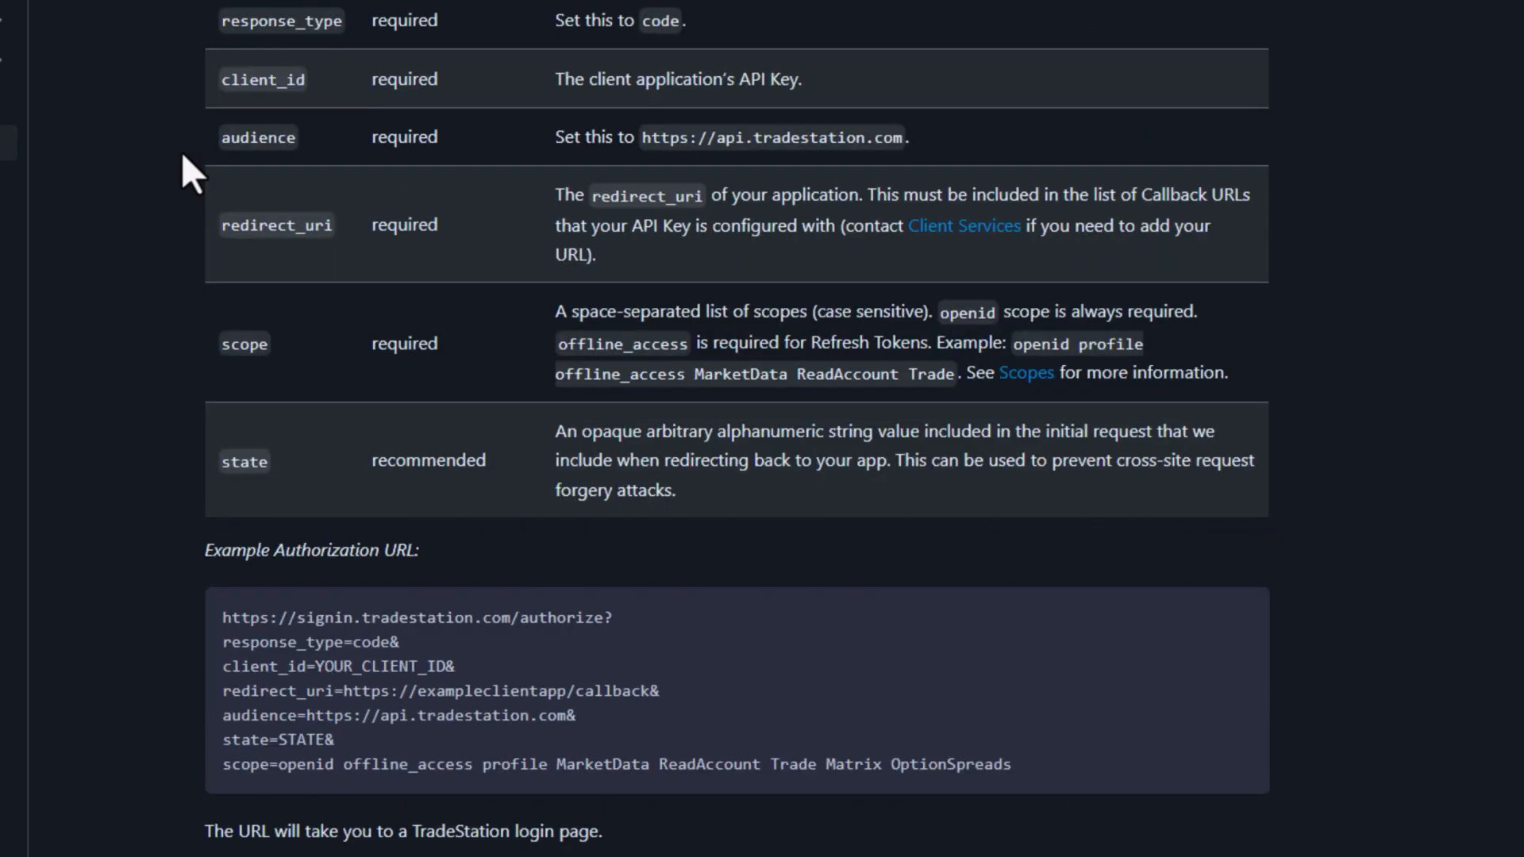
mouse_move(238, 448)
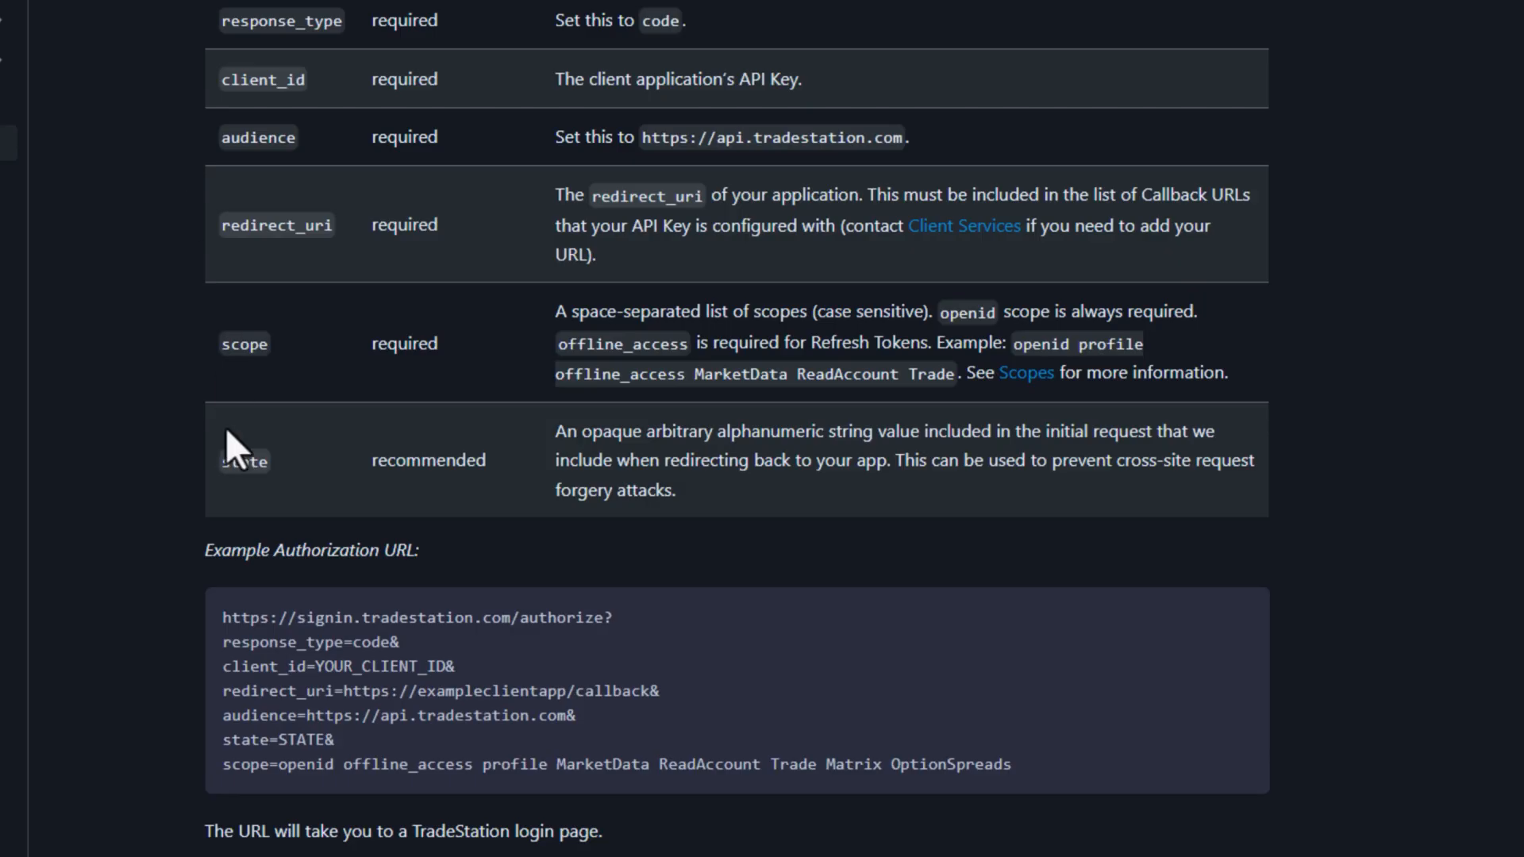
Step: Select the whole example authorization URL block and copy it
drag(222, 617, 1011, 764)
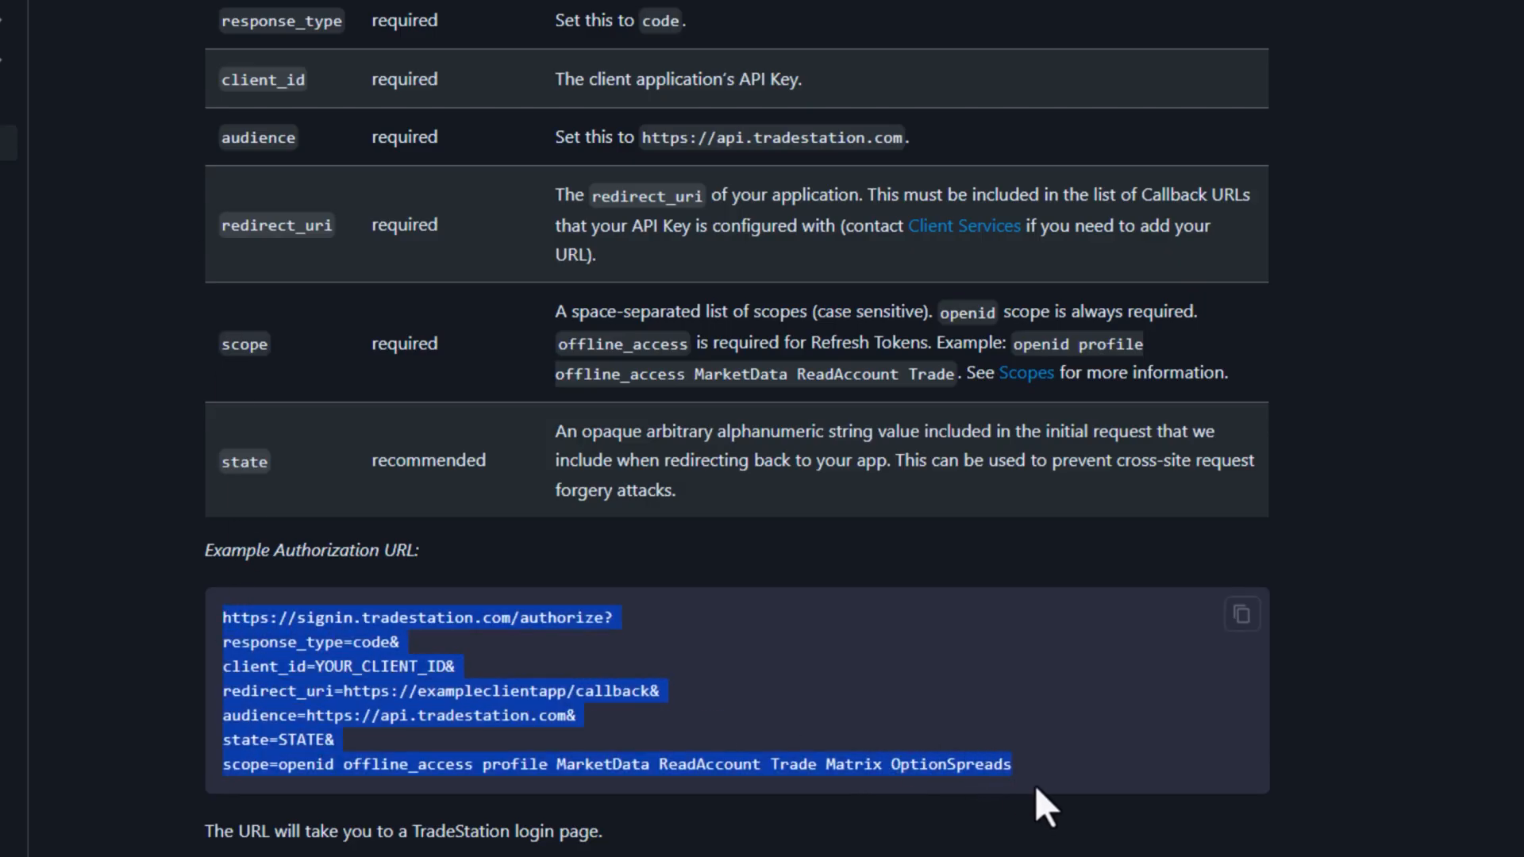
right_click(1041, 806)
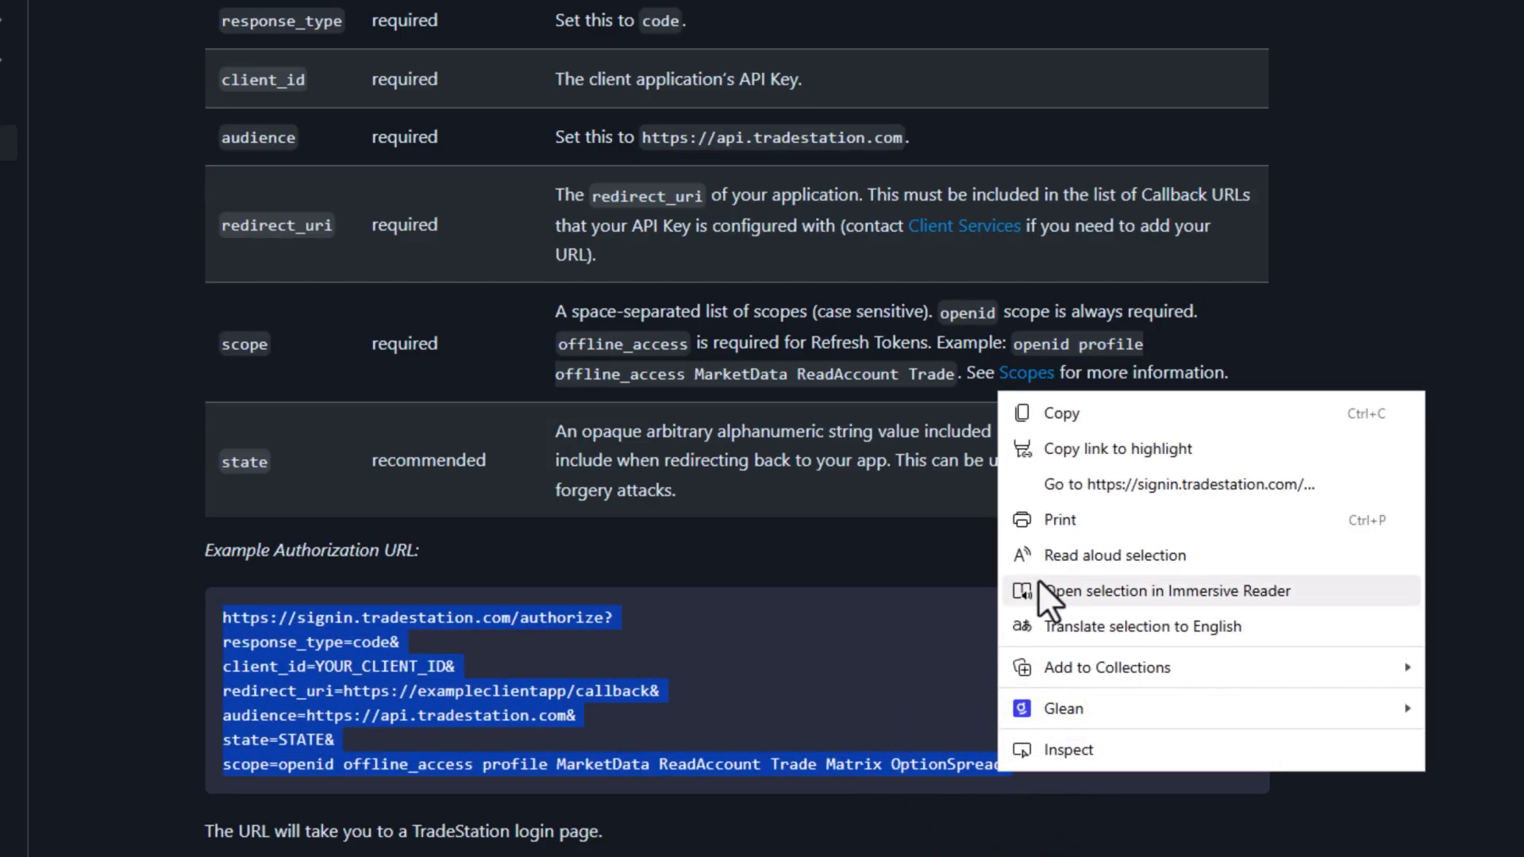
mouse_move(1047, 438)
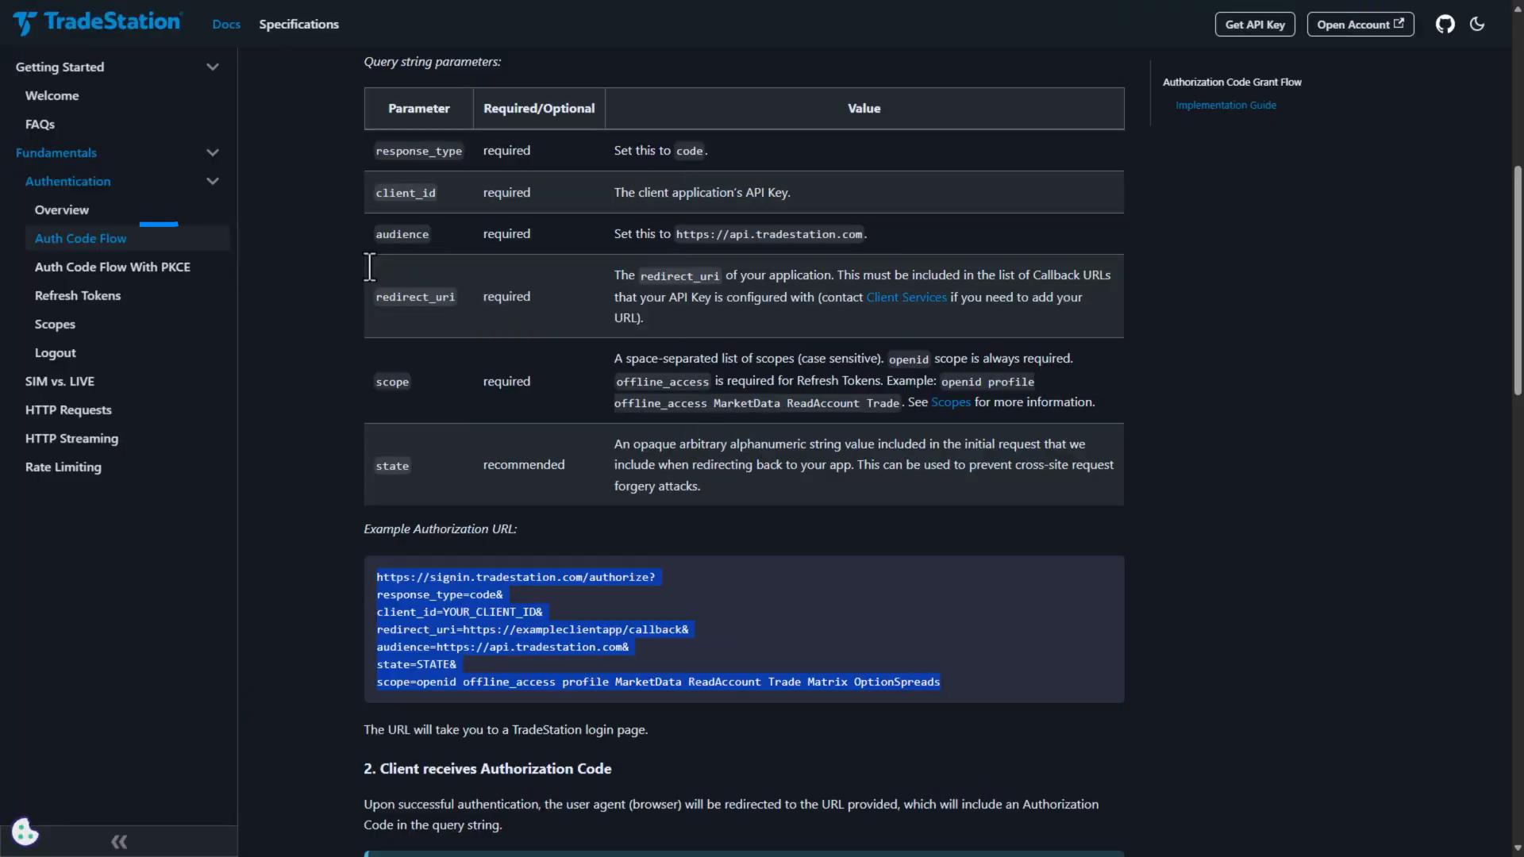
mouse_move(180, 250)
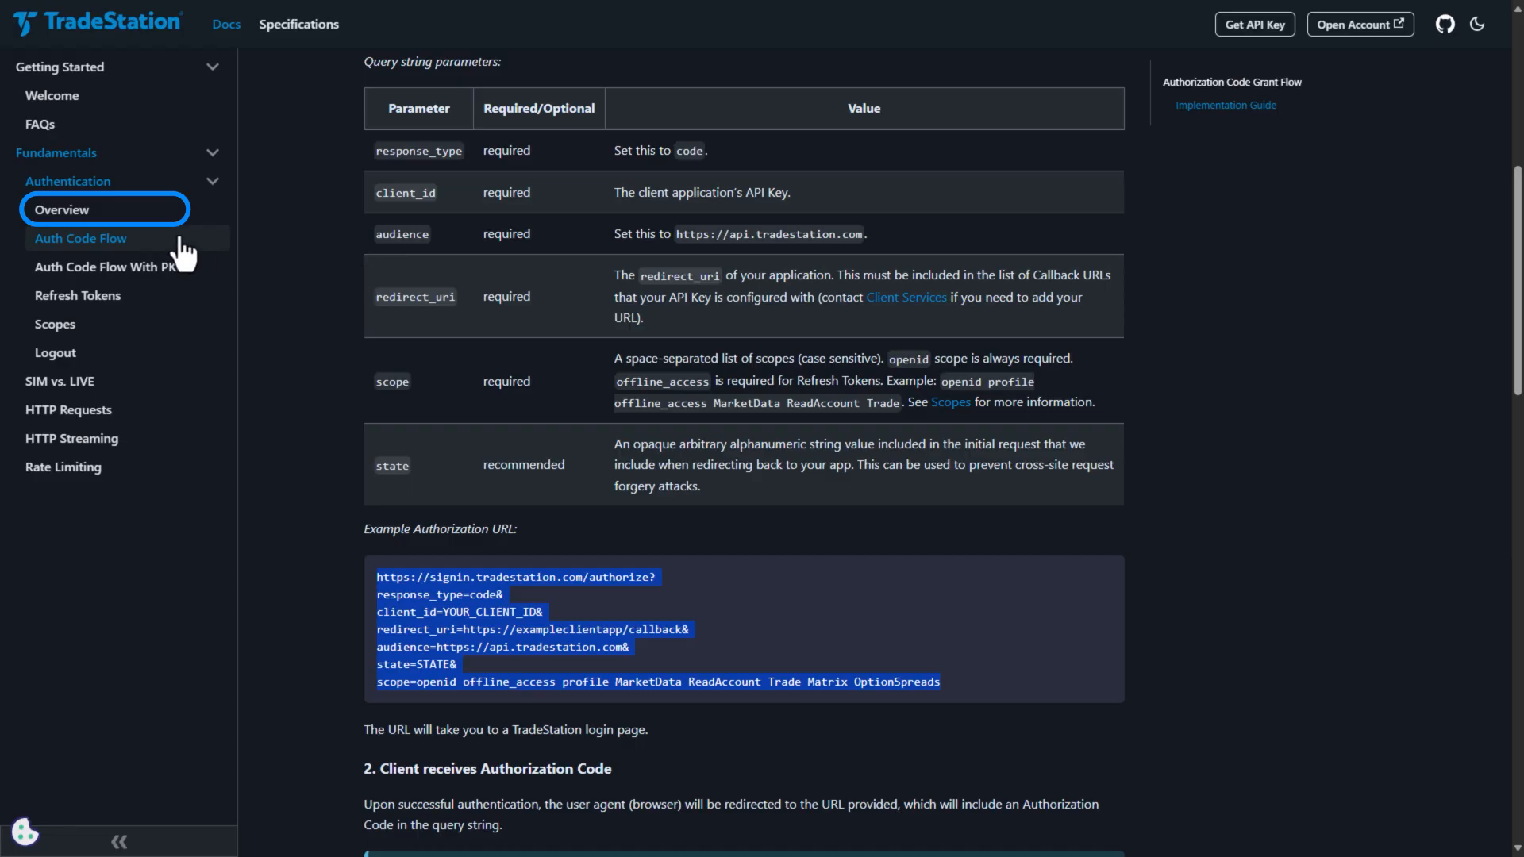
Step: Check the Allowed Callback URLs in the authentication Overview, then look through the Scopes reference
click(62, 210)
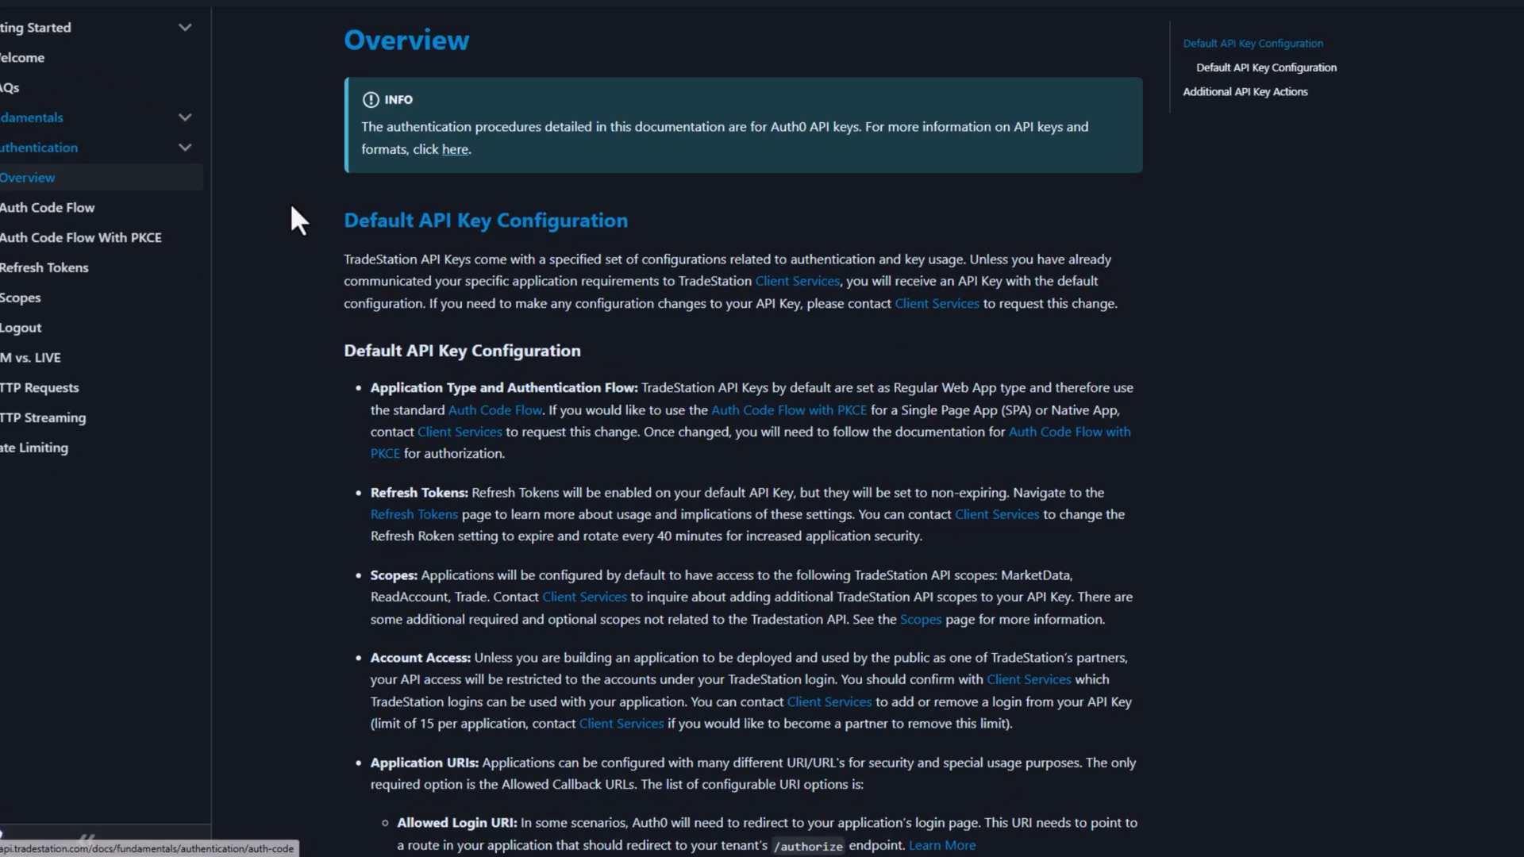
scroll(down, 3)
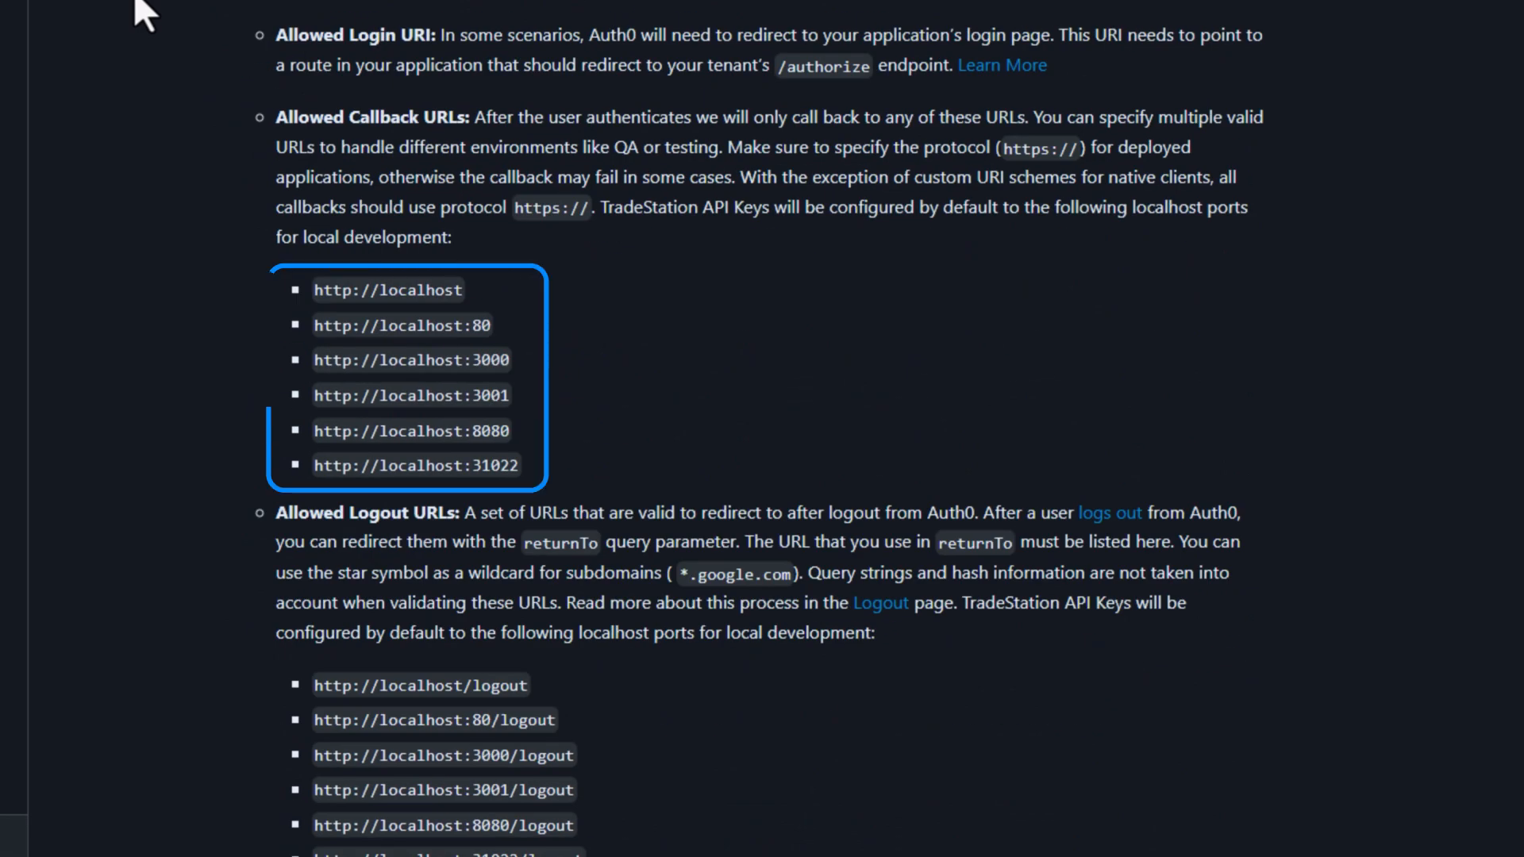
scroll(down, 3)
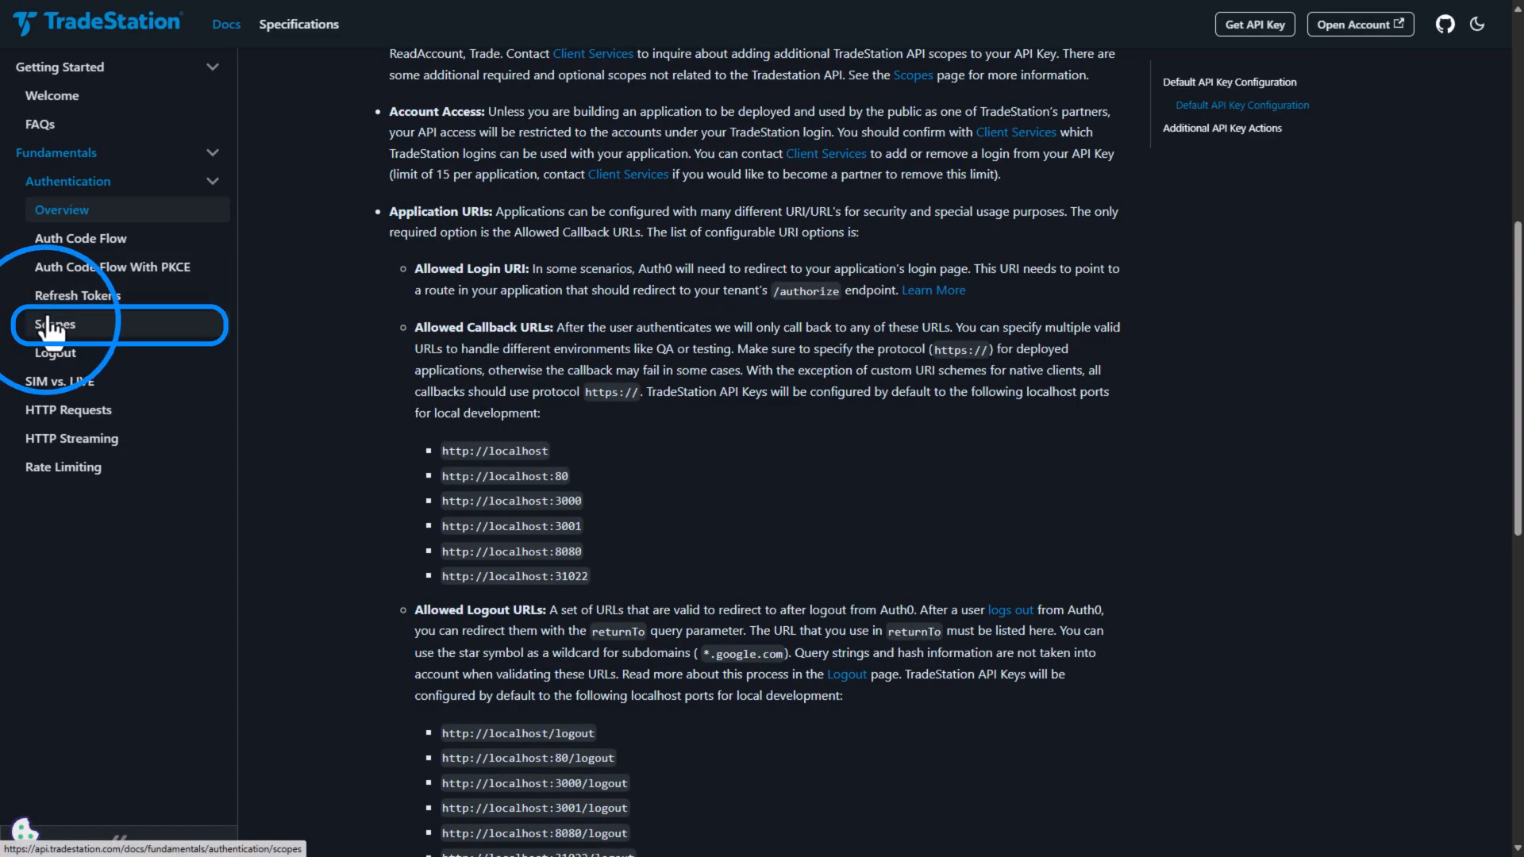
click(55, 324)
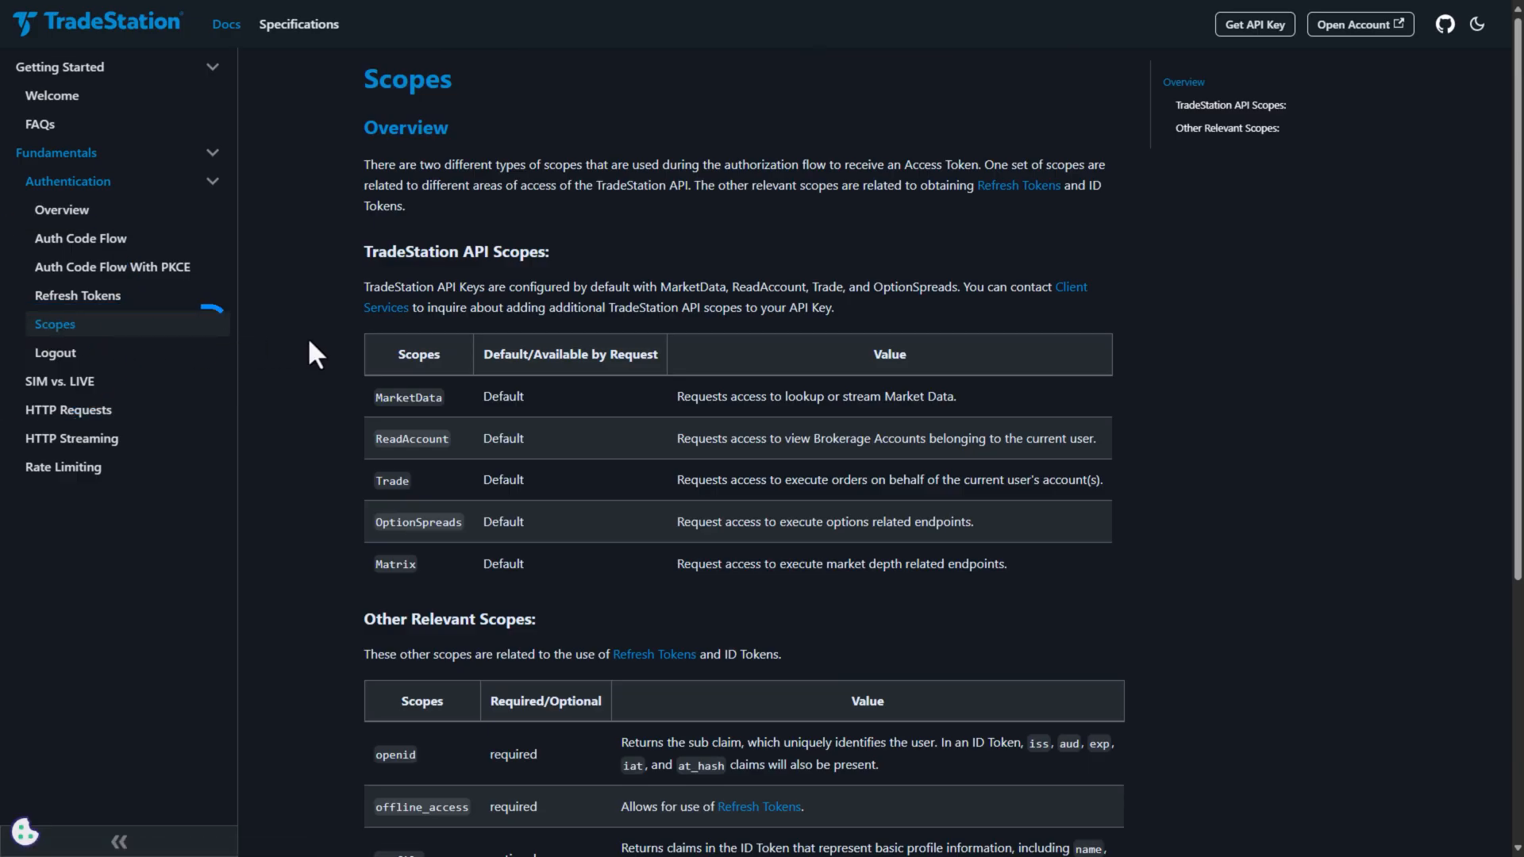
scroll(down, 3)
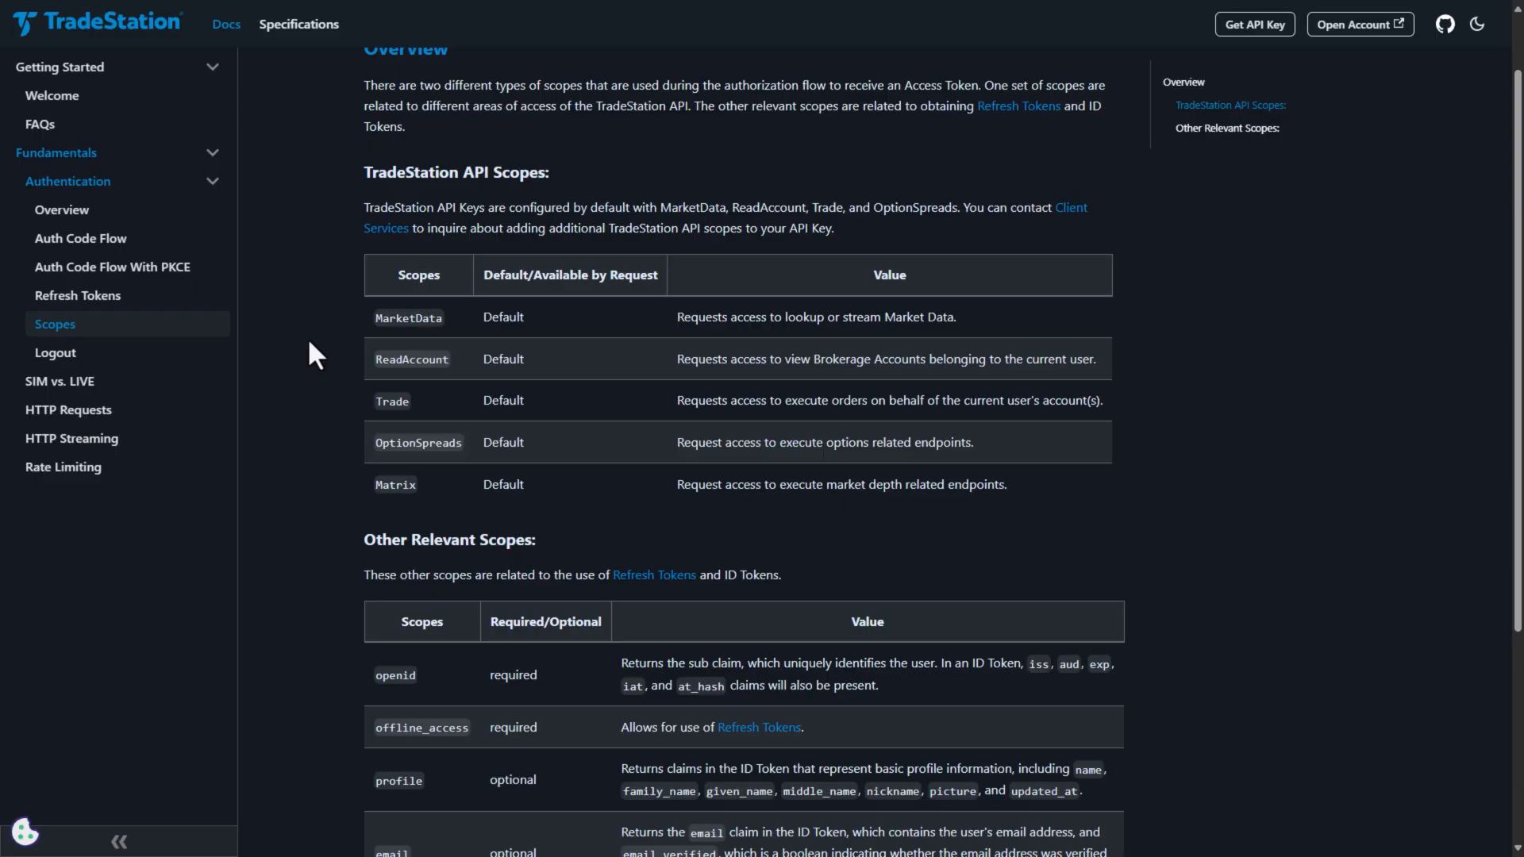
scroll(down, 3)
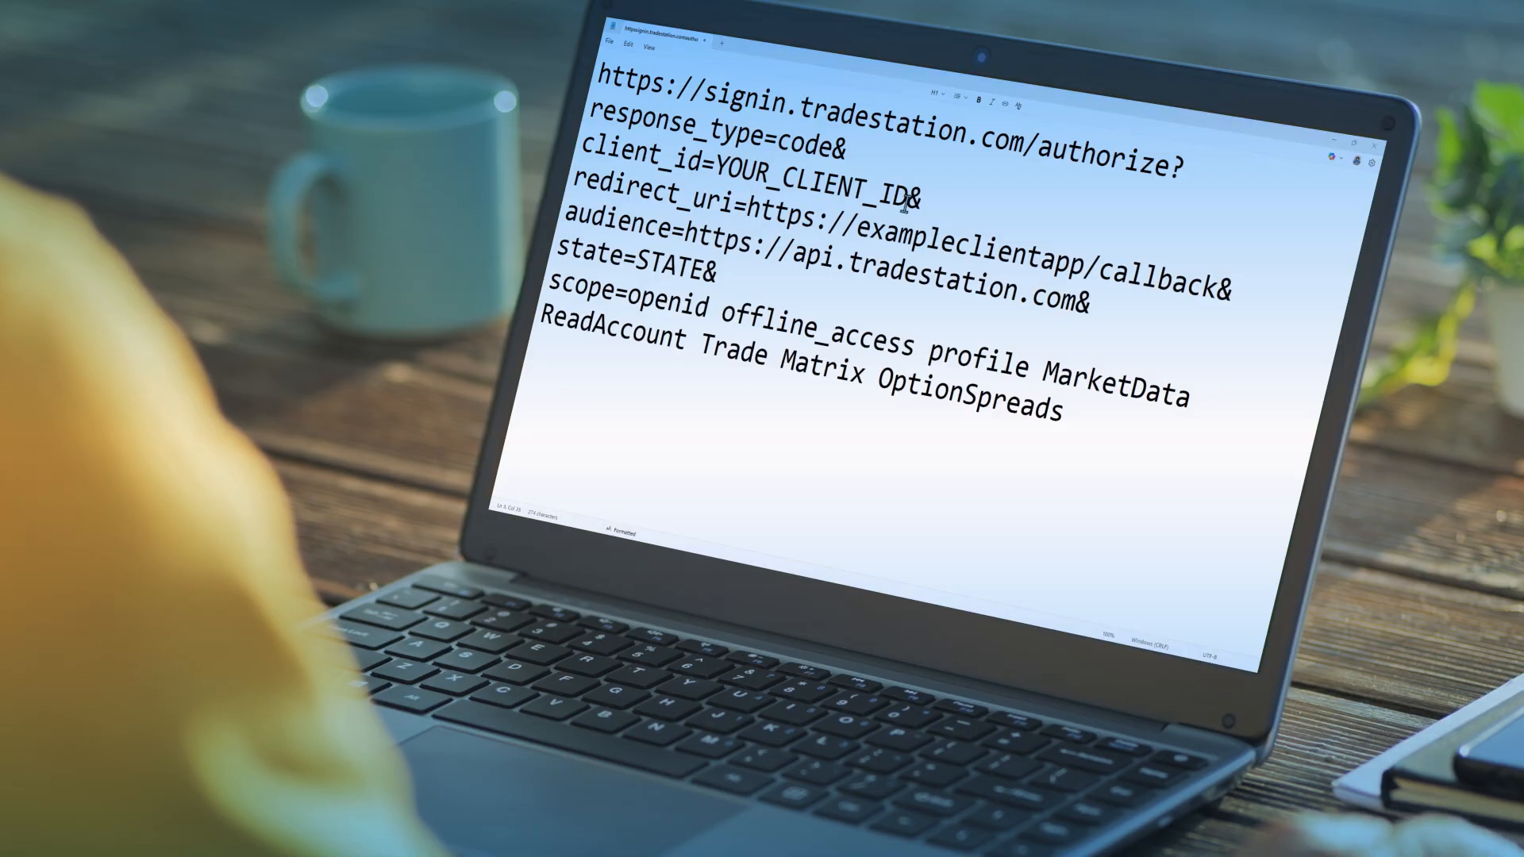
double_click(810, 185)
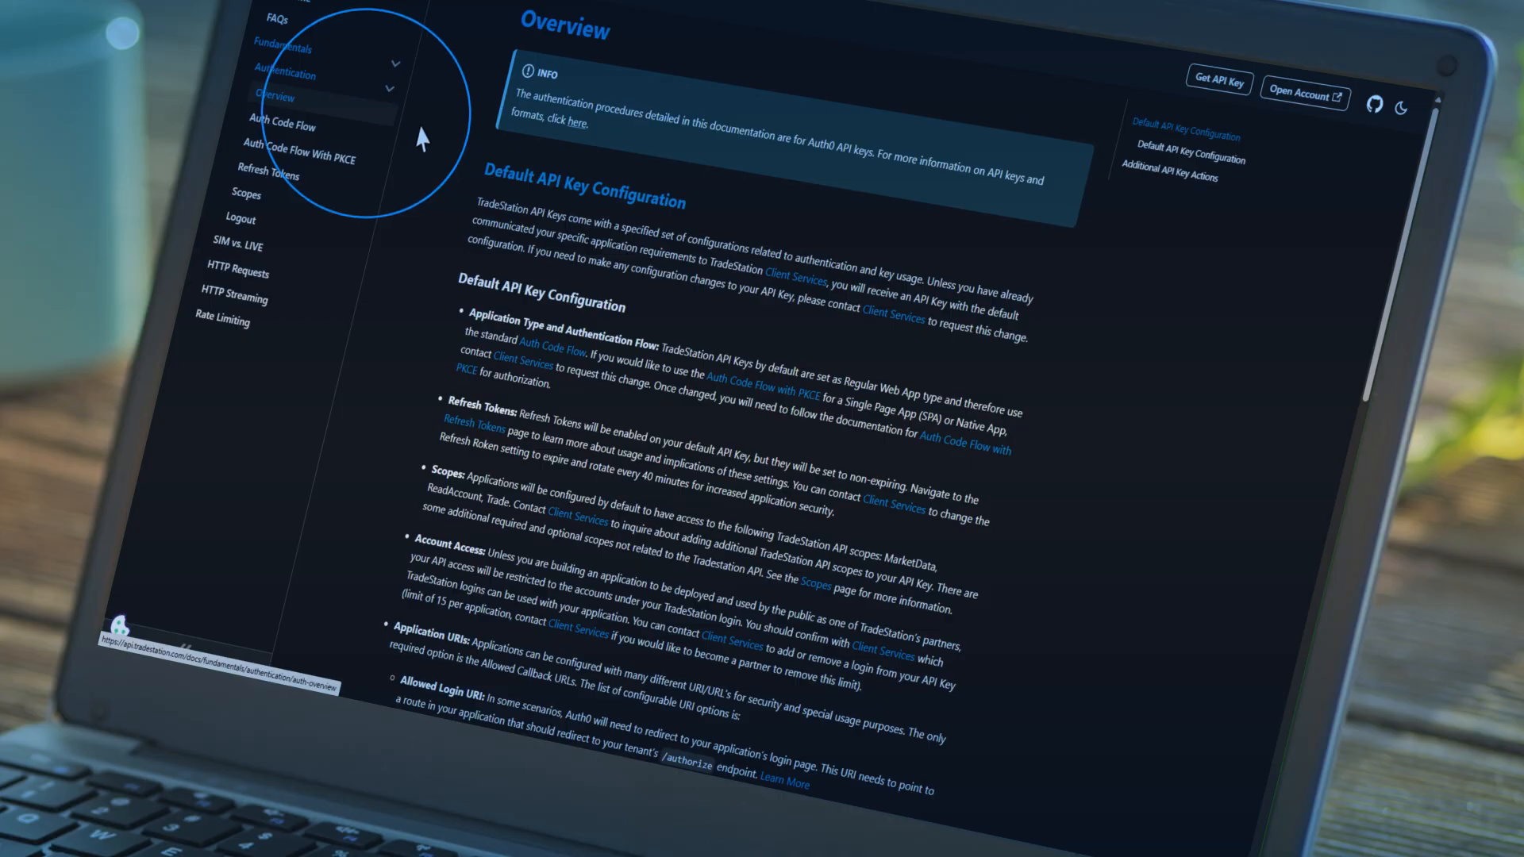
scroll(down, 3)
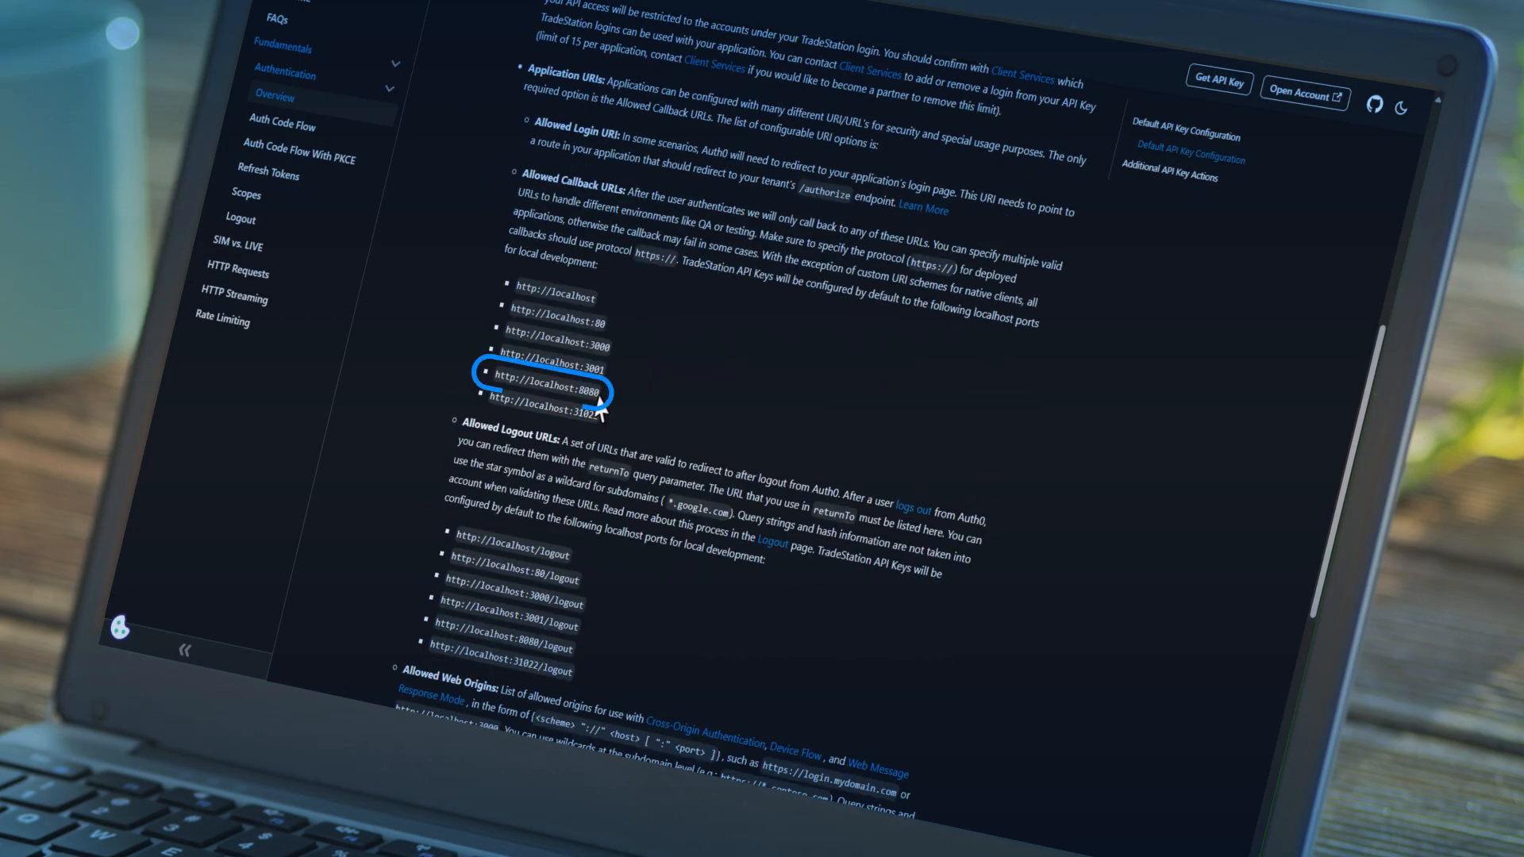
double_click(549, 391)
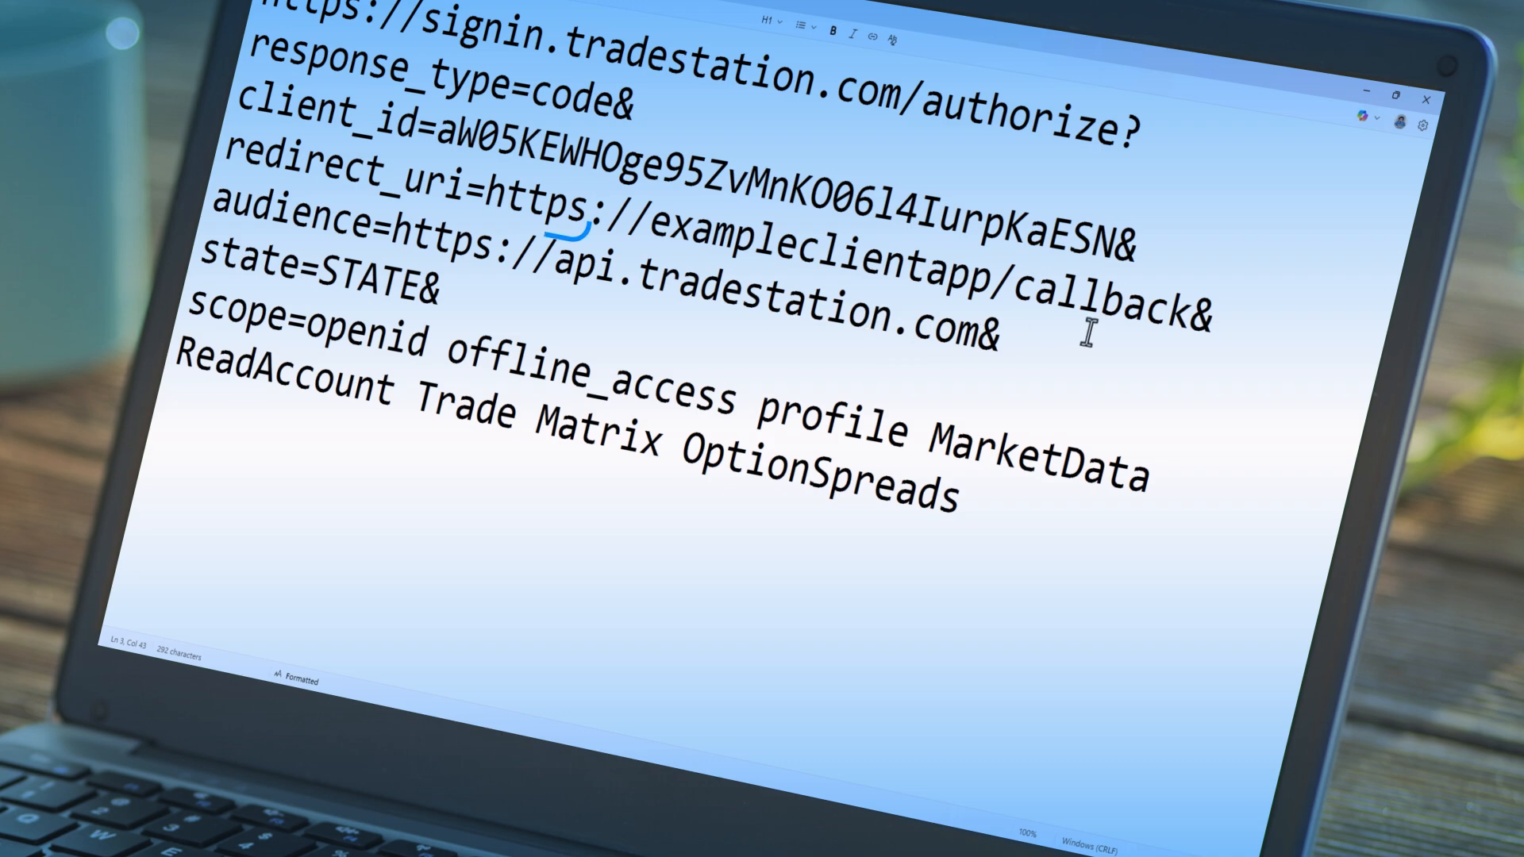
key(ctrl+v)
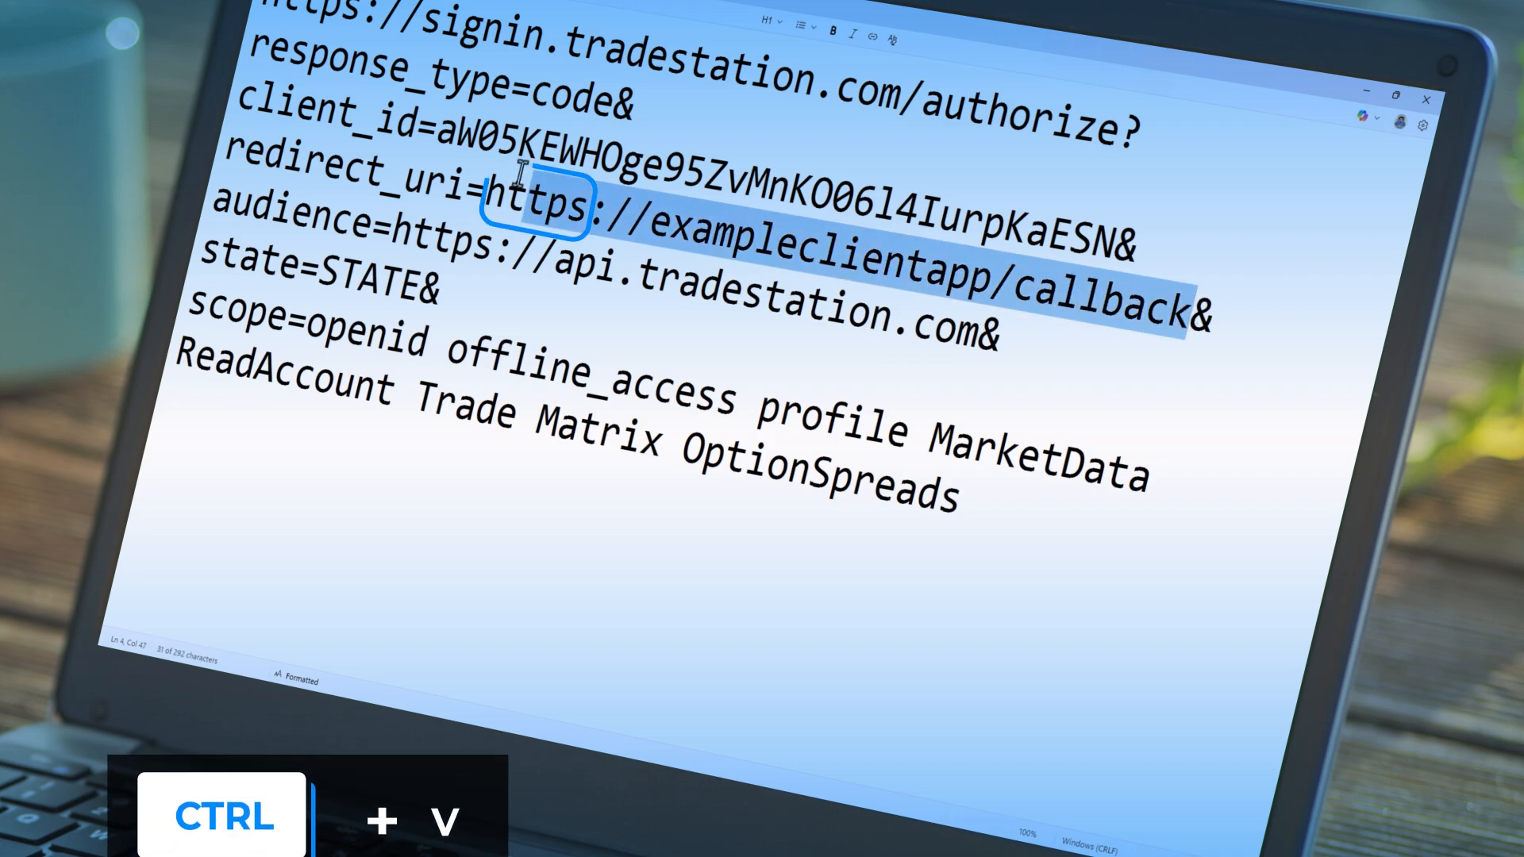
key(ctrl+v)
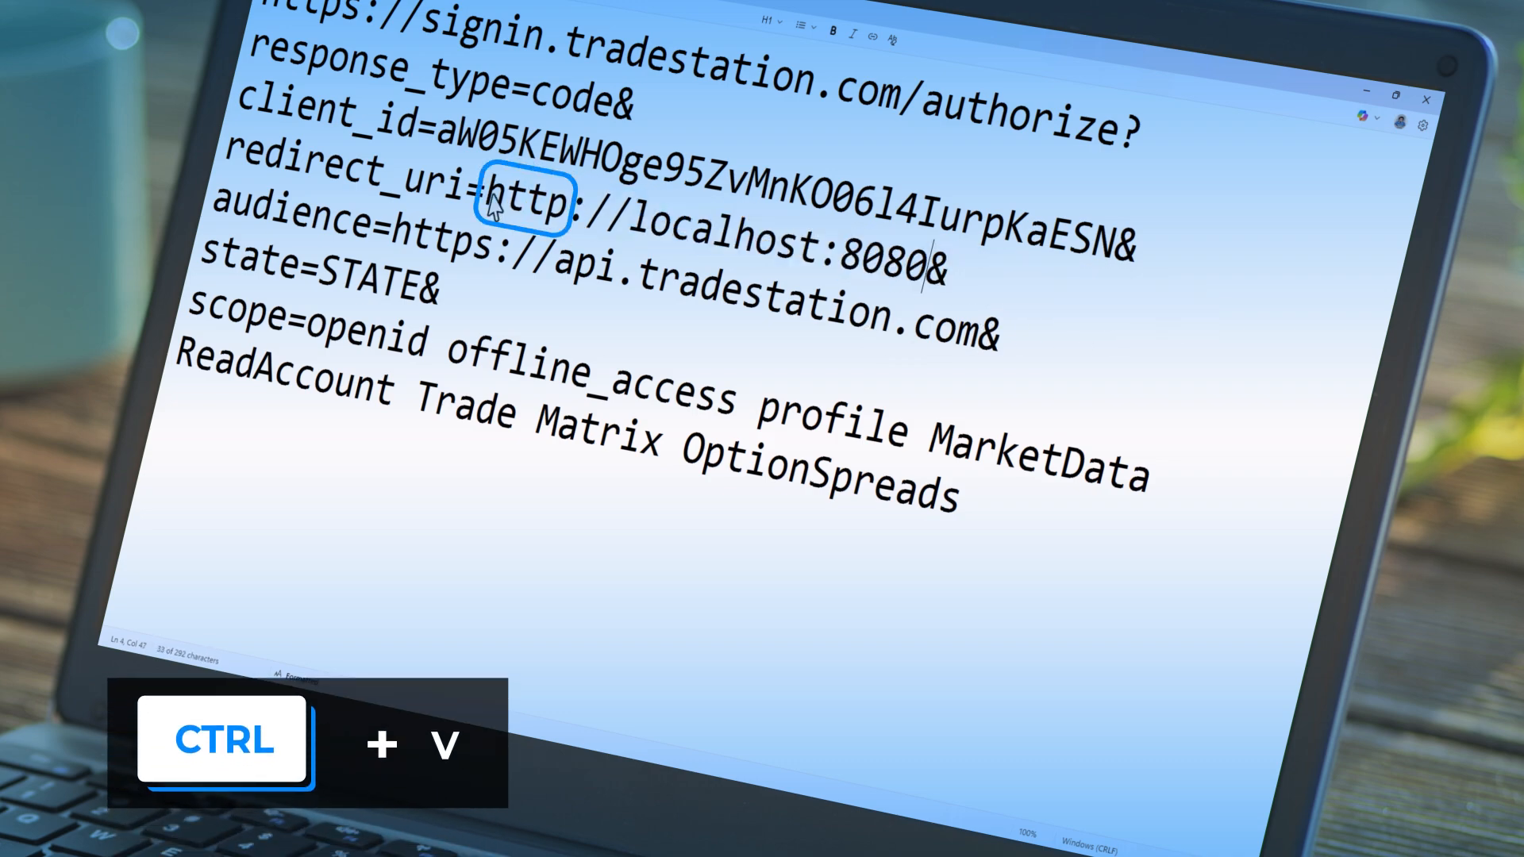
key(ctrl+v)
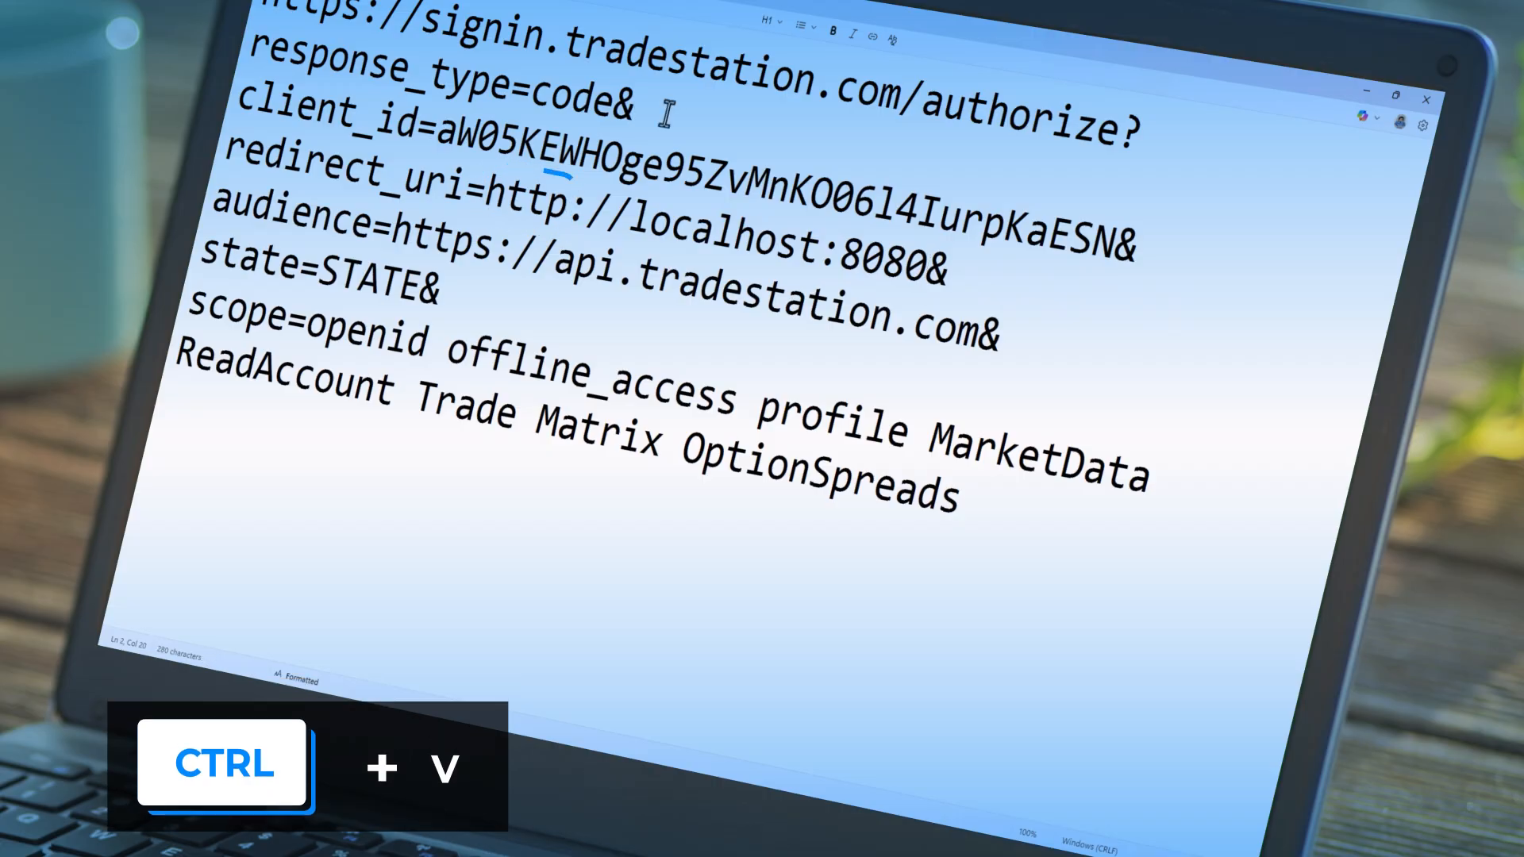
key(ctrl+v)
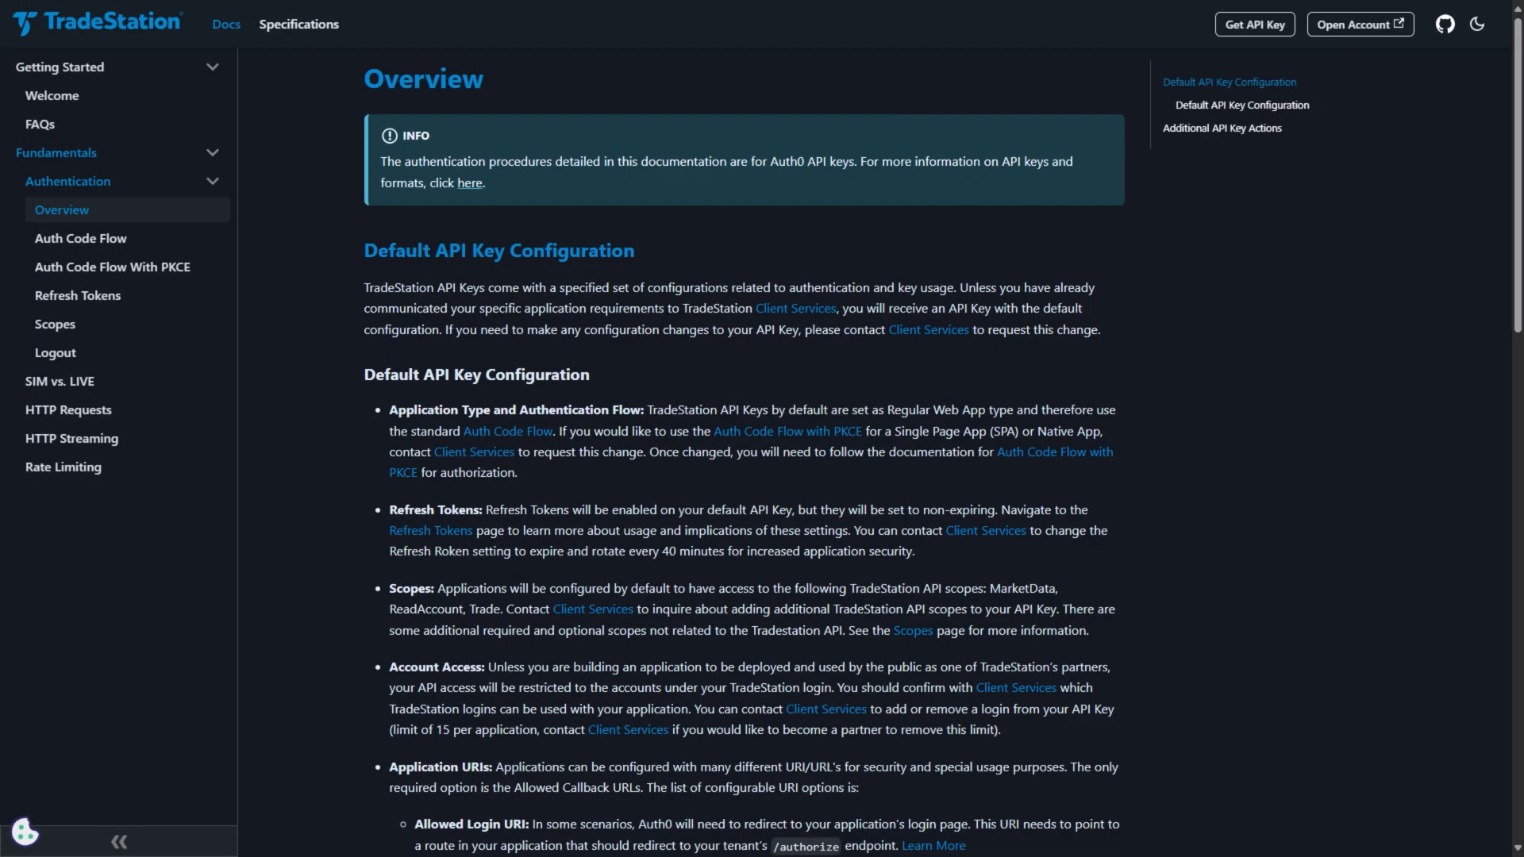
Step: Copy the Auth Code Flow curl token example and paste it into Notepad under the authorize link
click(81, 238)
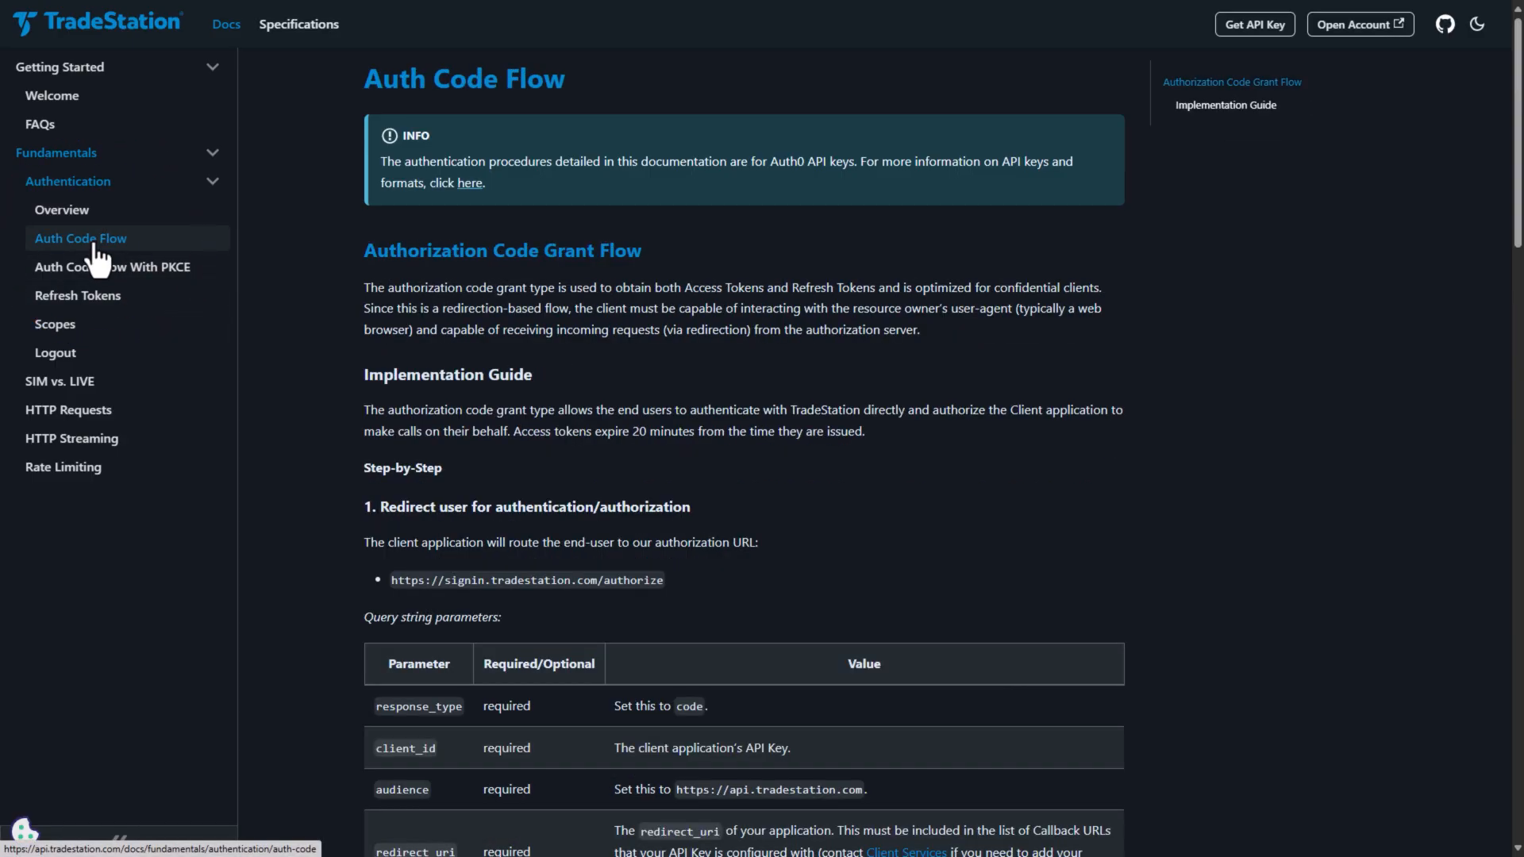
scroll(down, 3)
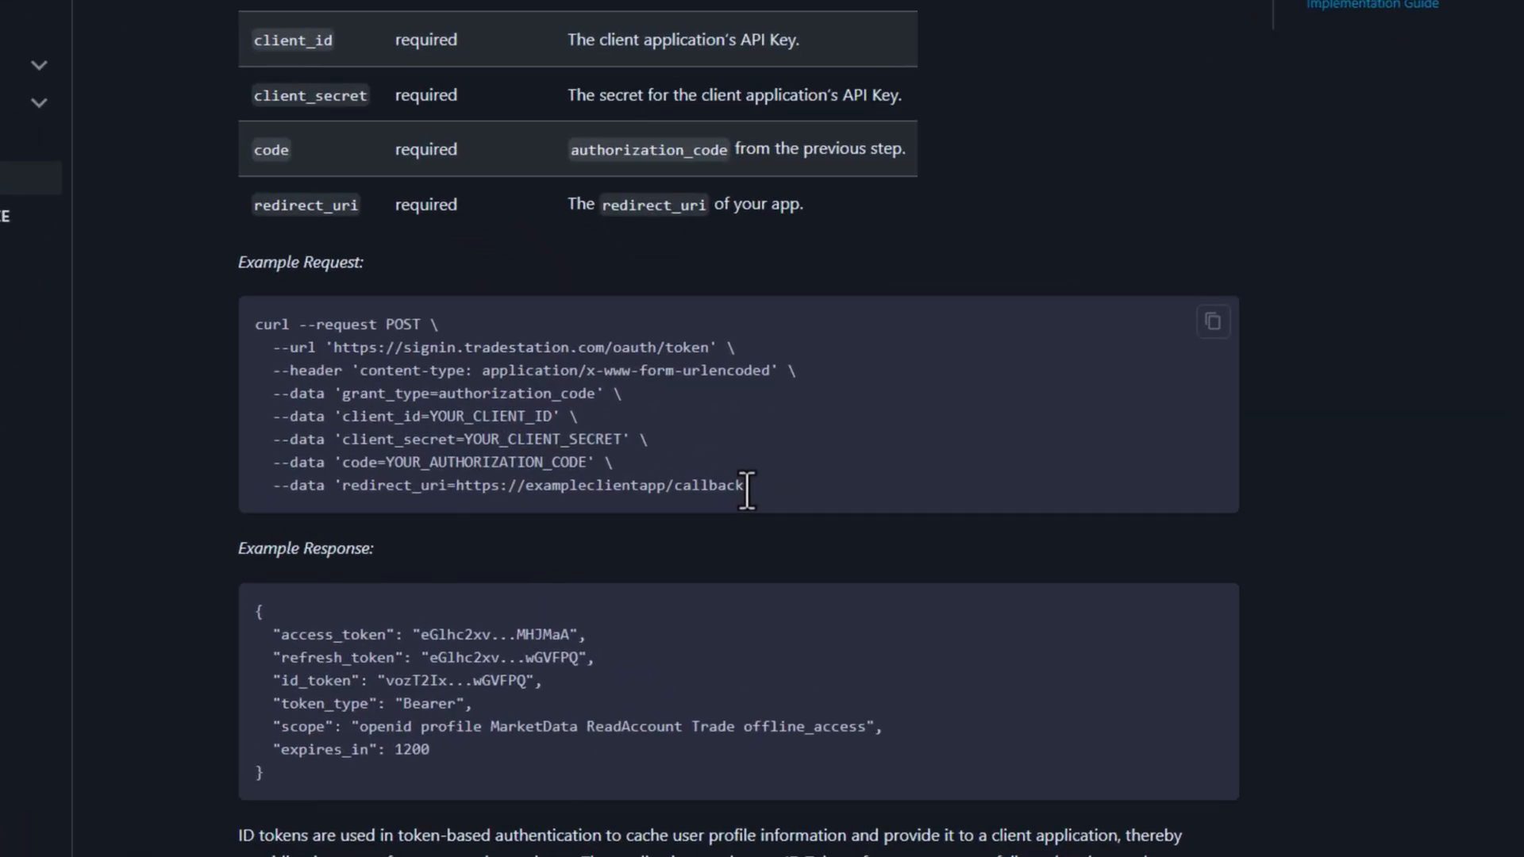
key(ctrl+c)
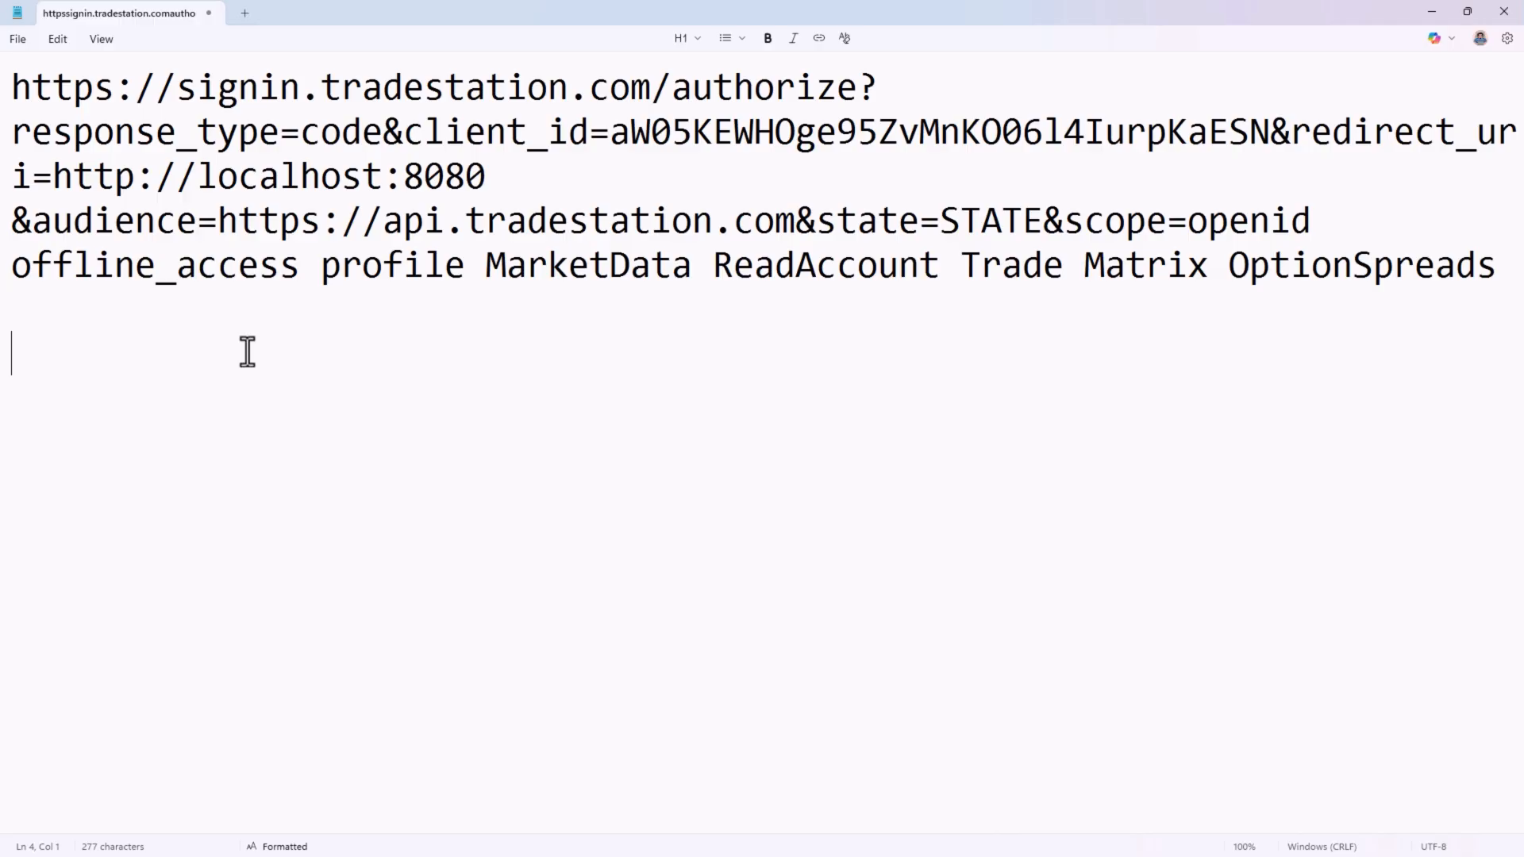
key(ctrl+v)
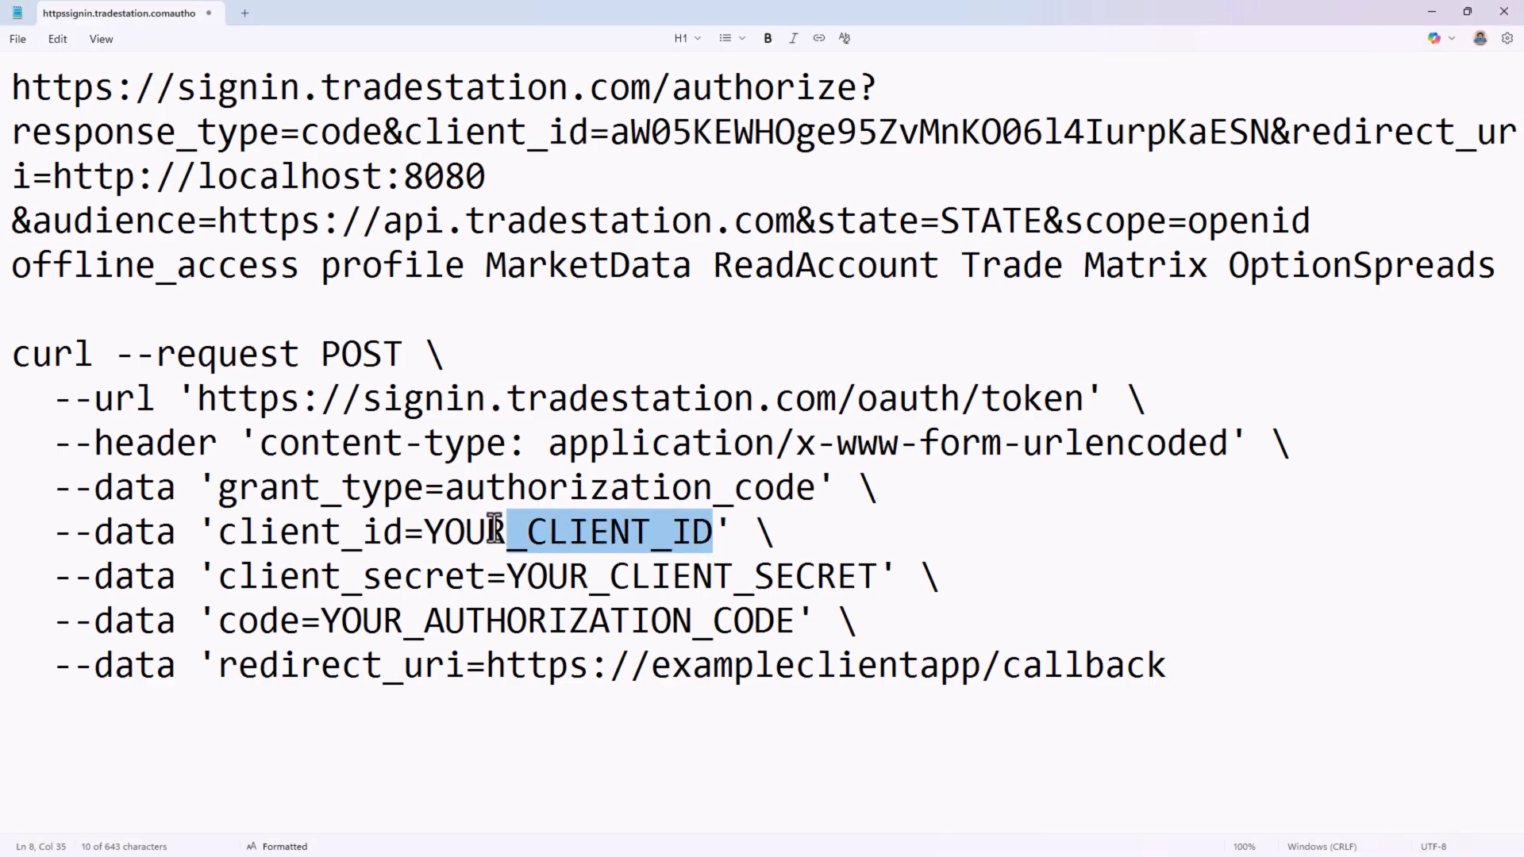
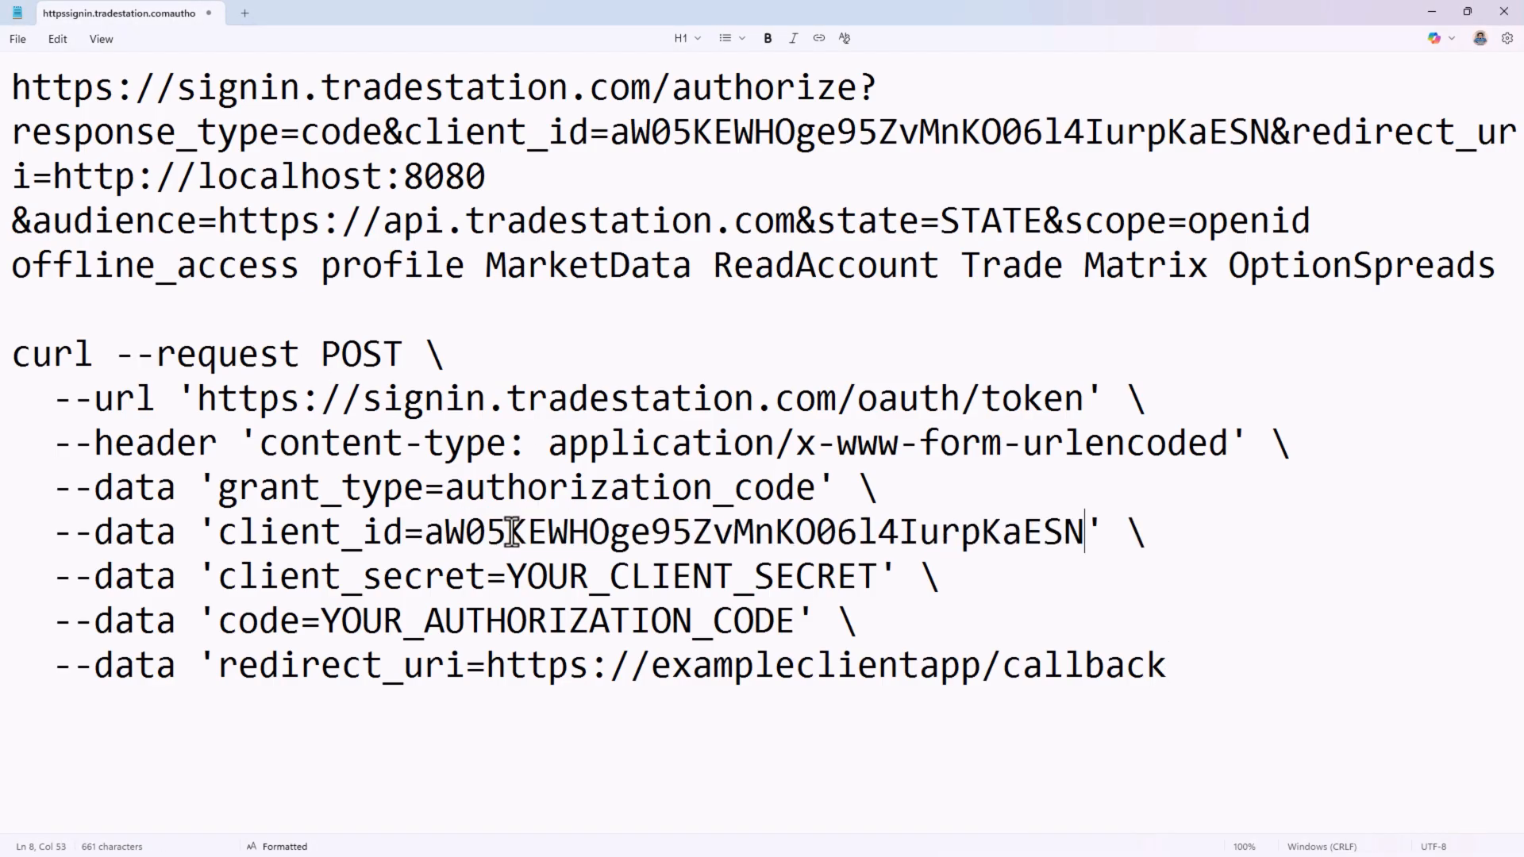
double_click(681, 575)
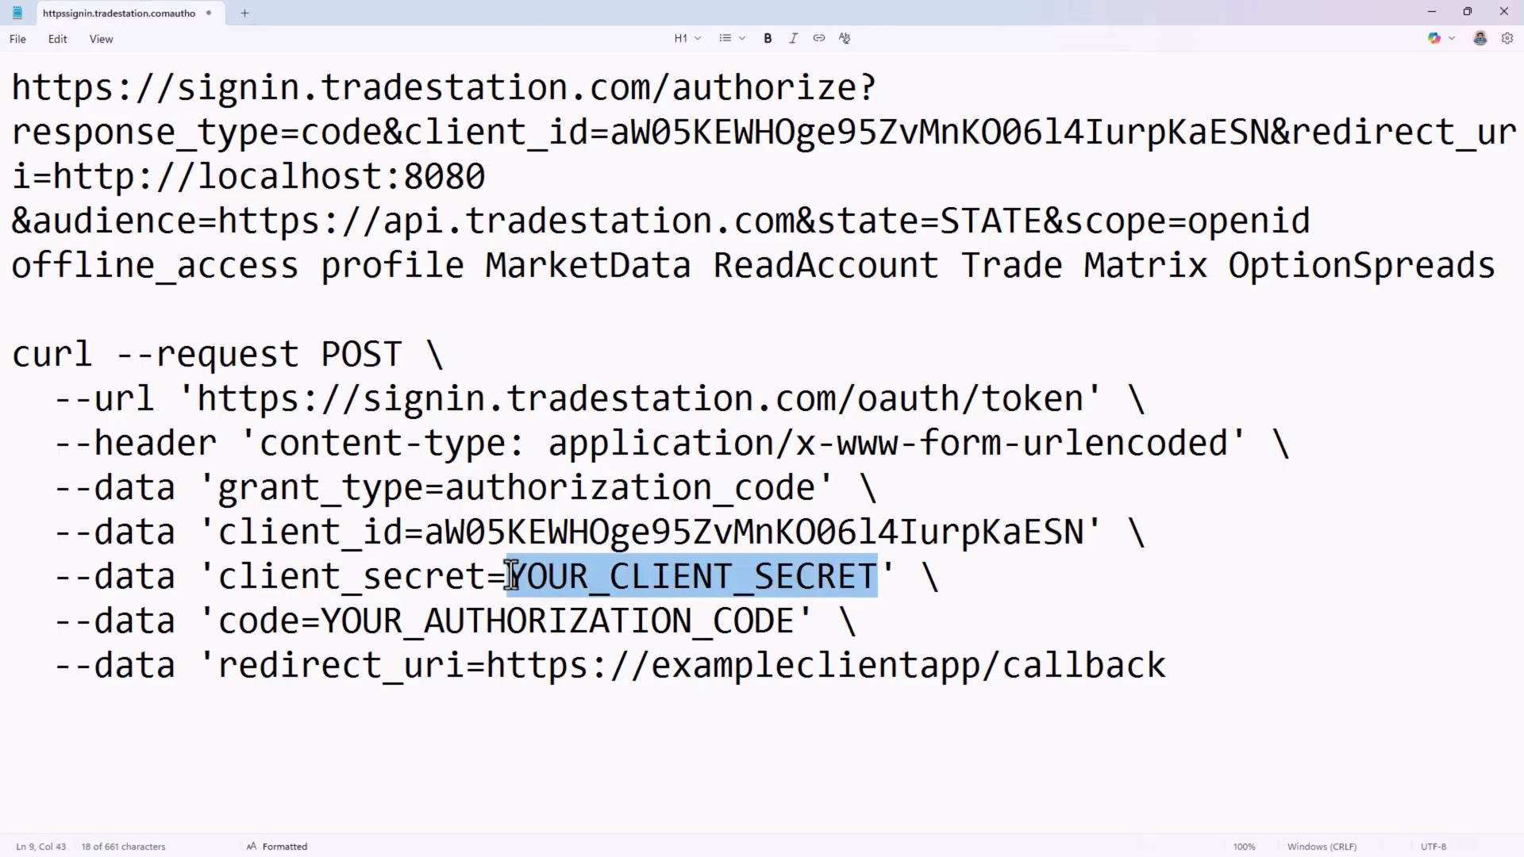
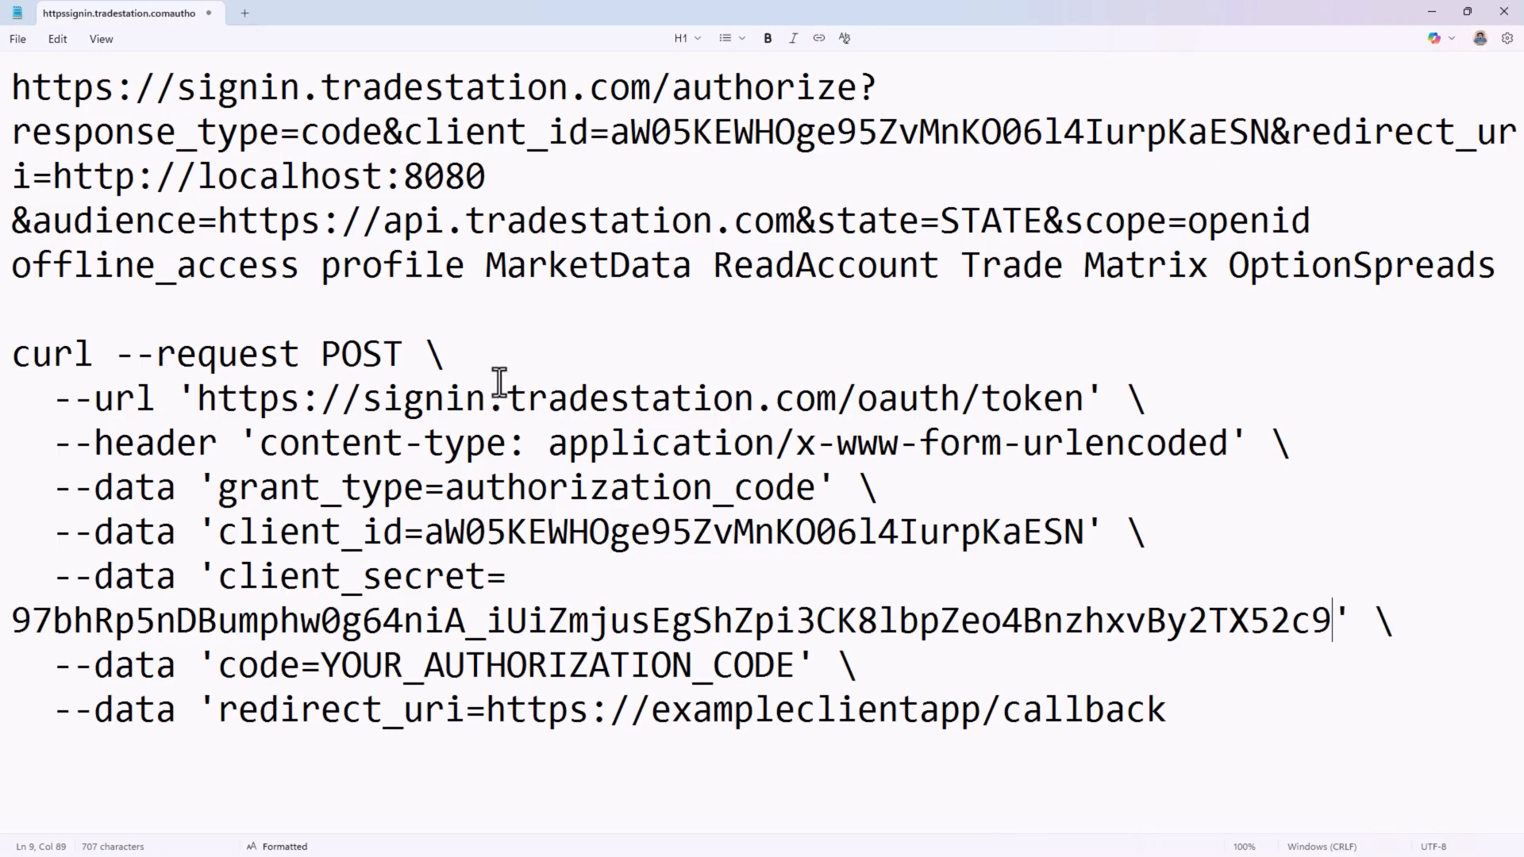
double_click(266, 176)
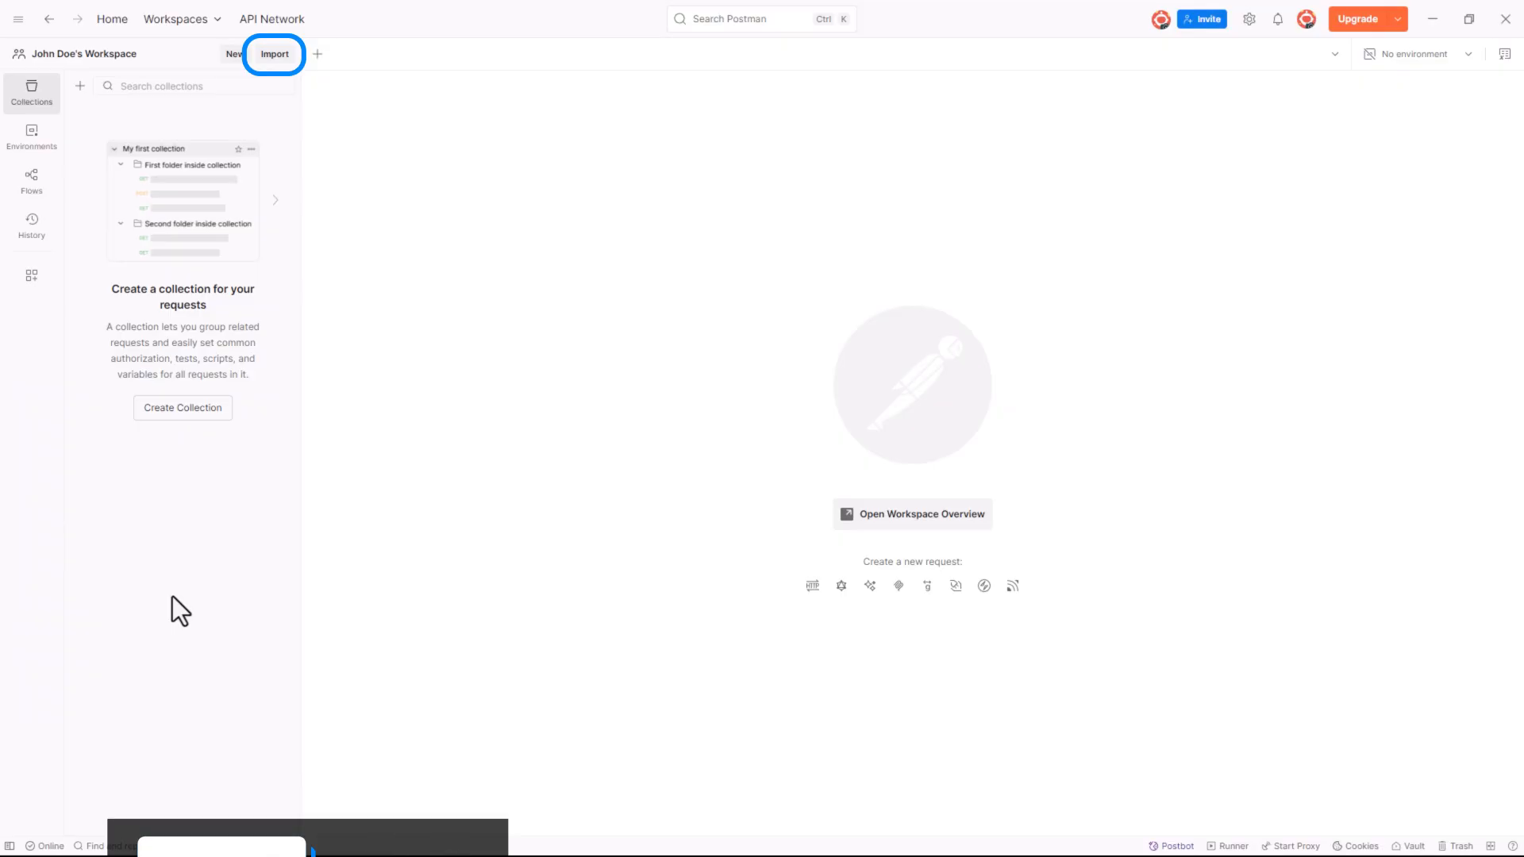
Step: Import the pasted curl command as a POST oauth/token request and review its form-urlencoded header
click(275, 54)
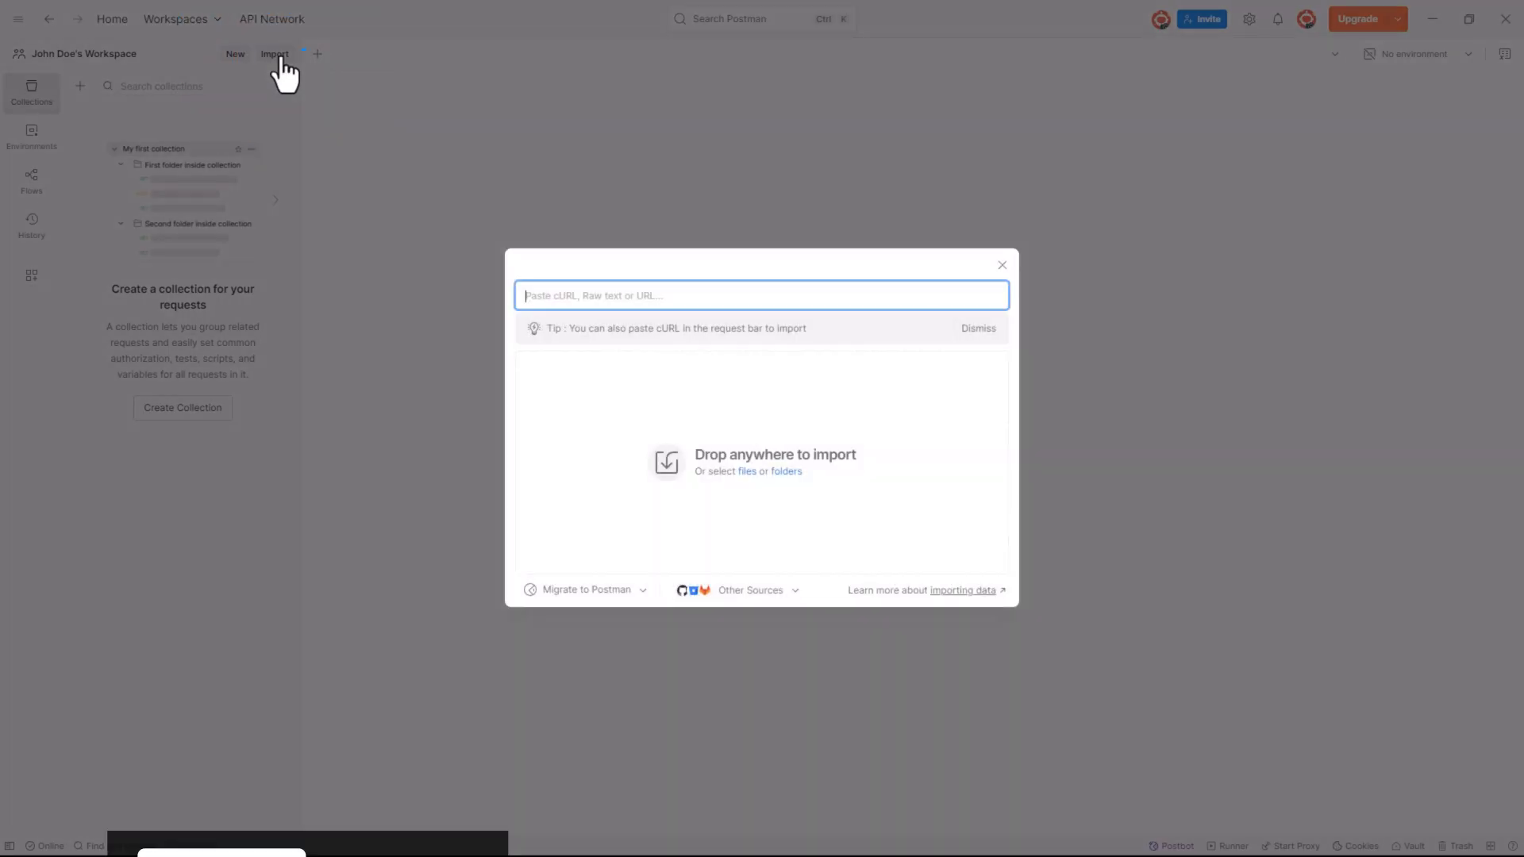
key(ctrl+v)
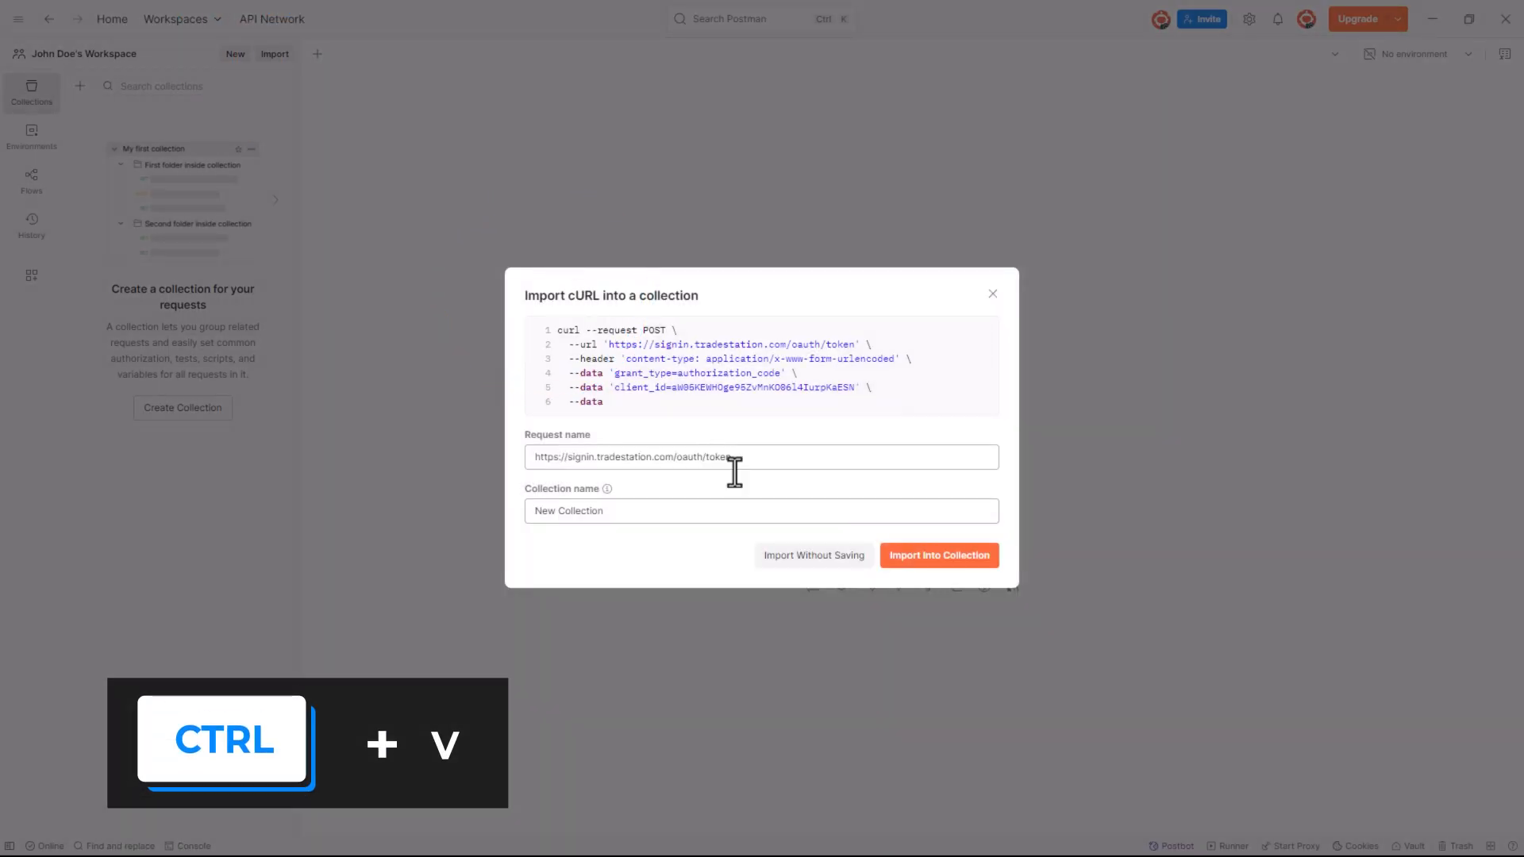
click(812, 555)
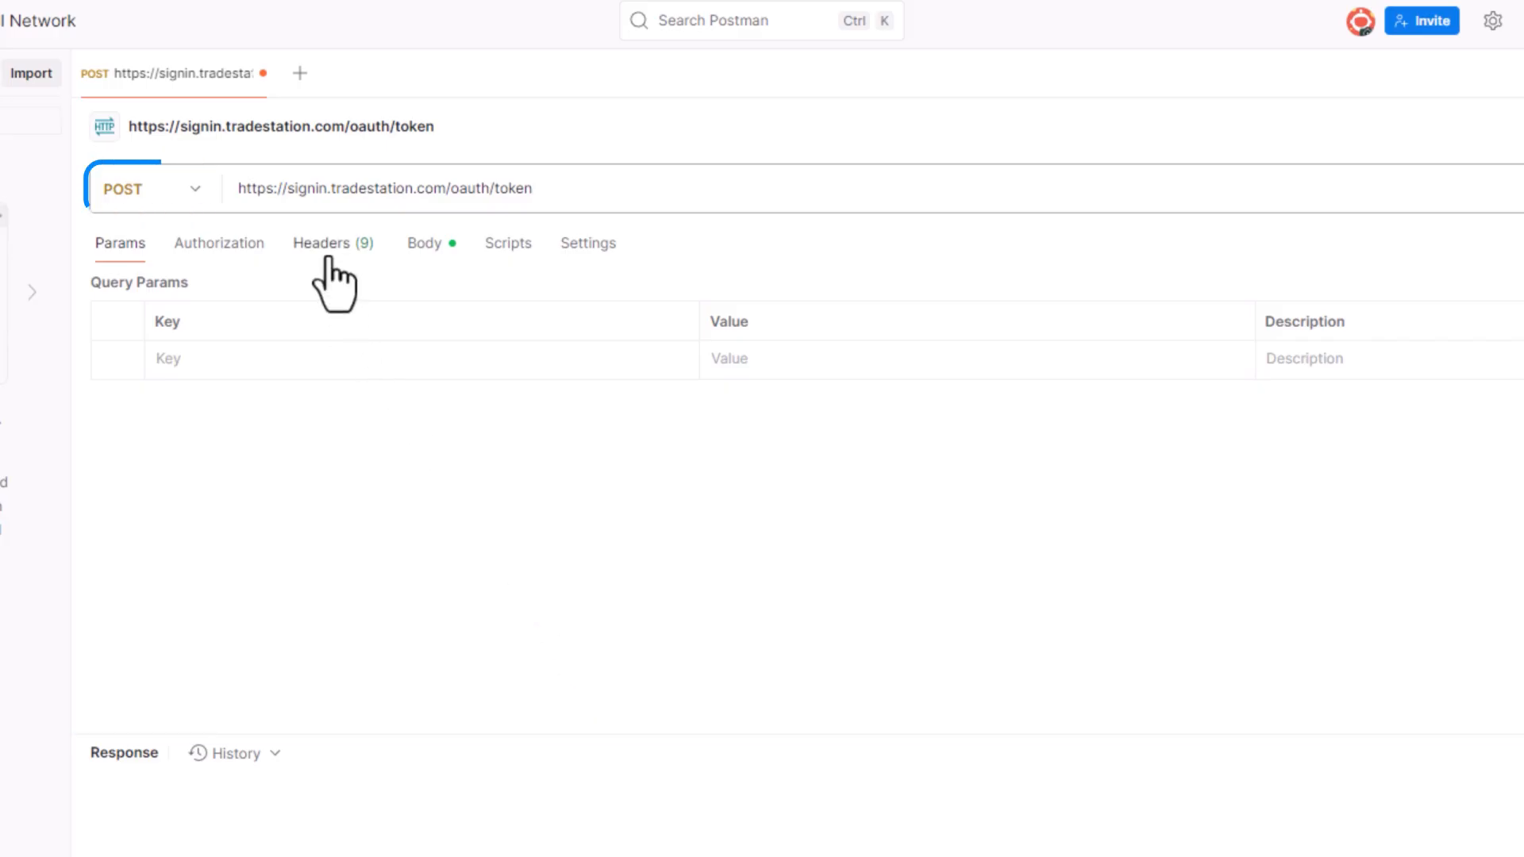
click(322, 242)
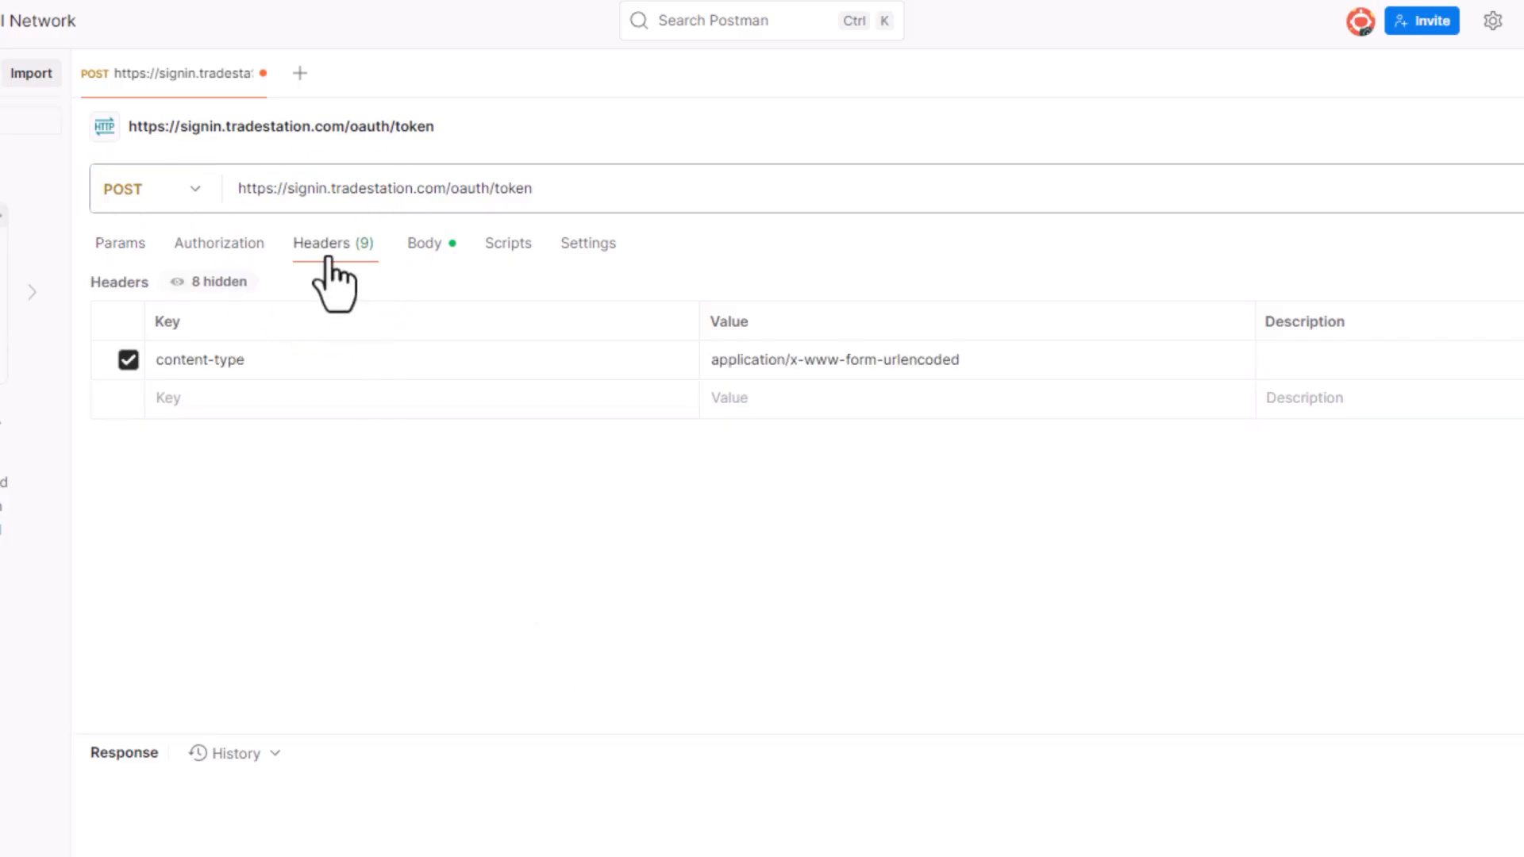
click(424, 243)
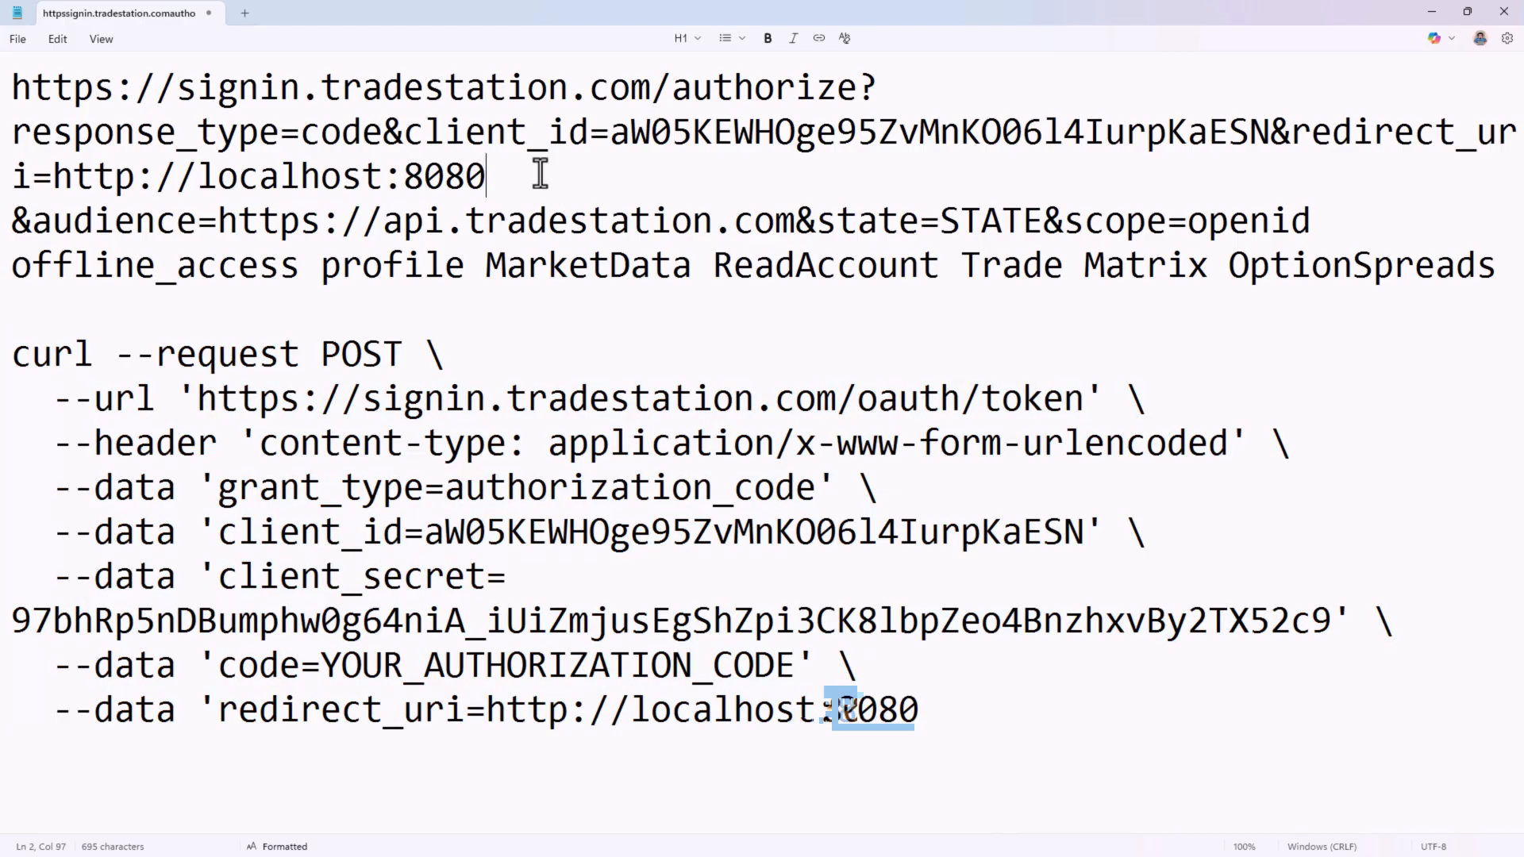
Step: Load the authorize link in a new tab and log in so localhost:8080 returns with the authorization code
key(ctrl+c)
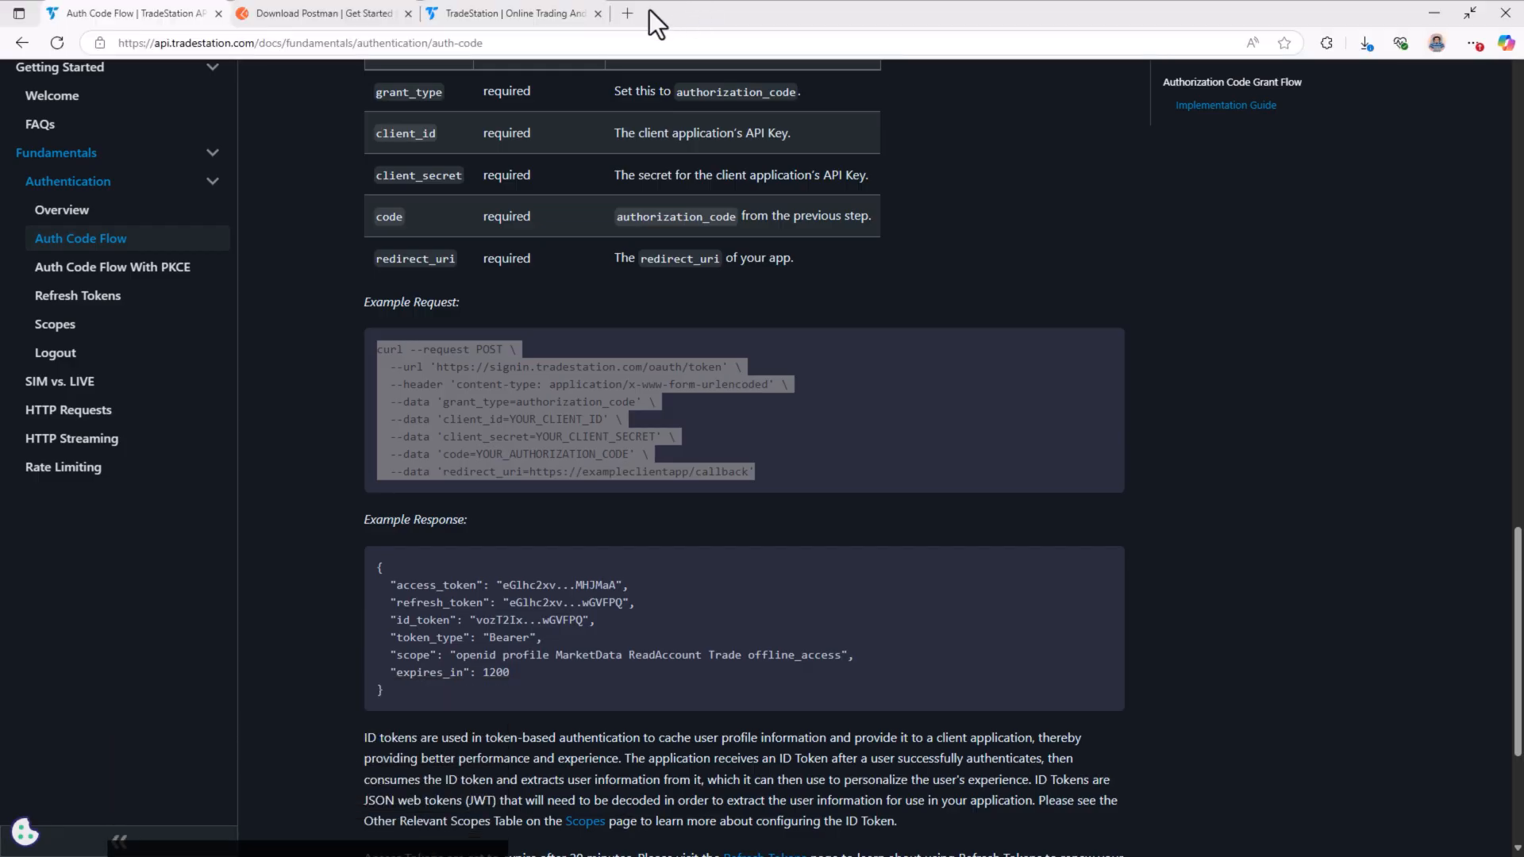
click(626, 13)
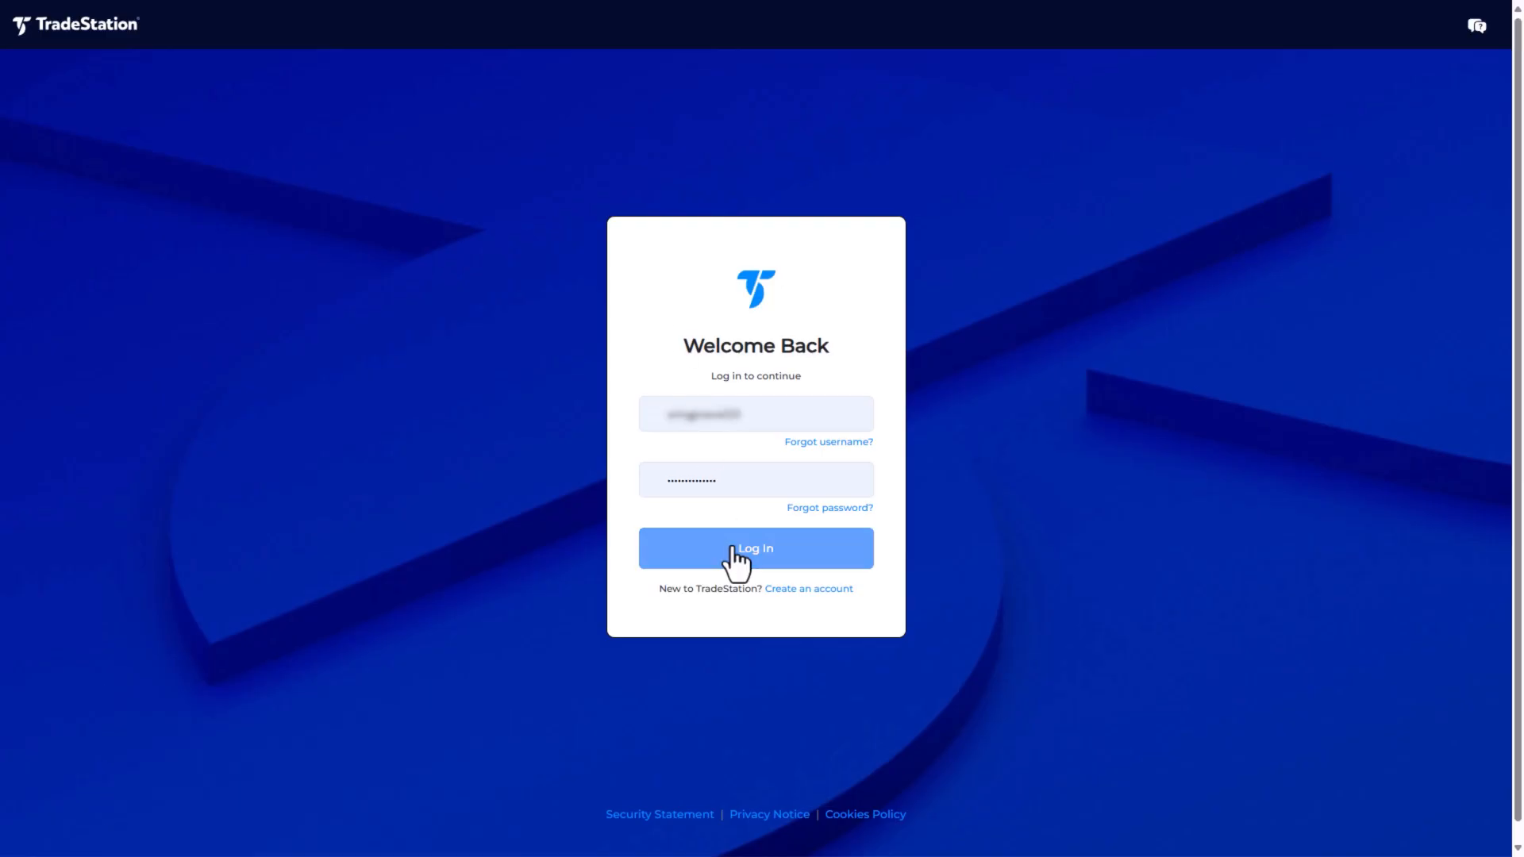
click(755, 547)
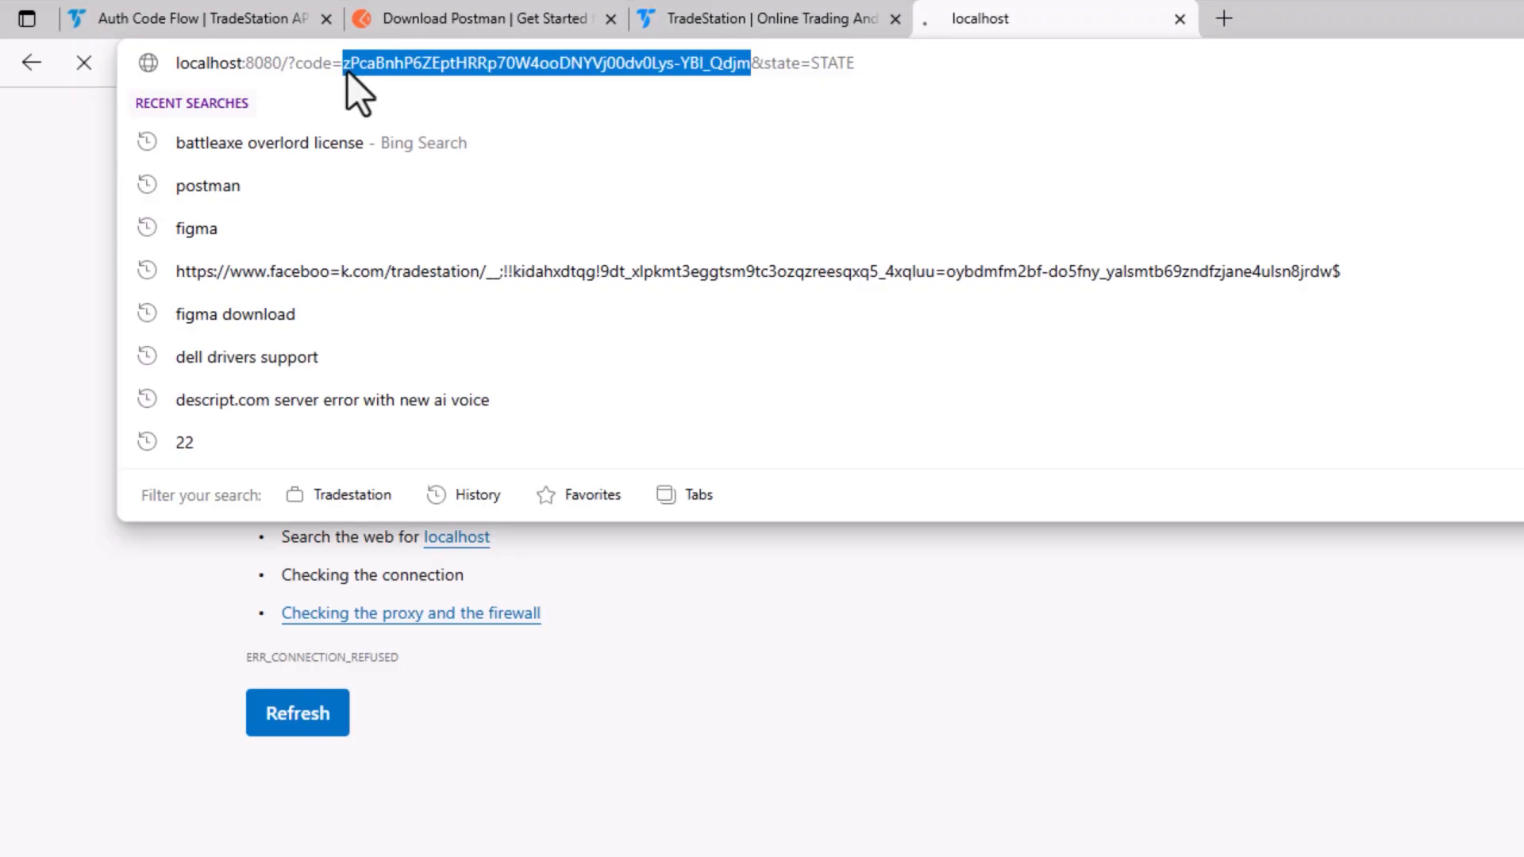
Step: Paste the returned authorization code into the request body's code value and send the token request
right_click(545, 62)
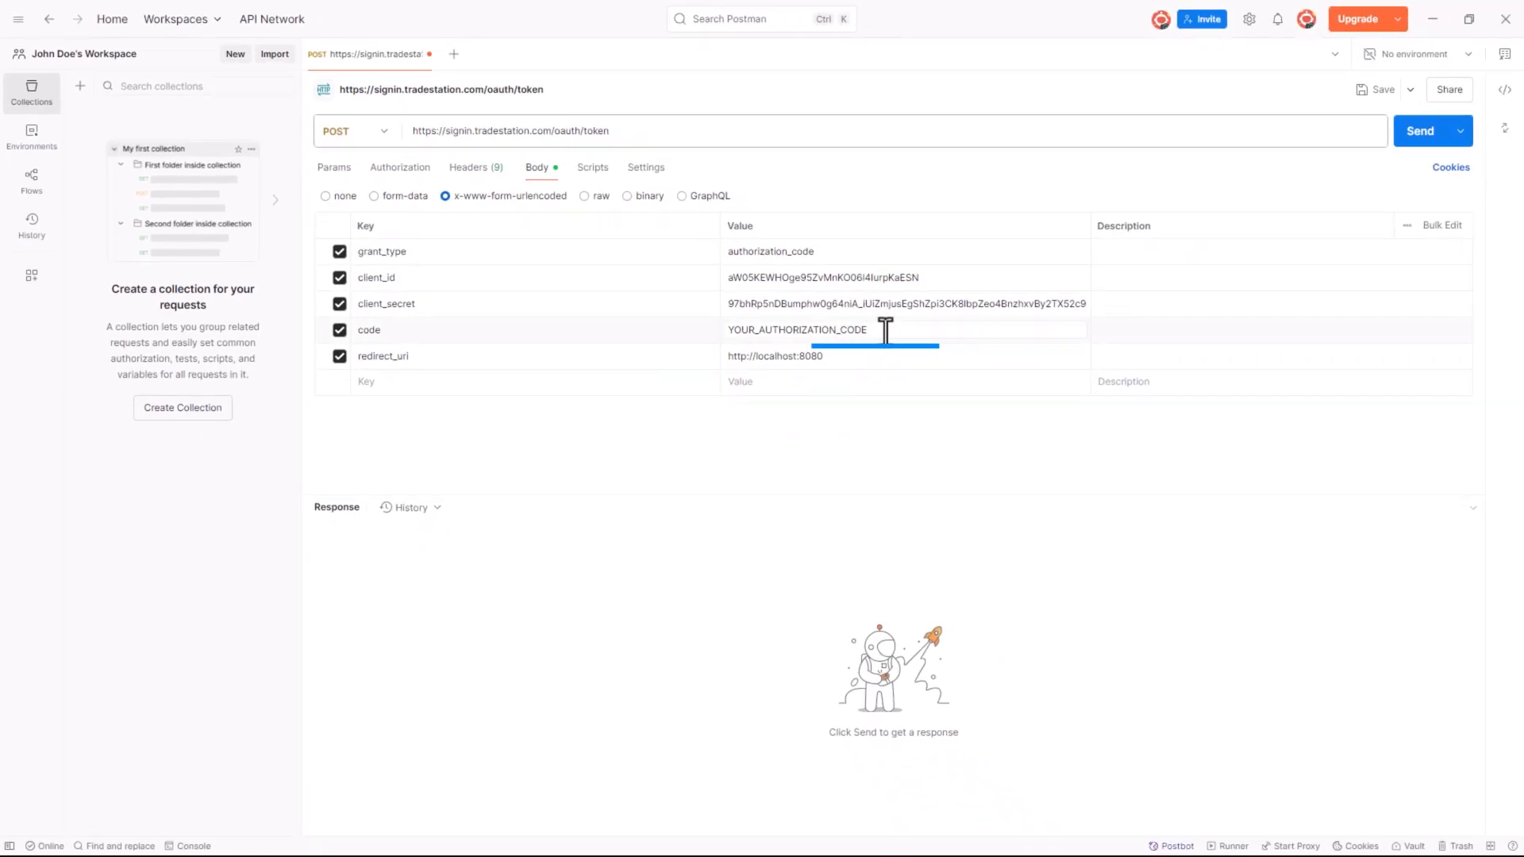
key(ctrl+v)
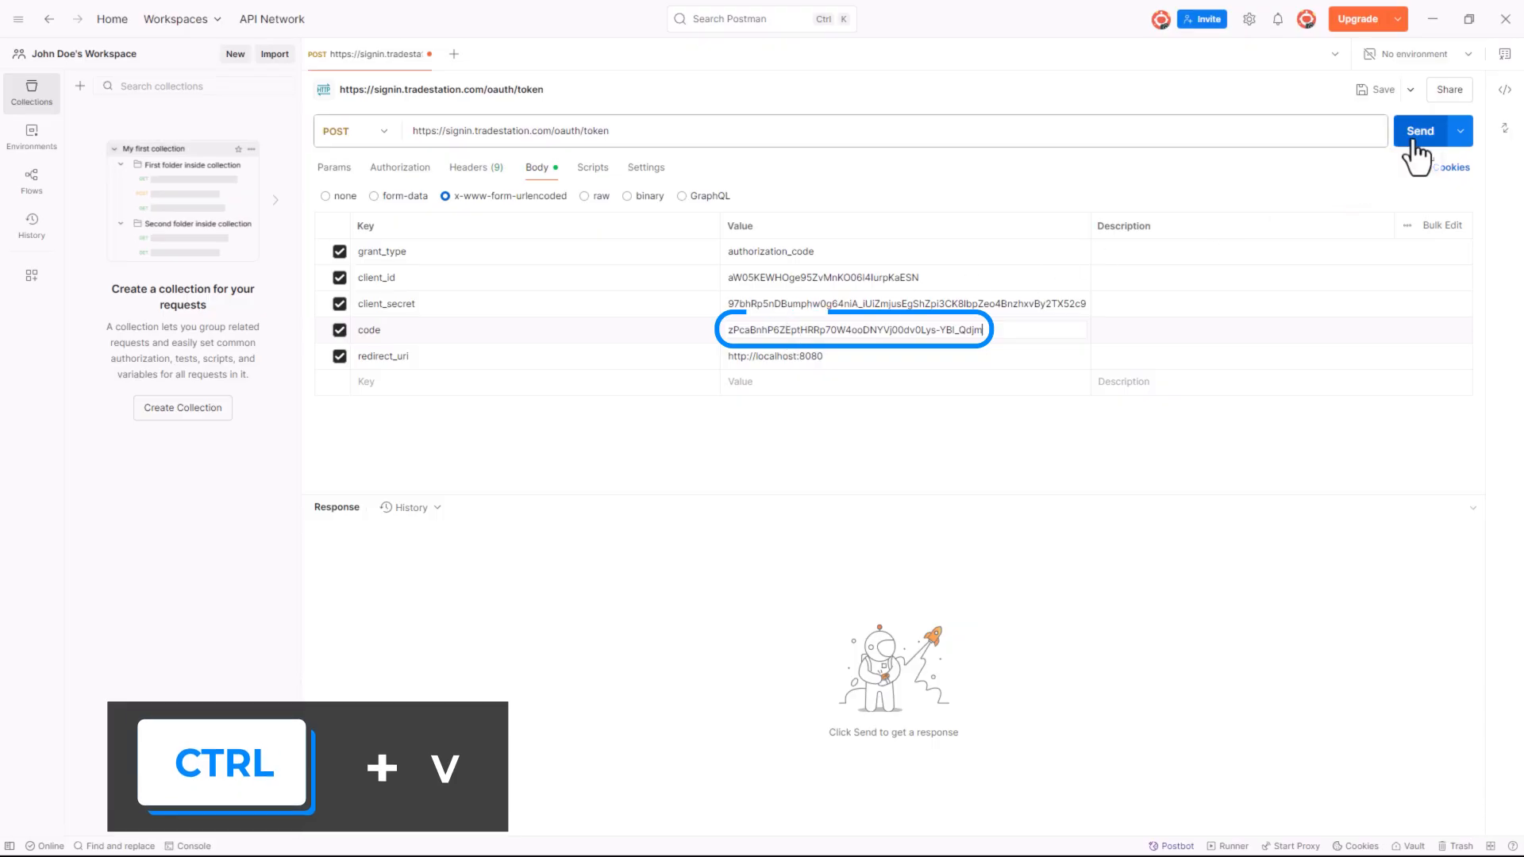
click(1419, 130)
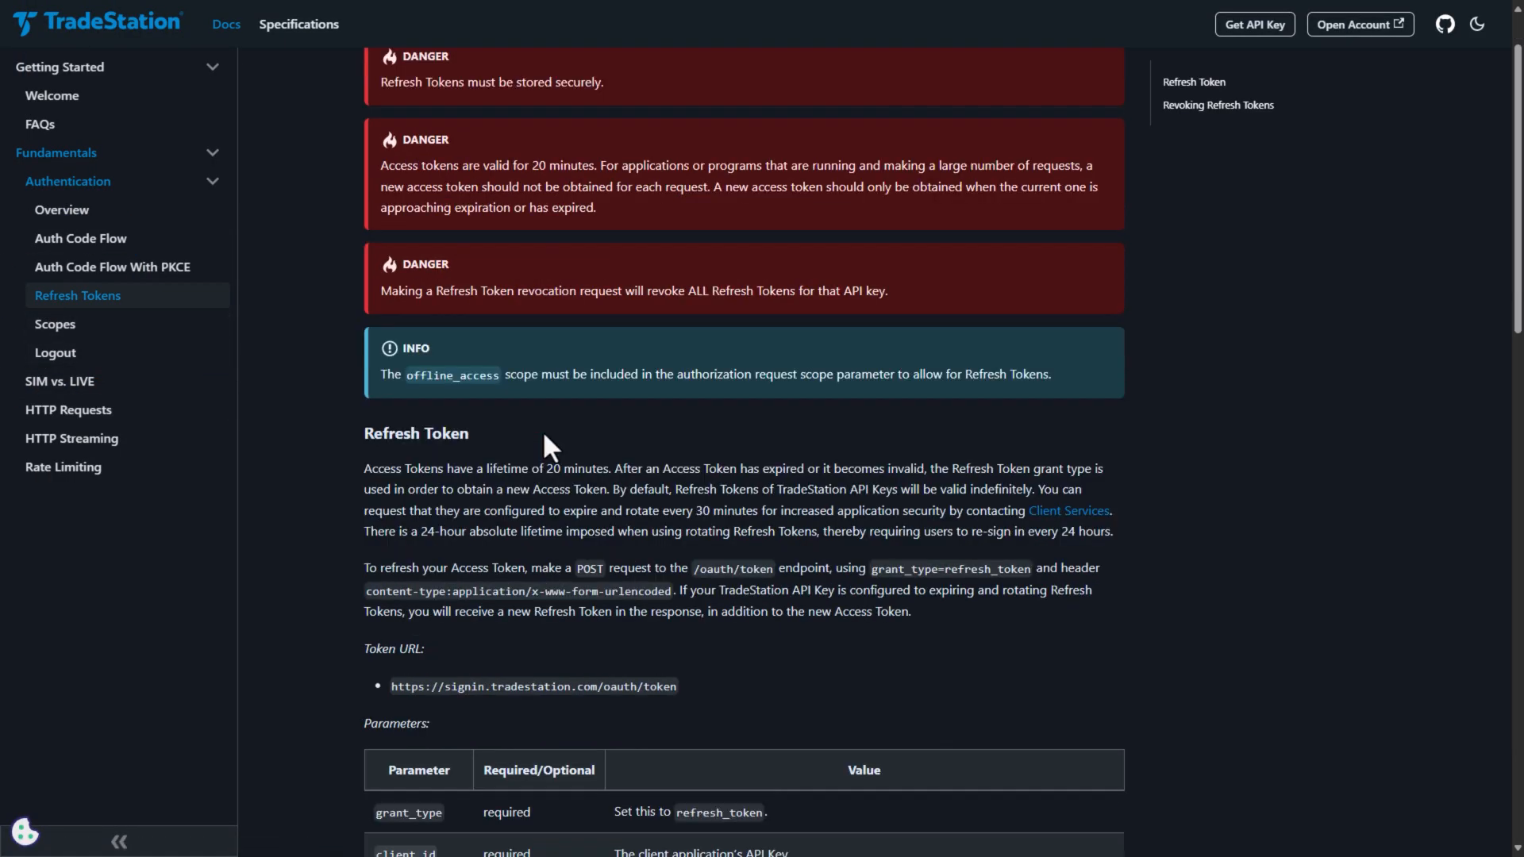
Step: Paste the real client id, client secret and response refresh token into the refresh-token curl, then copy it
scroll(down, 3)
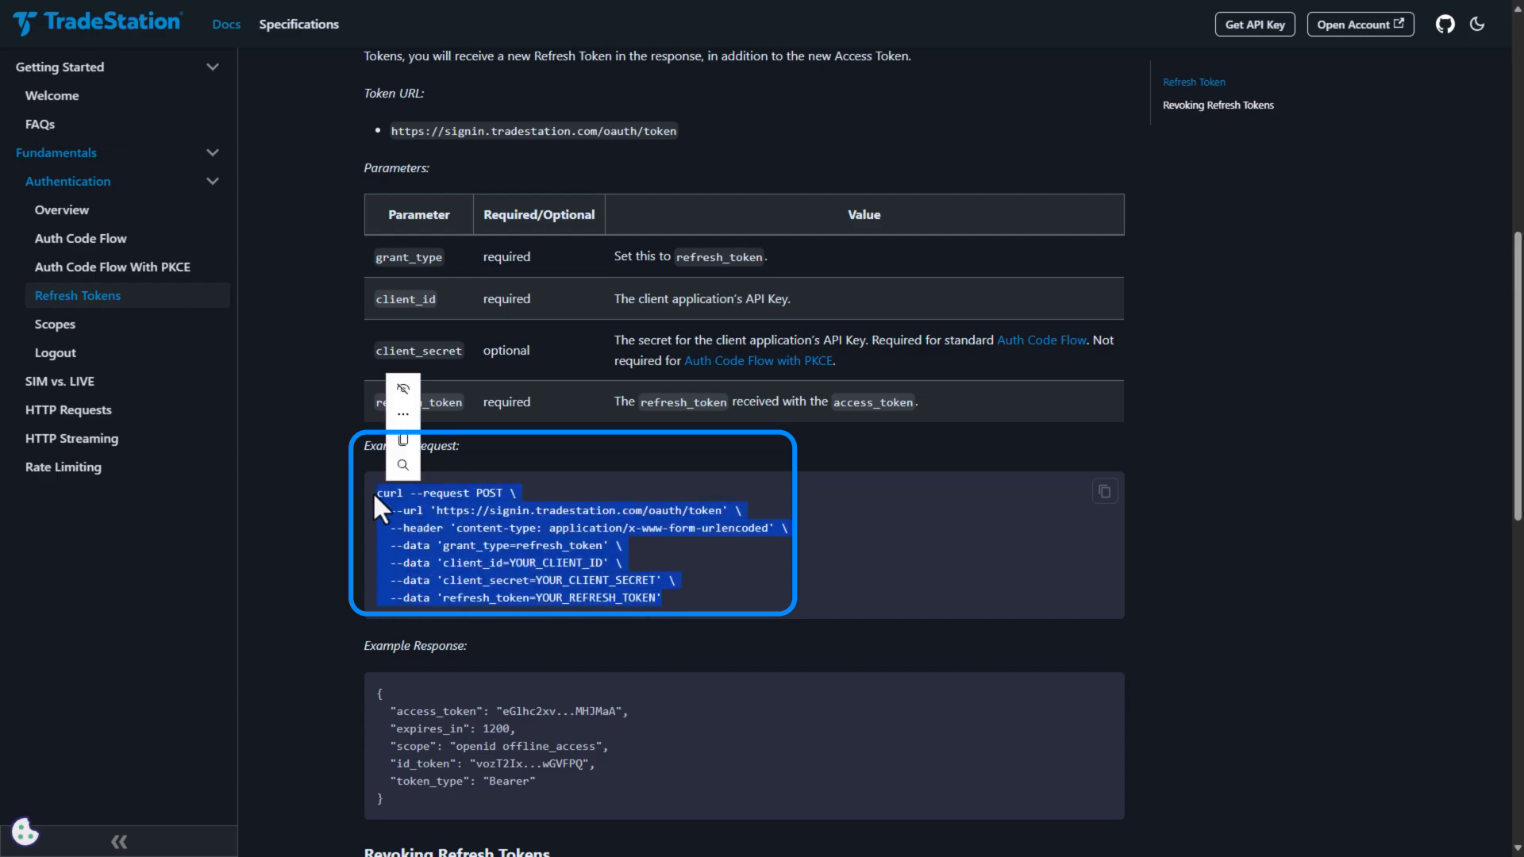
right_click(389, 505)
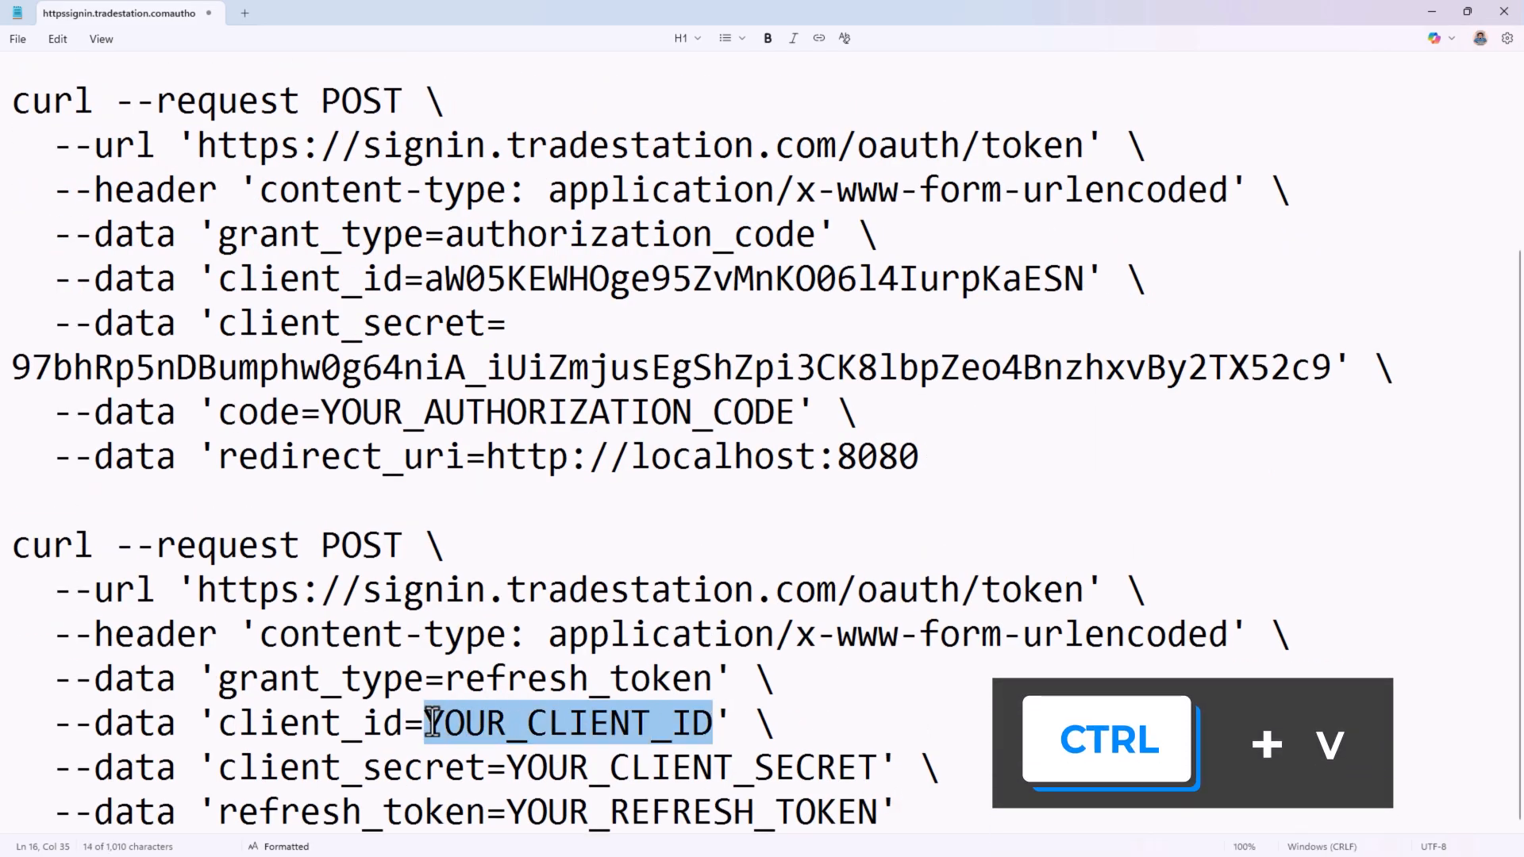
key(ctrl+v)
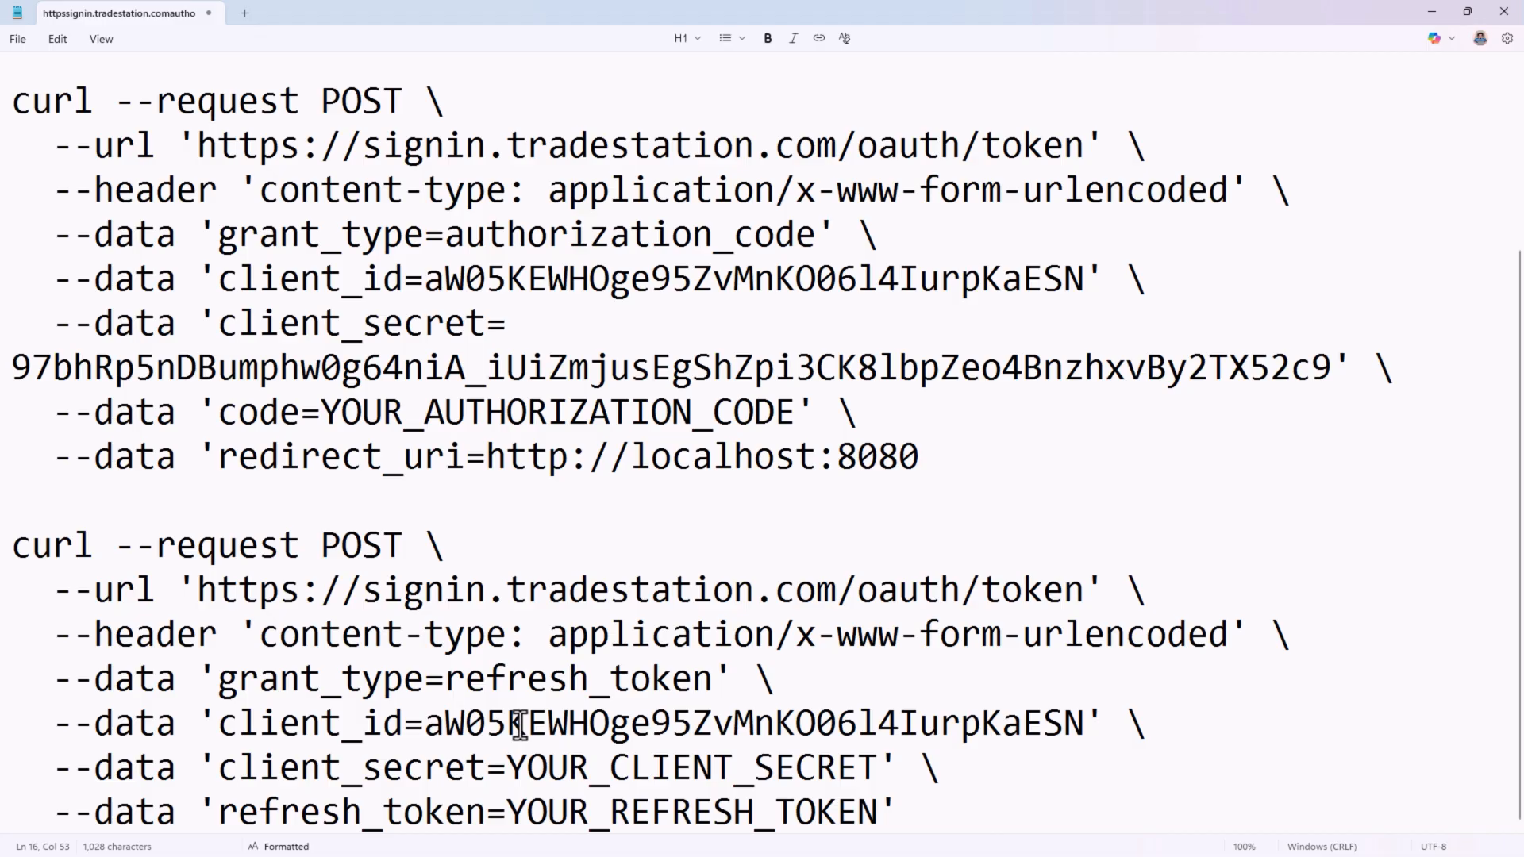
double_click(687, 766)
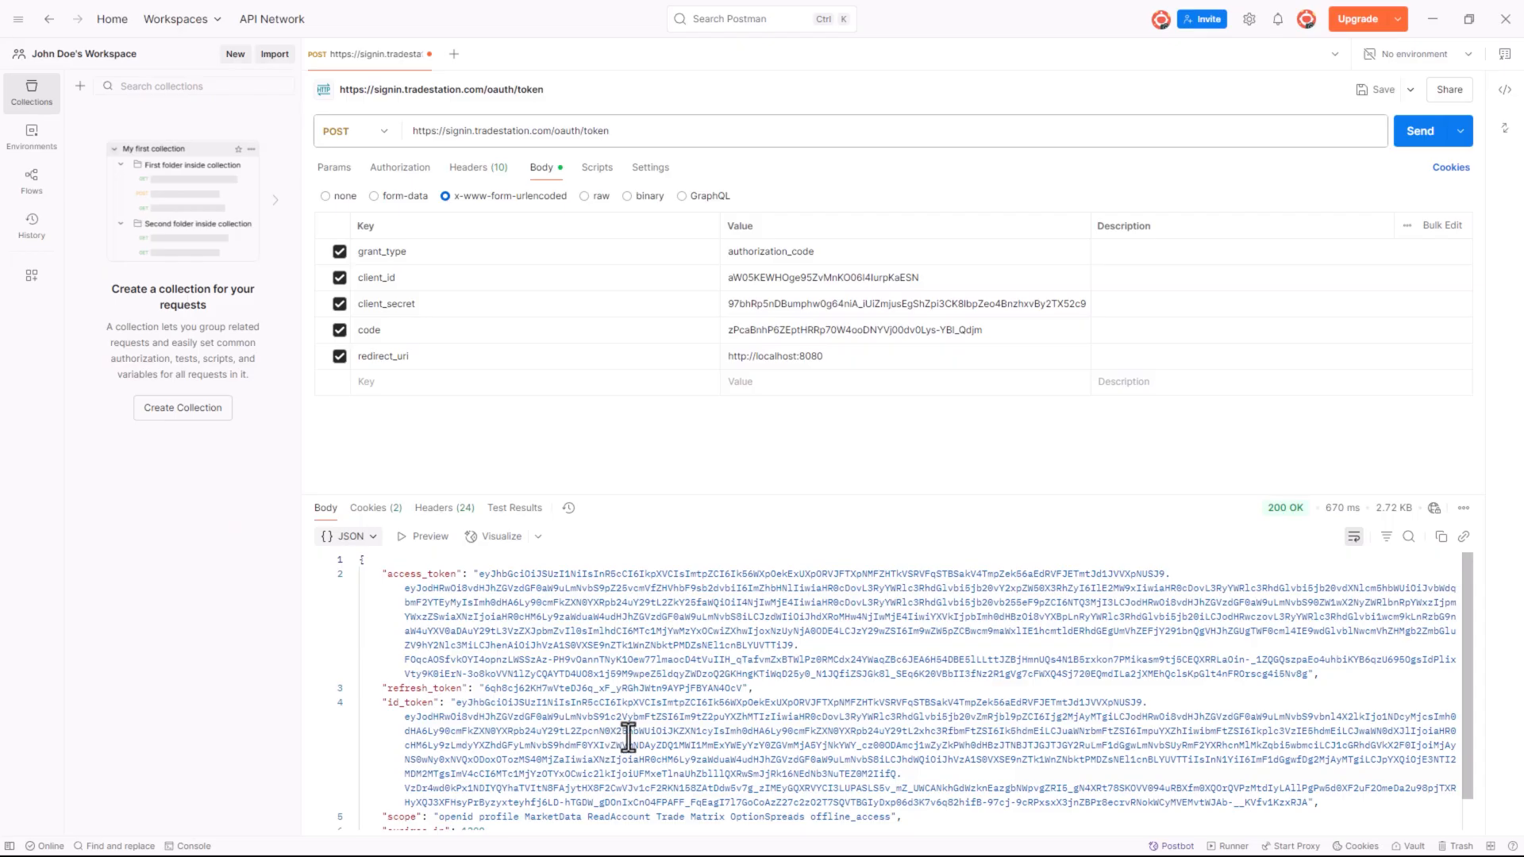
key(ctrl+c)
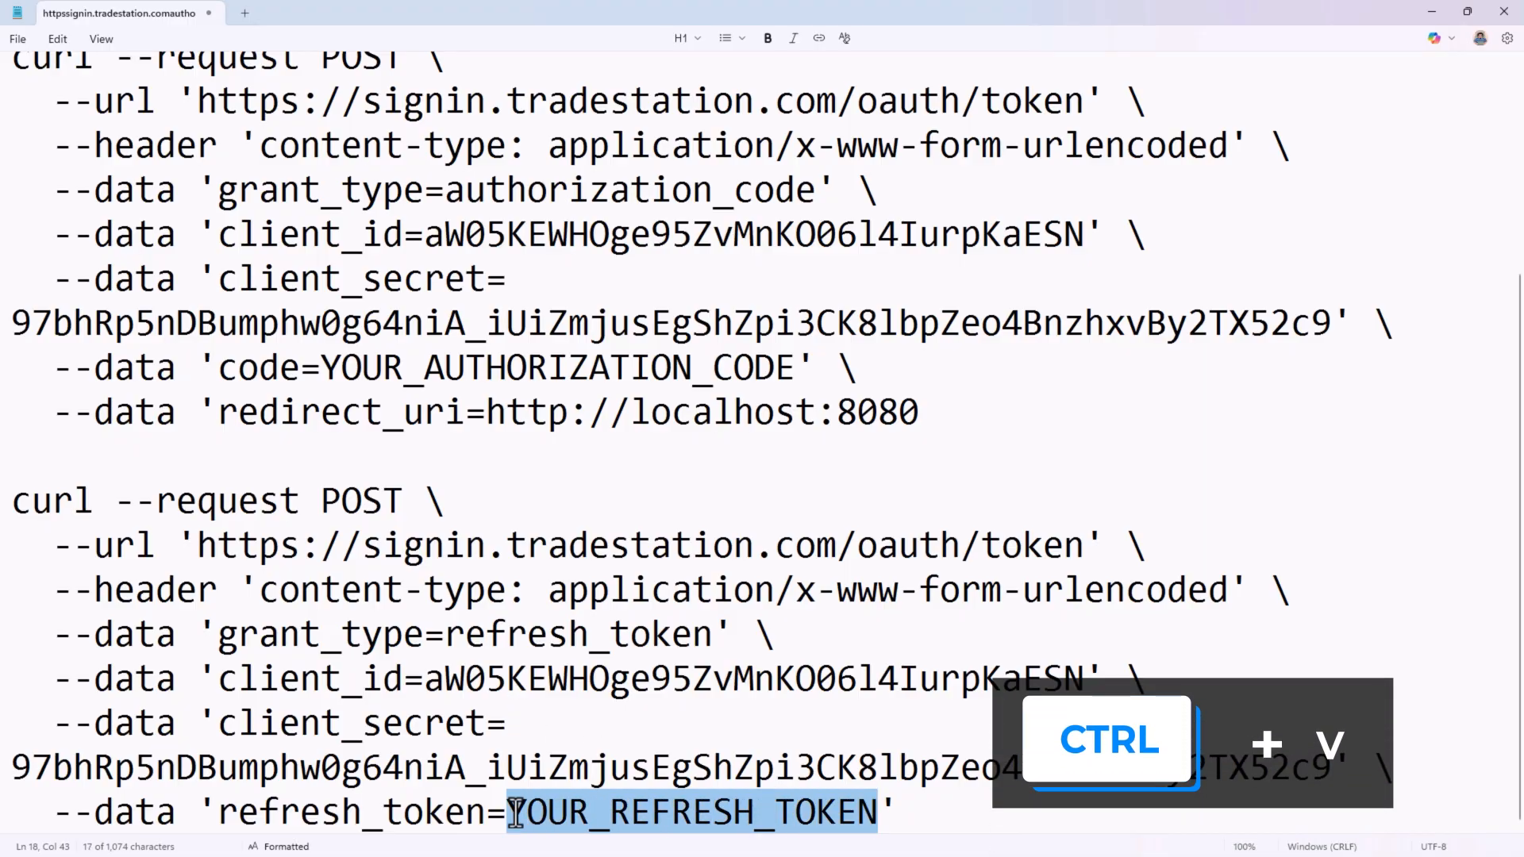
key(ctrl+v)
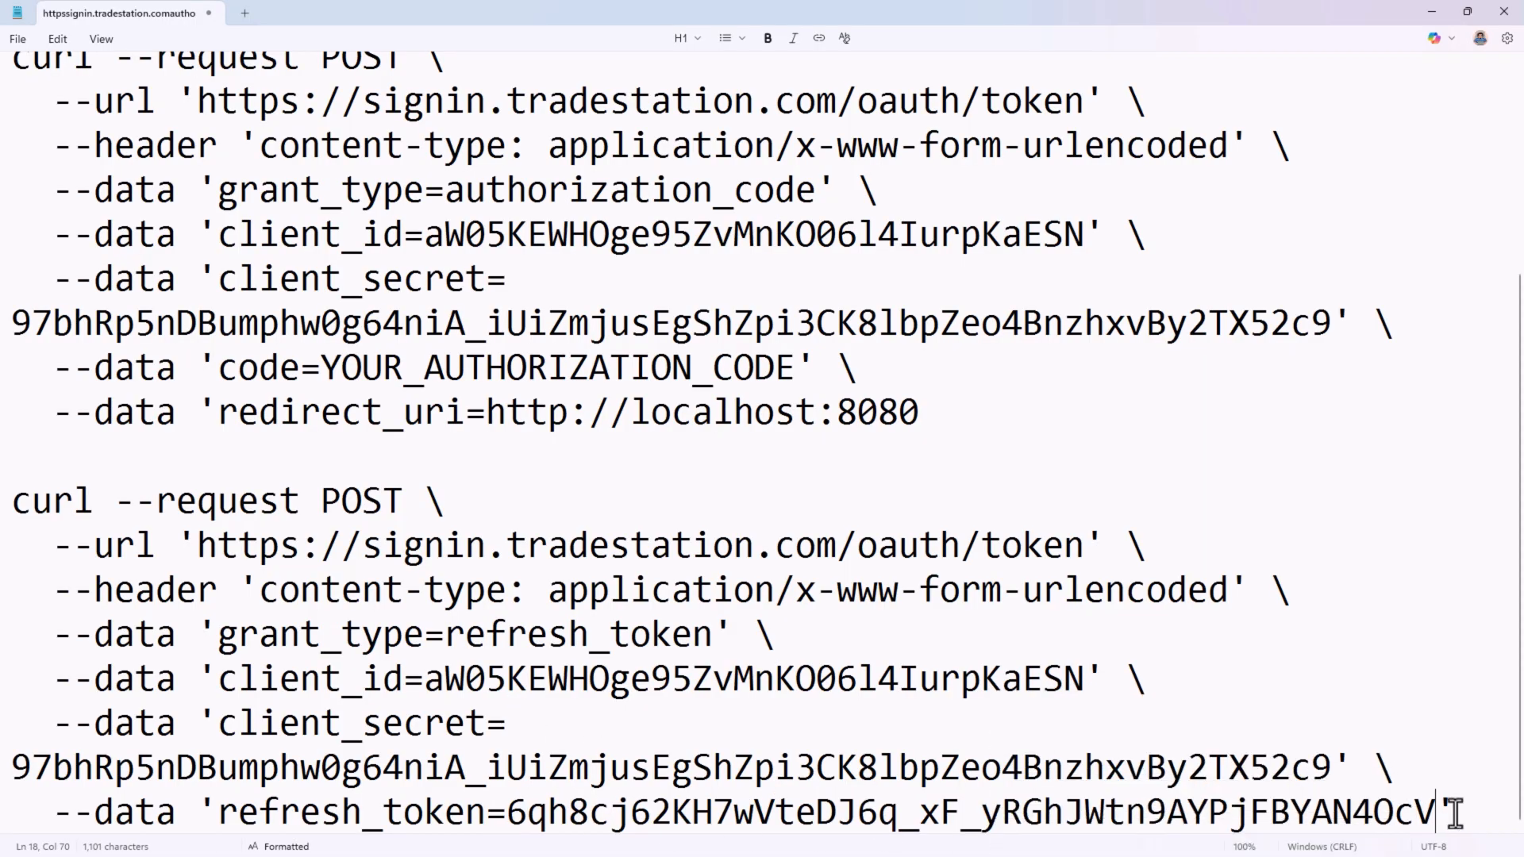
right_click(24, 505)
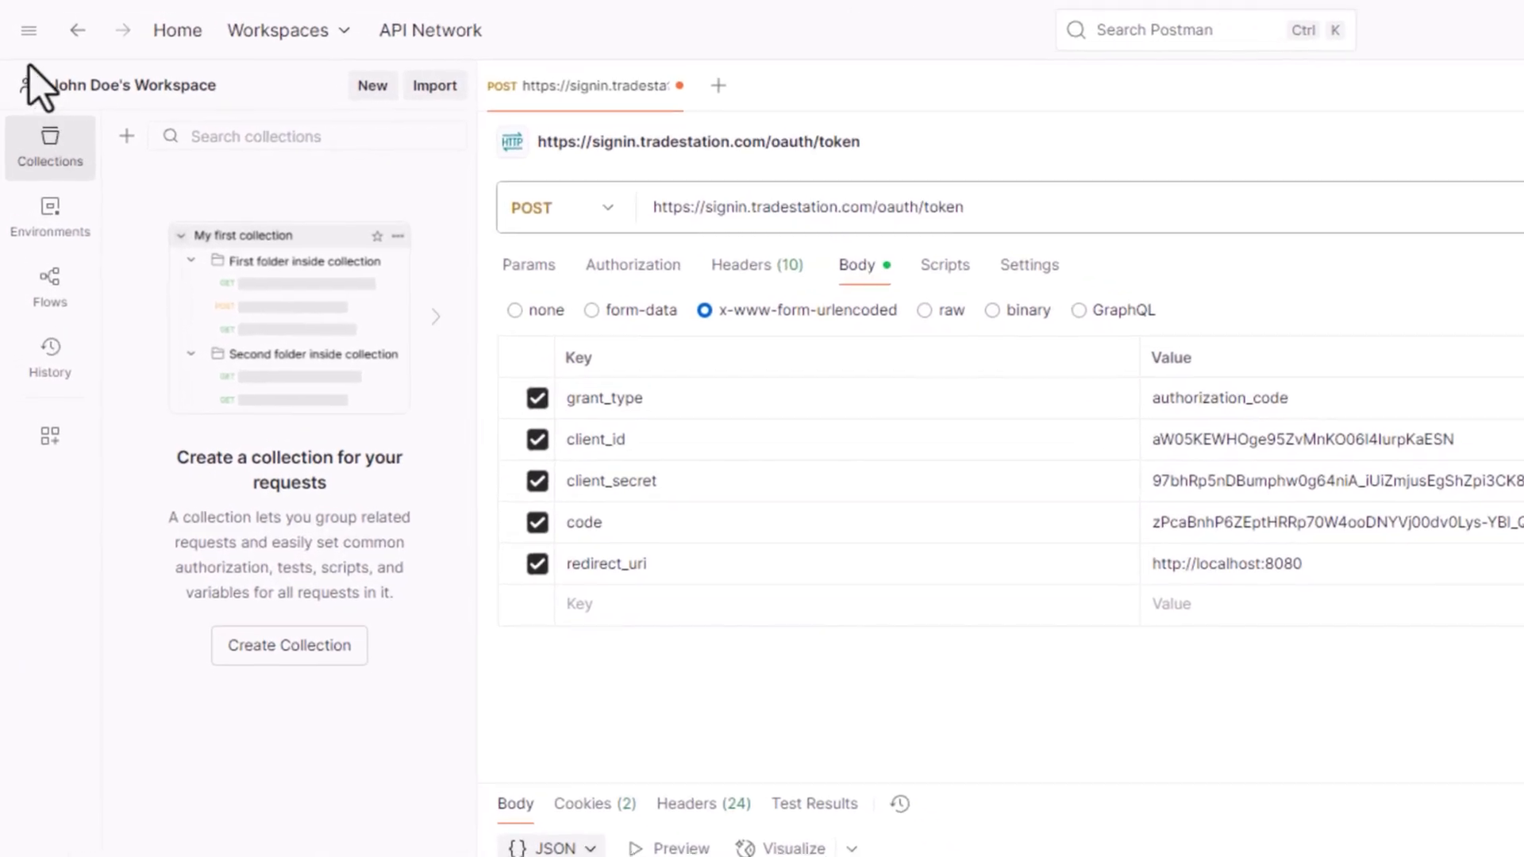
Step: Import the refresh-token curl as a new request, check Headers and Body, and send it for a 200 OK access token
click(28, 28)
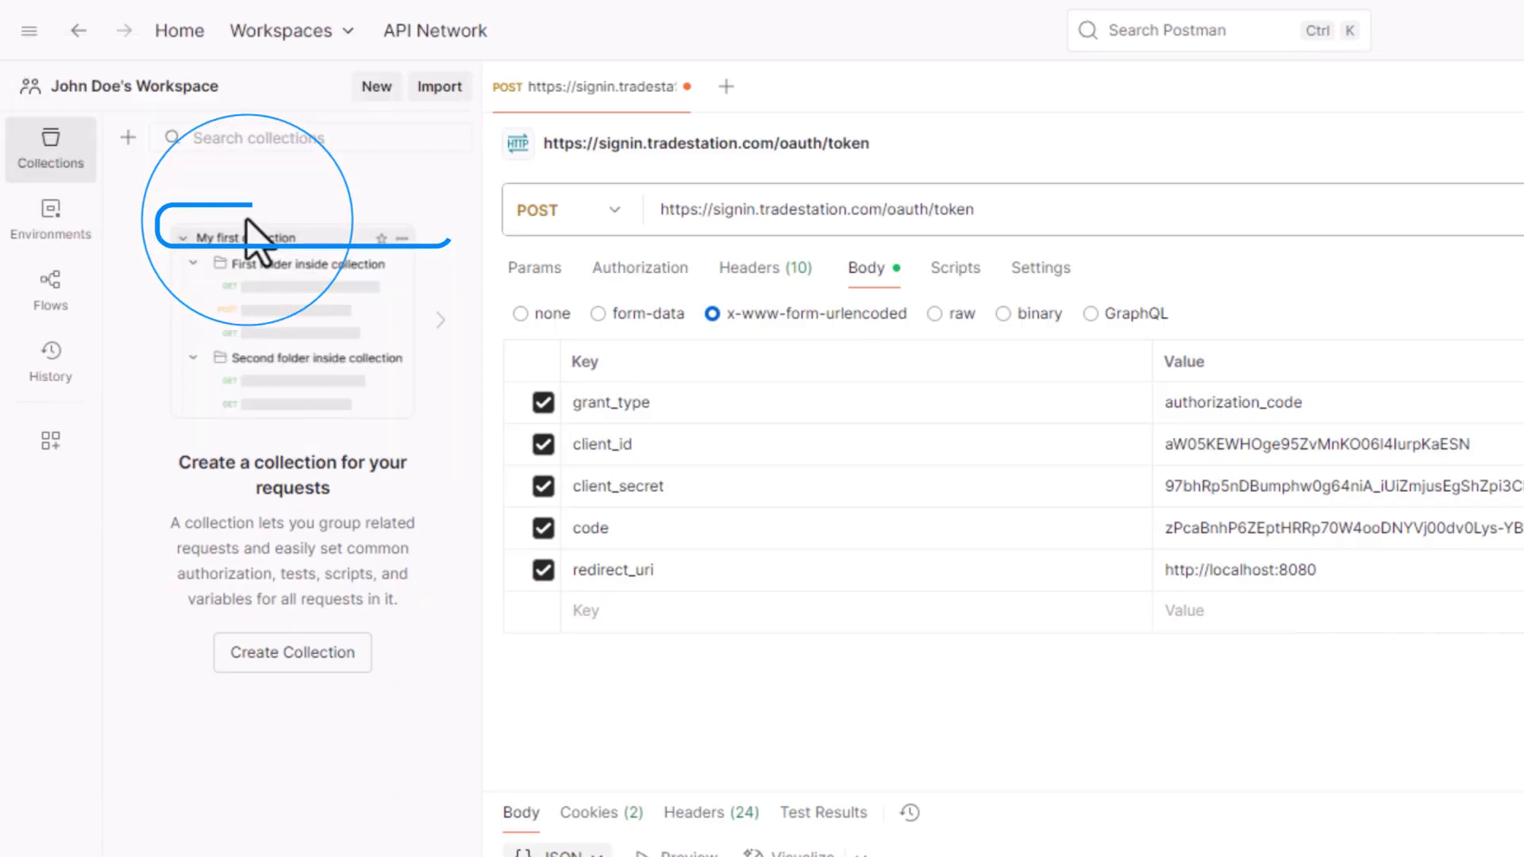
click(438, 85)
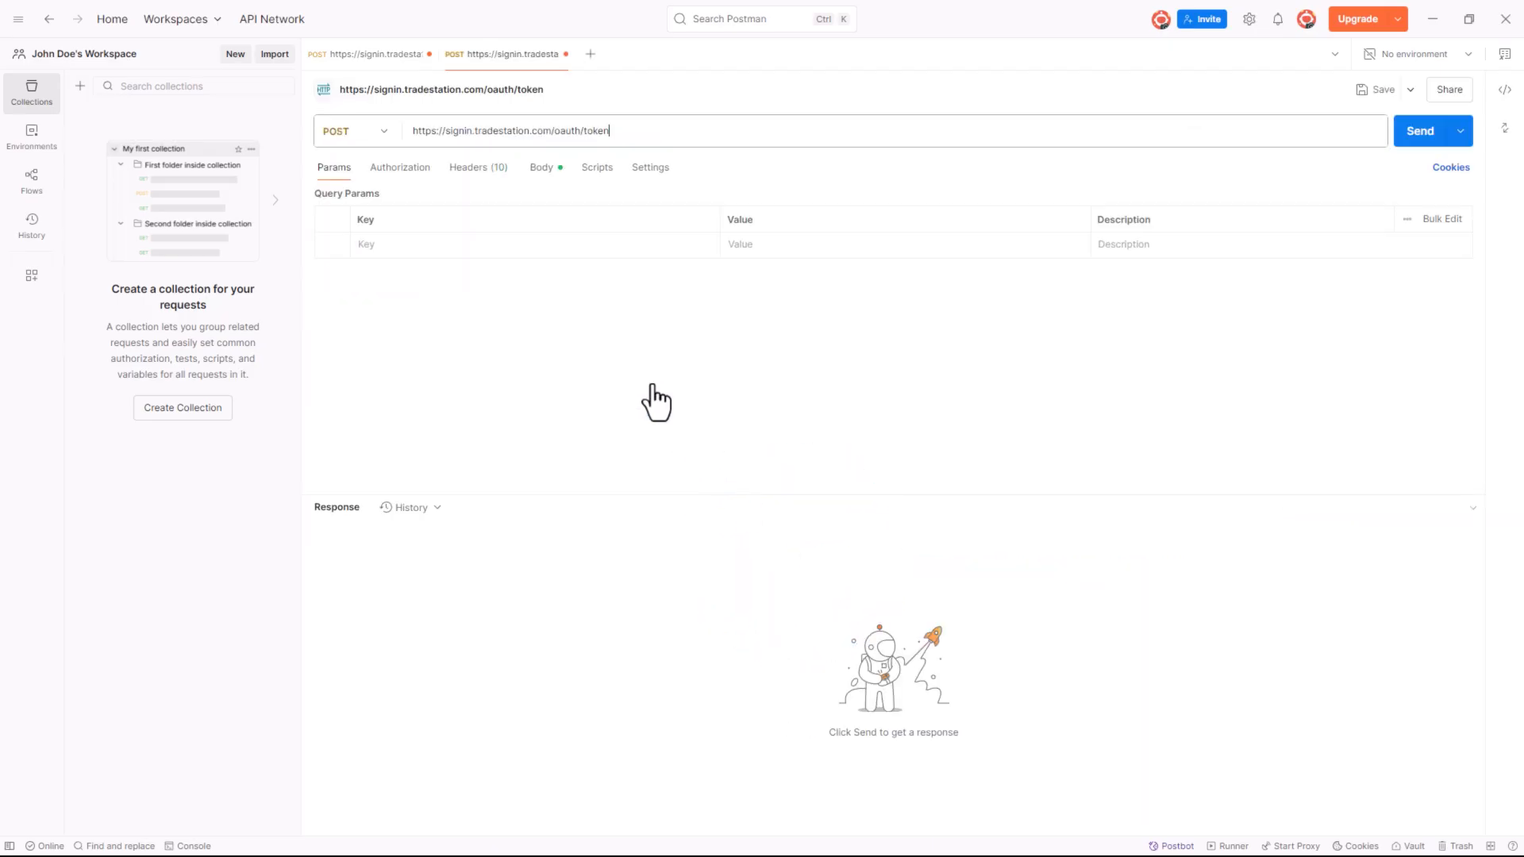
click(478, 166)
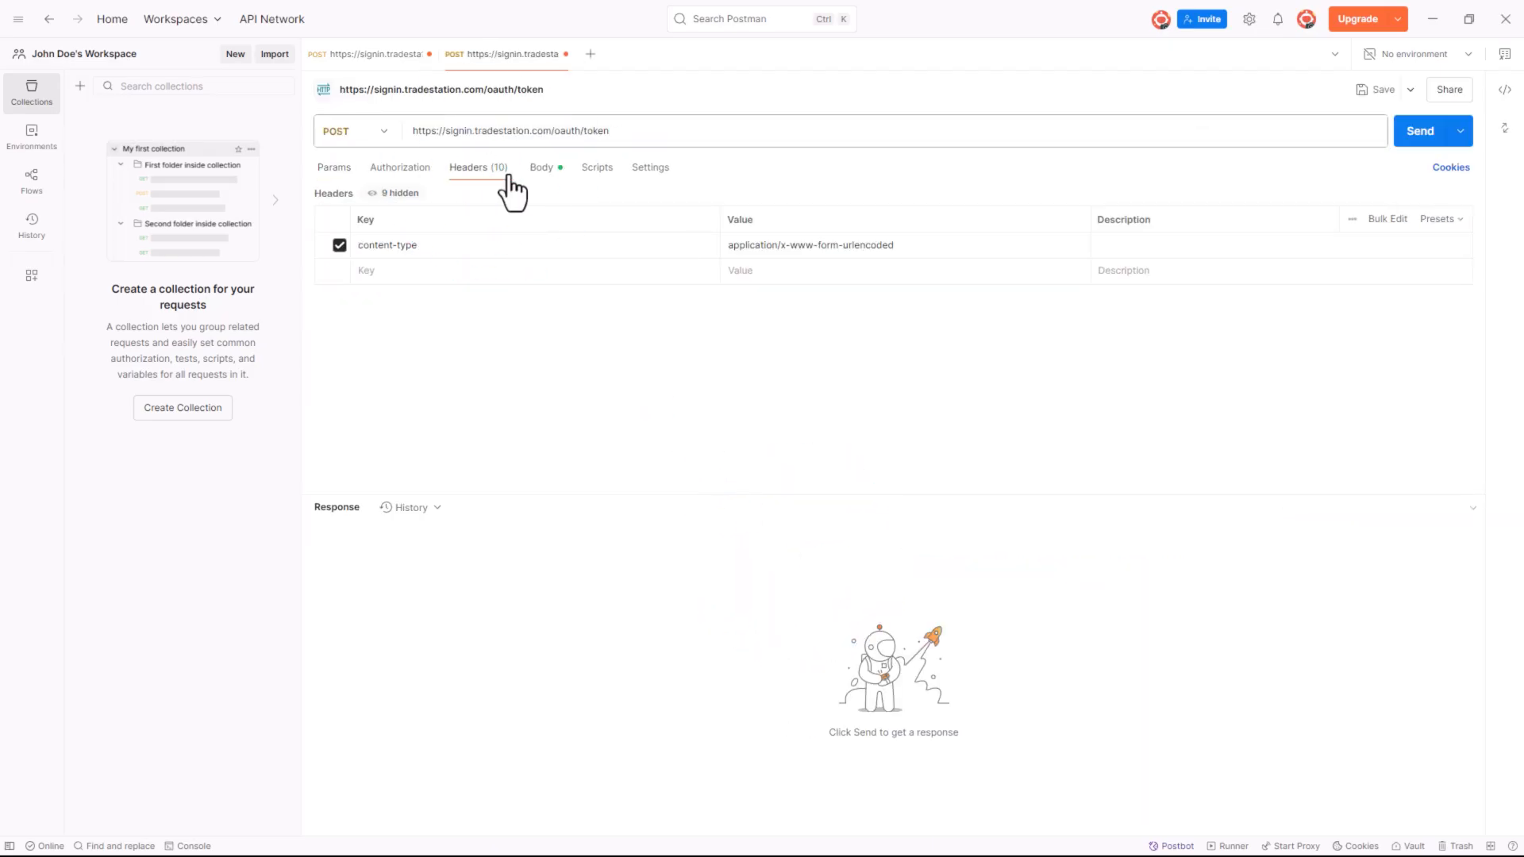
click(542, 167)
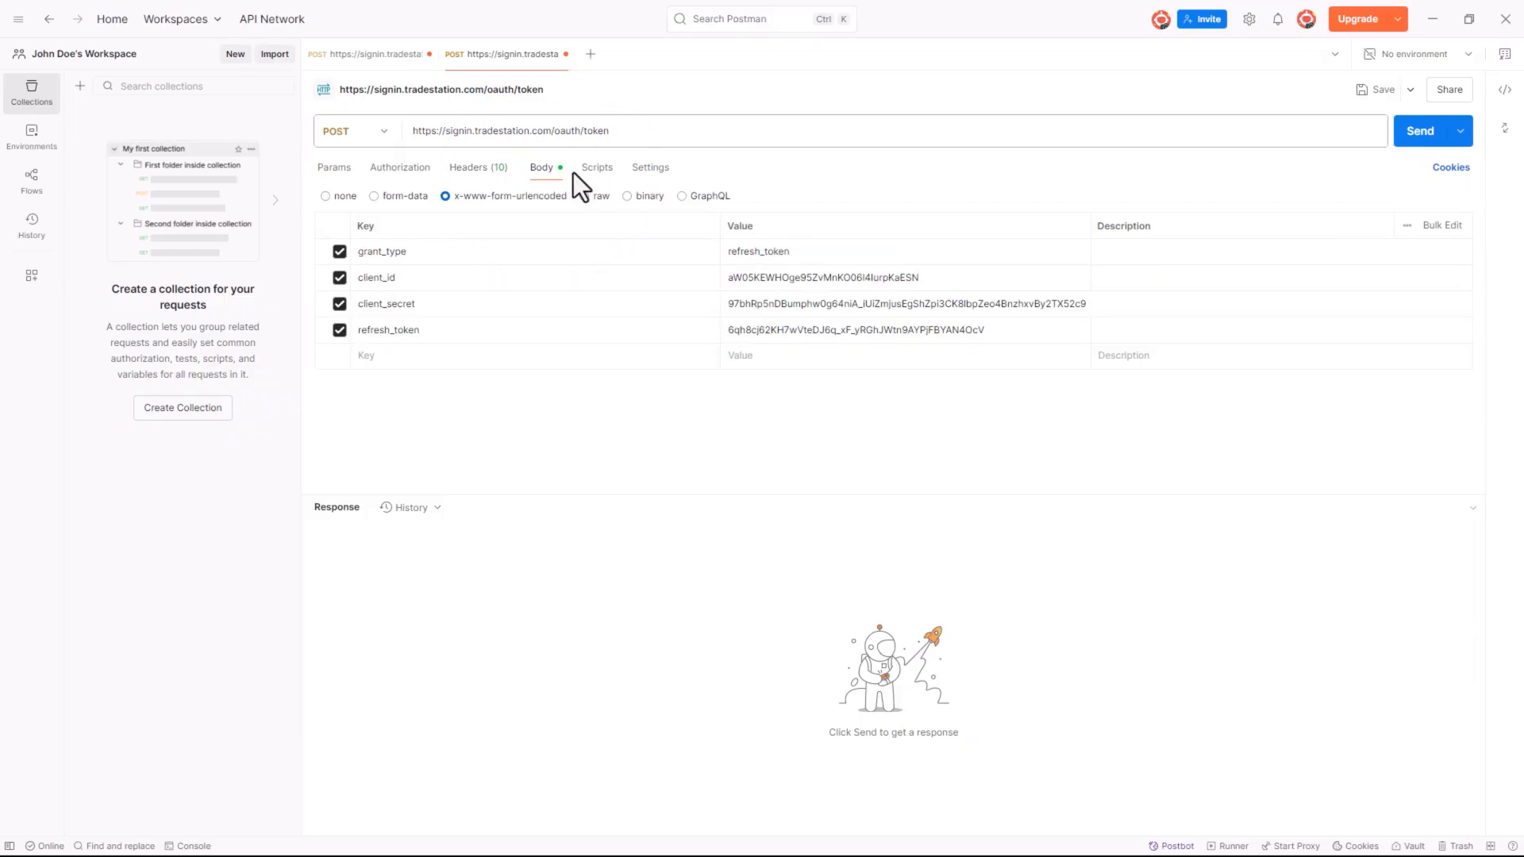
click(1419, 130)
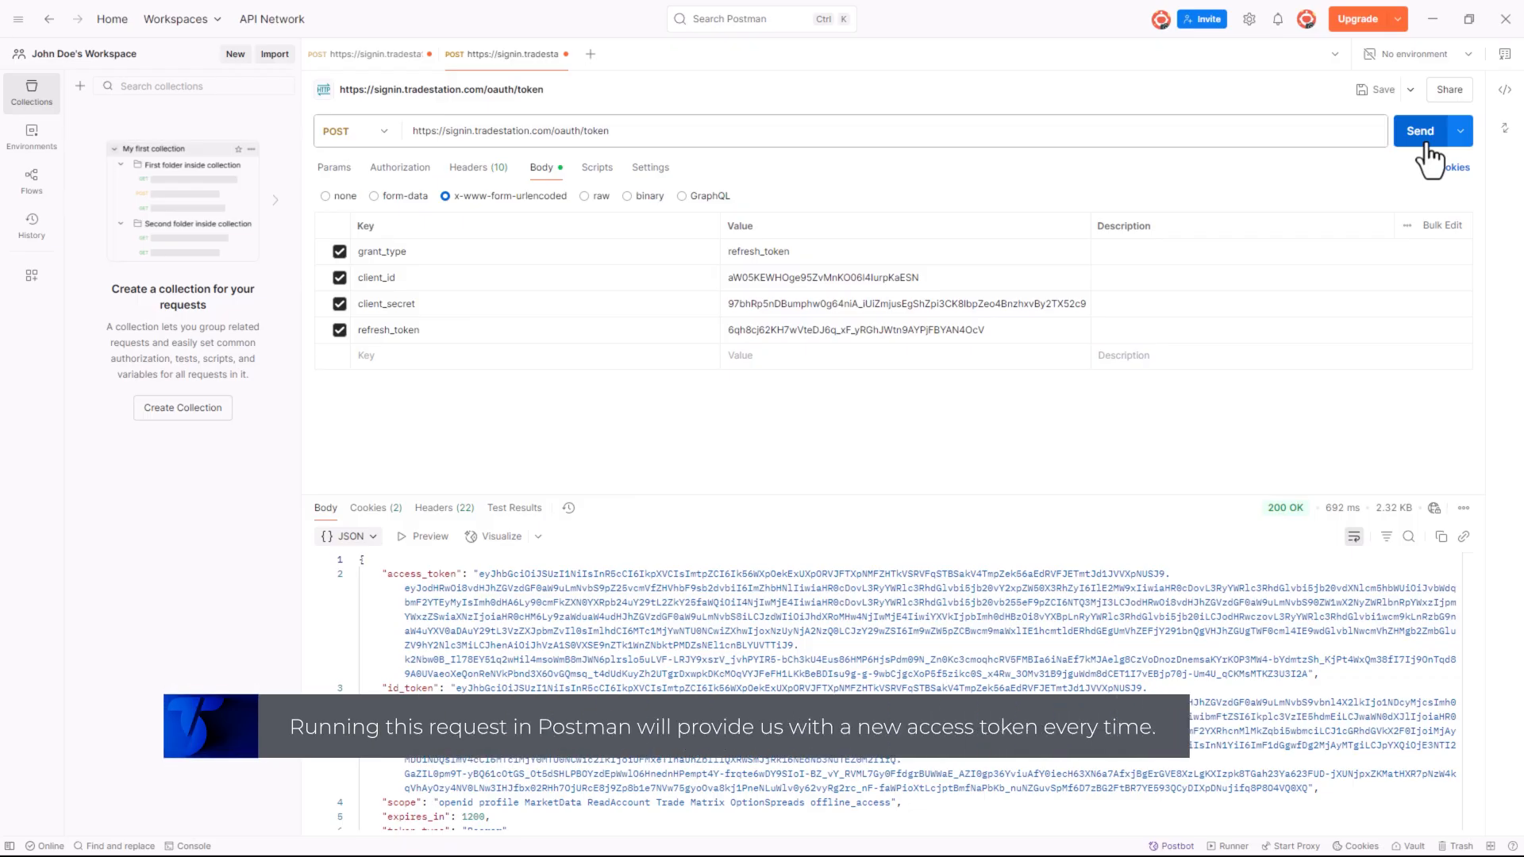
click(1419, 130)
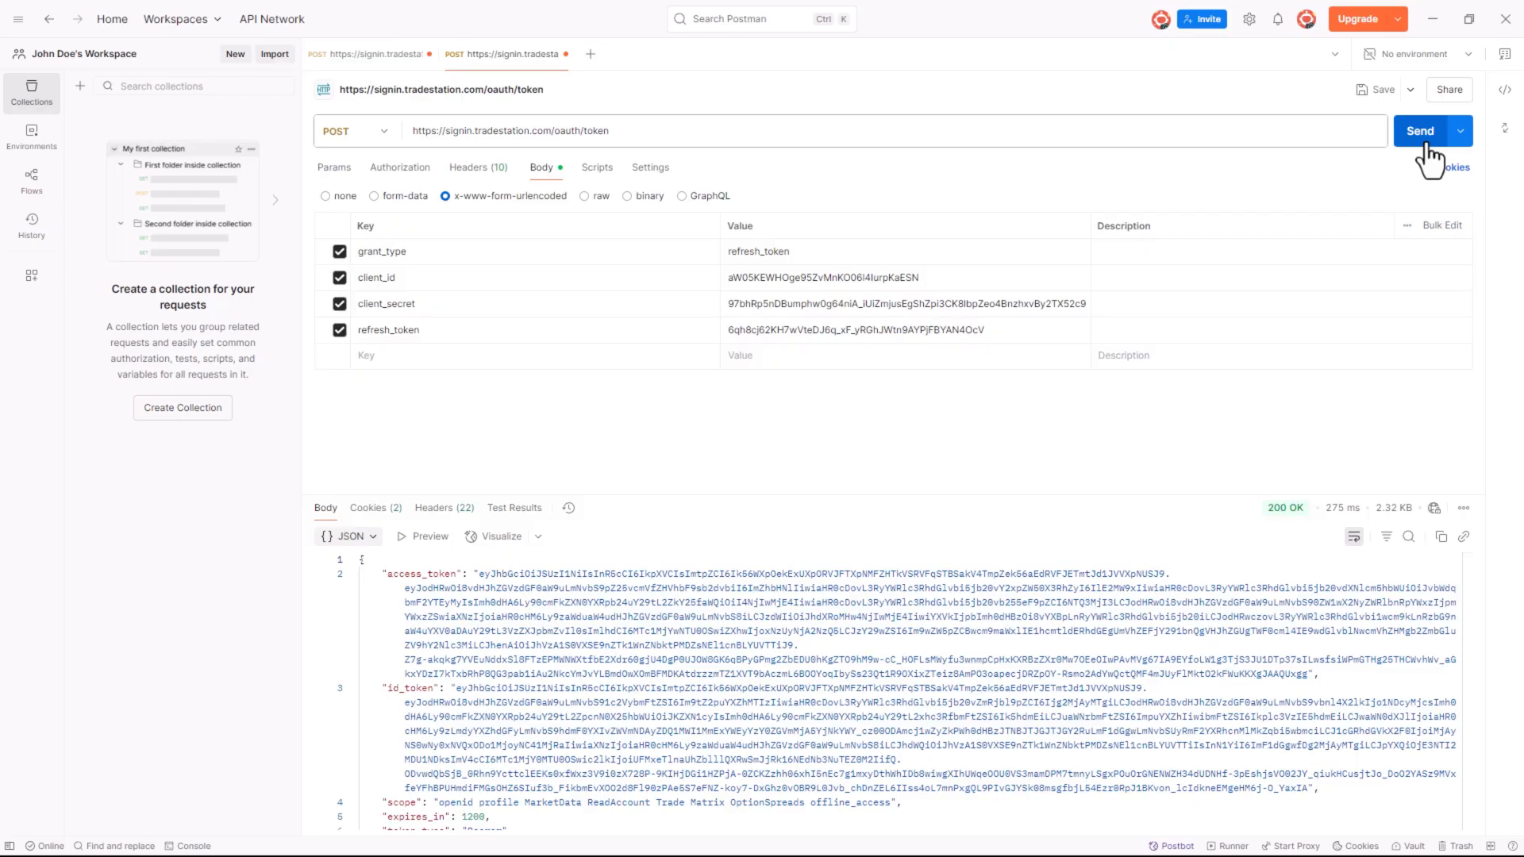
Step: Resend the refresh-token request to obtain another fresh access token
click(1419, 130)
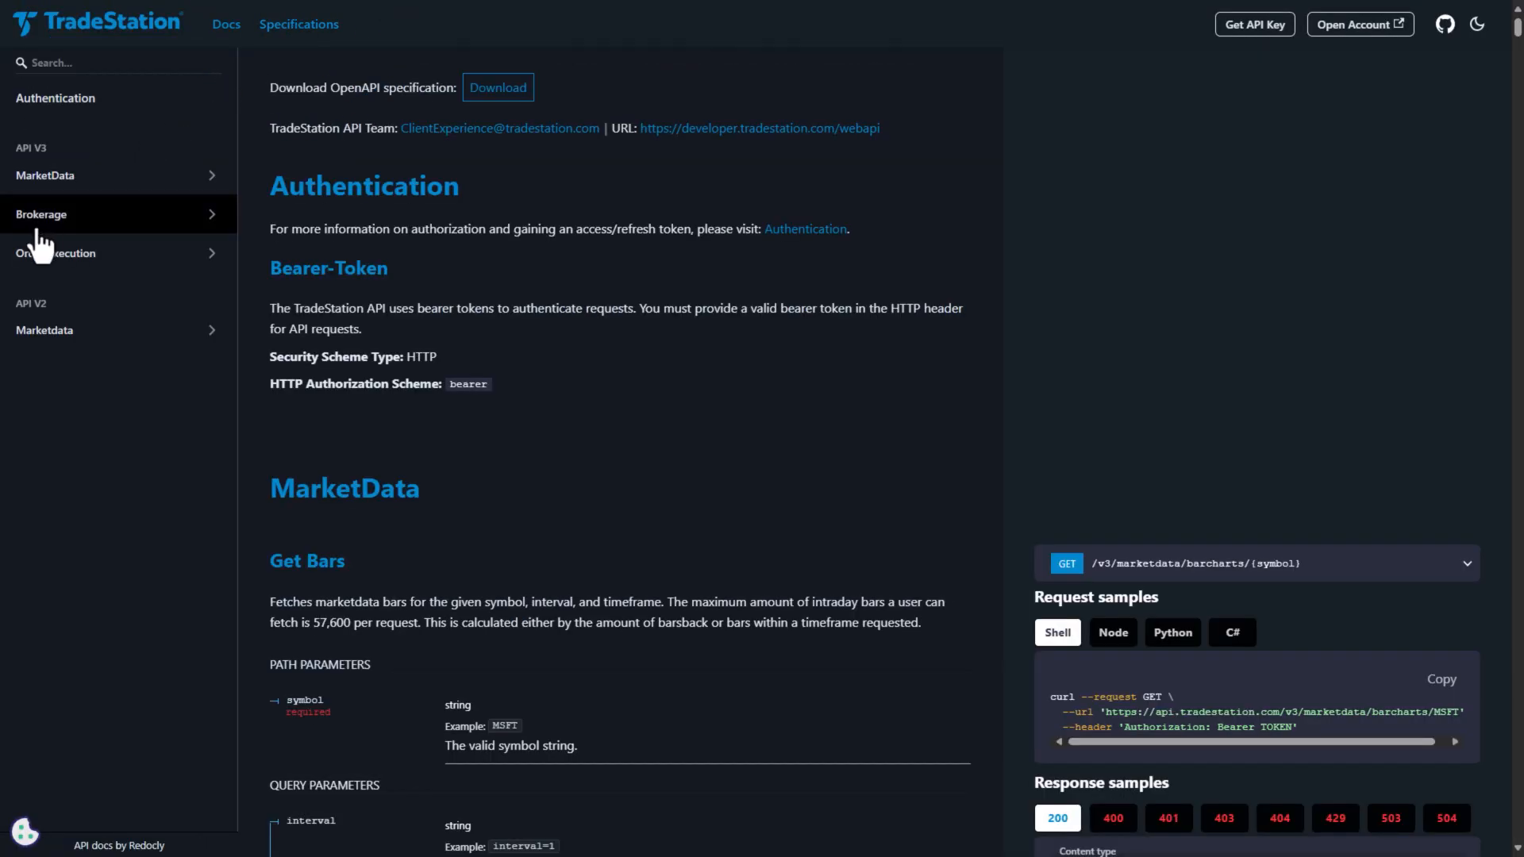
Step: Import the Get Accounts curl sample from the Brokerage docs as a new request without saving, then return to the refresh-token response
click(41, 214)
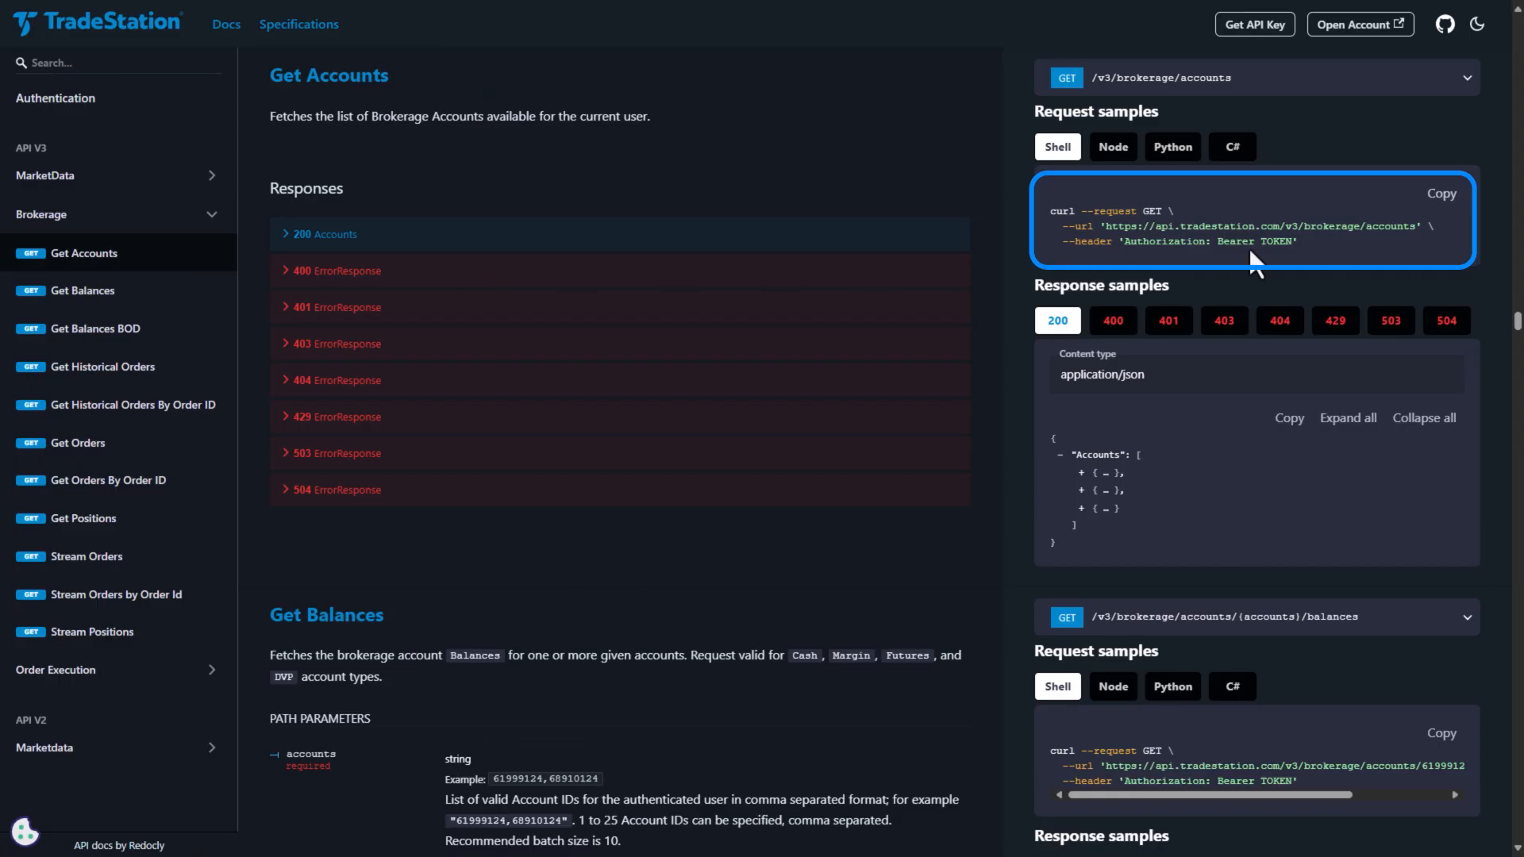
right_click(1084, 211)
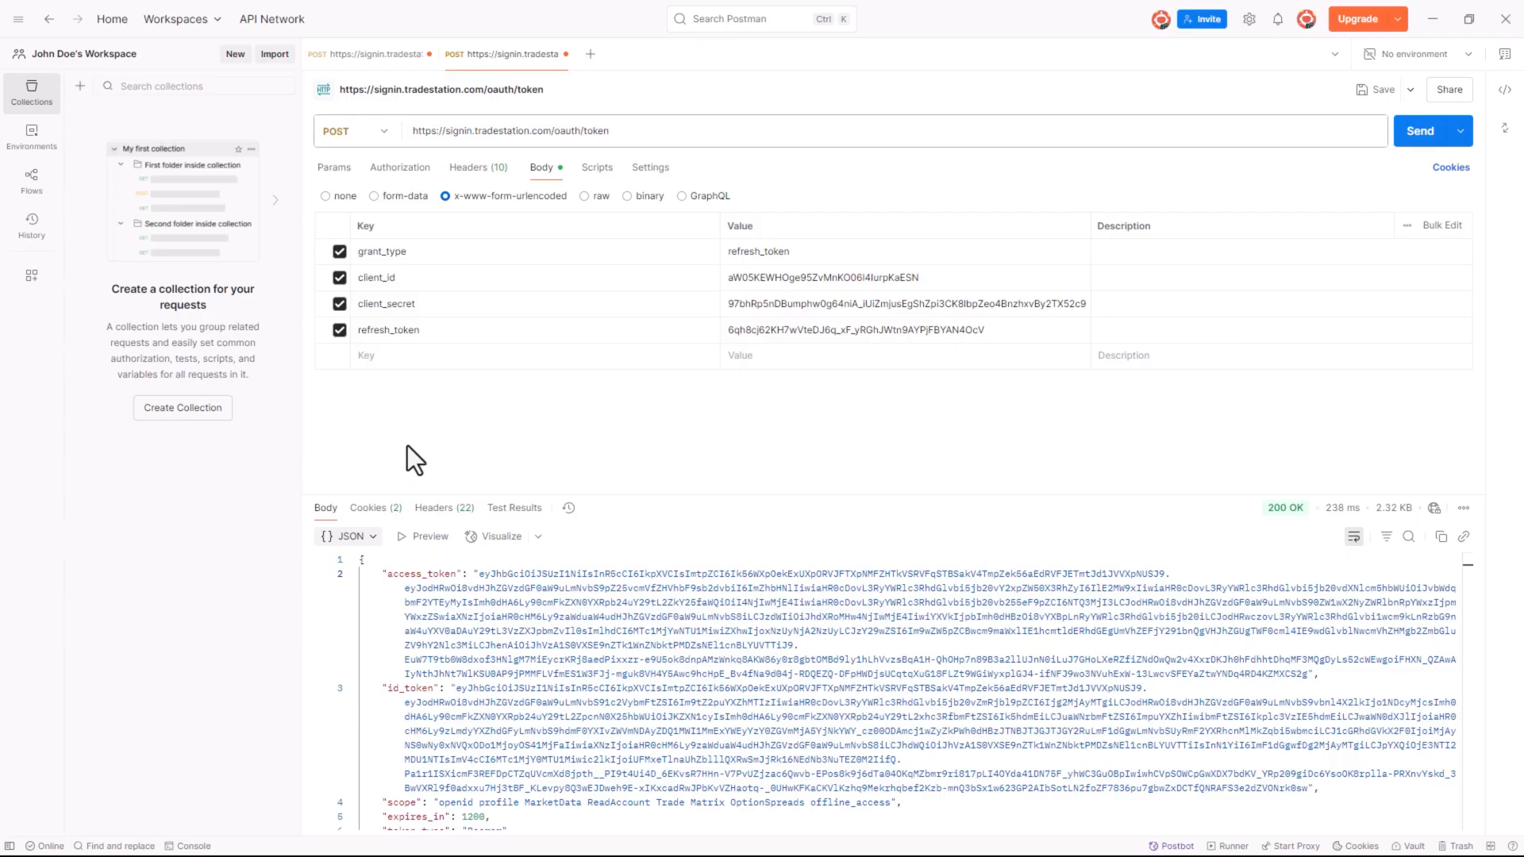
click(275, 54)
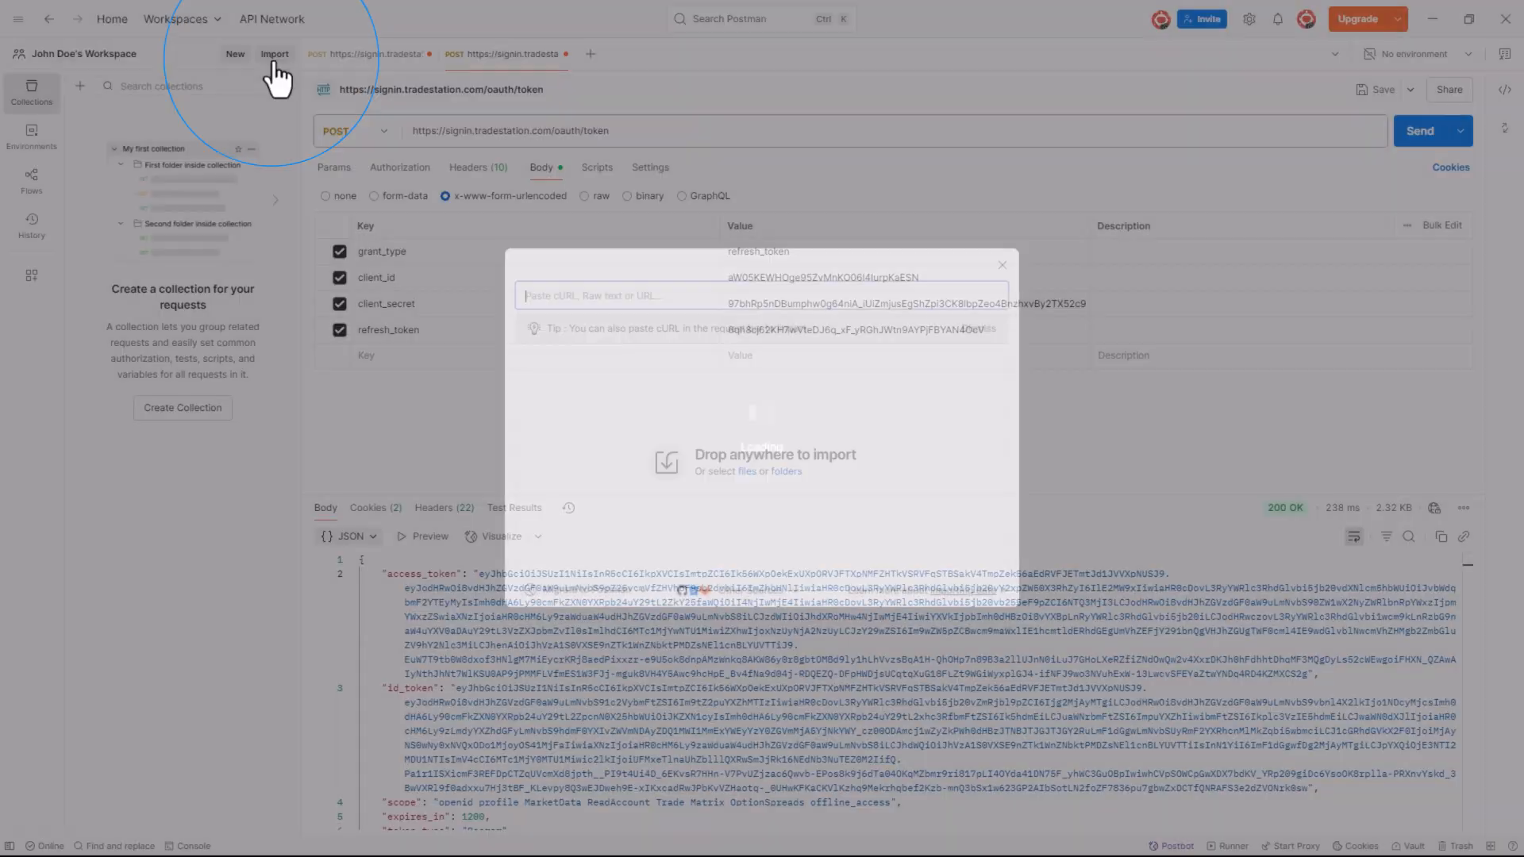
key(ctrl+v)
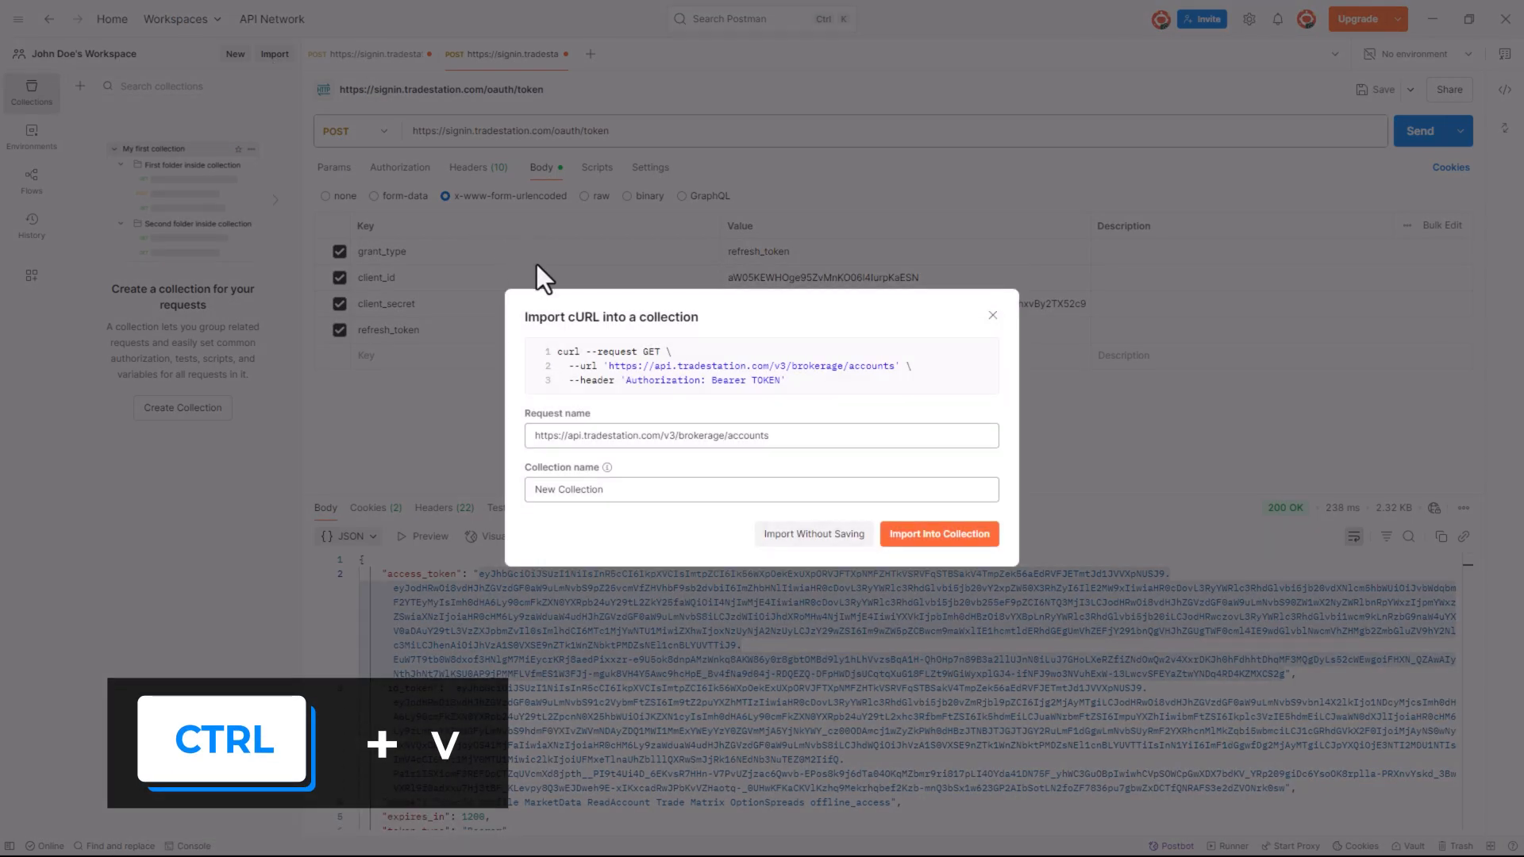
click(812, 533)
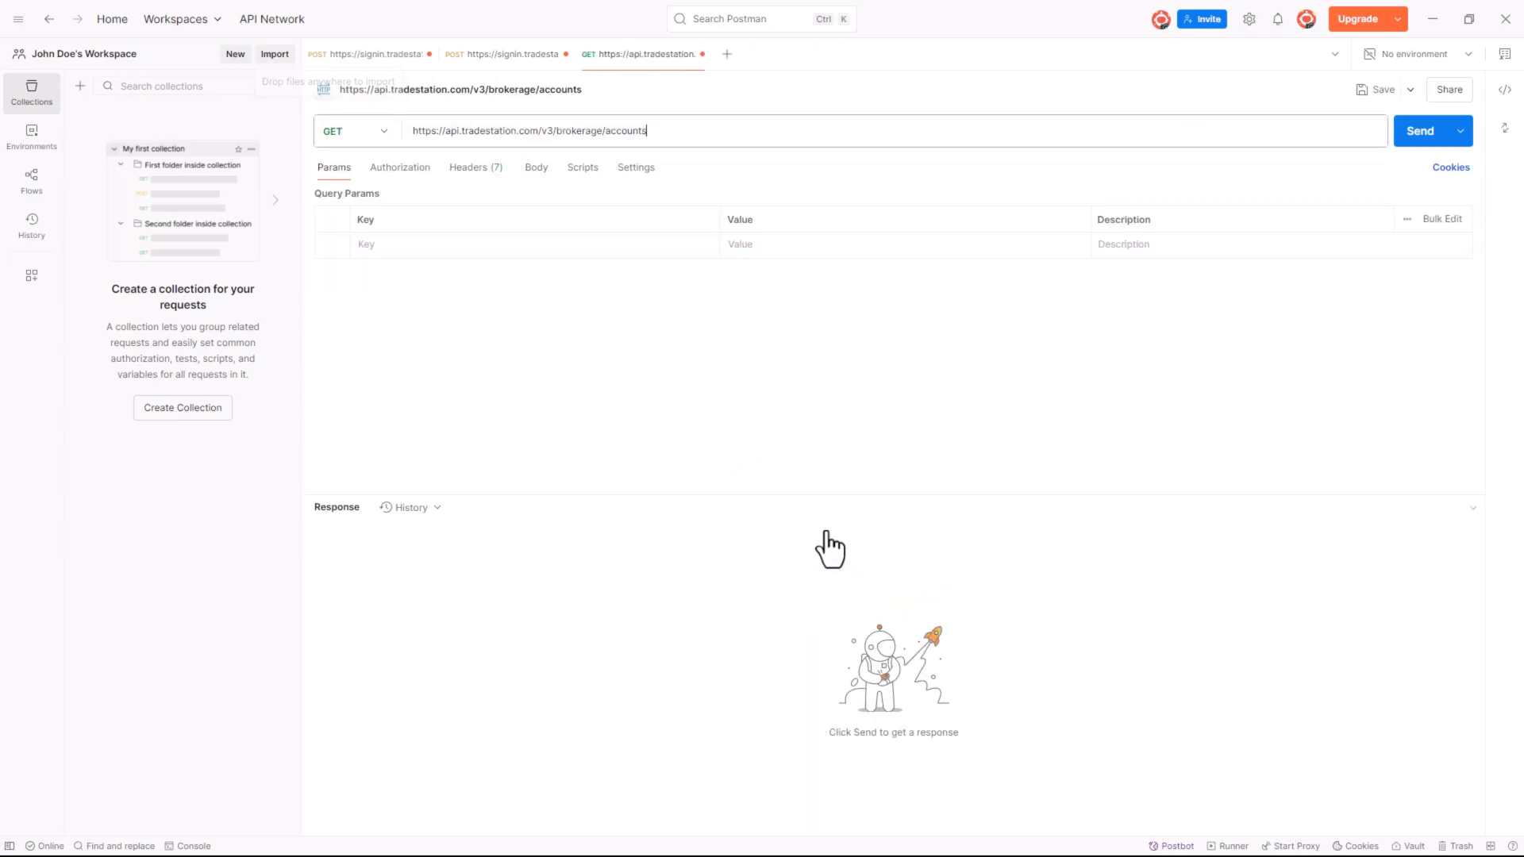
click(475, 167)
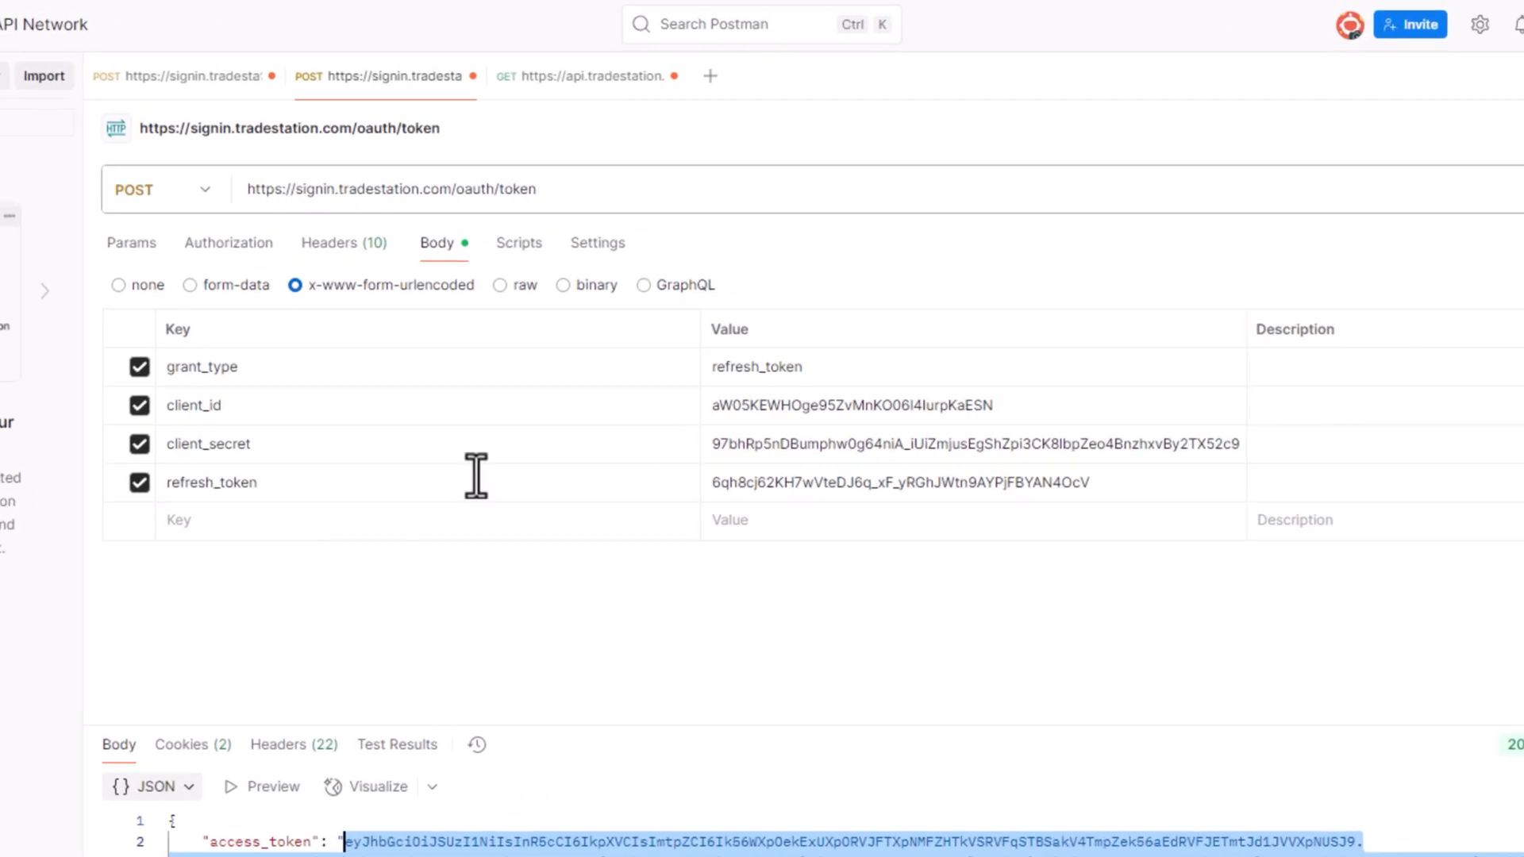
Step: Send brokerage/accounts to sim-api with the pasted Bearer access token and get the 200 OK account list
click(584, 76)
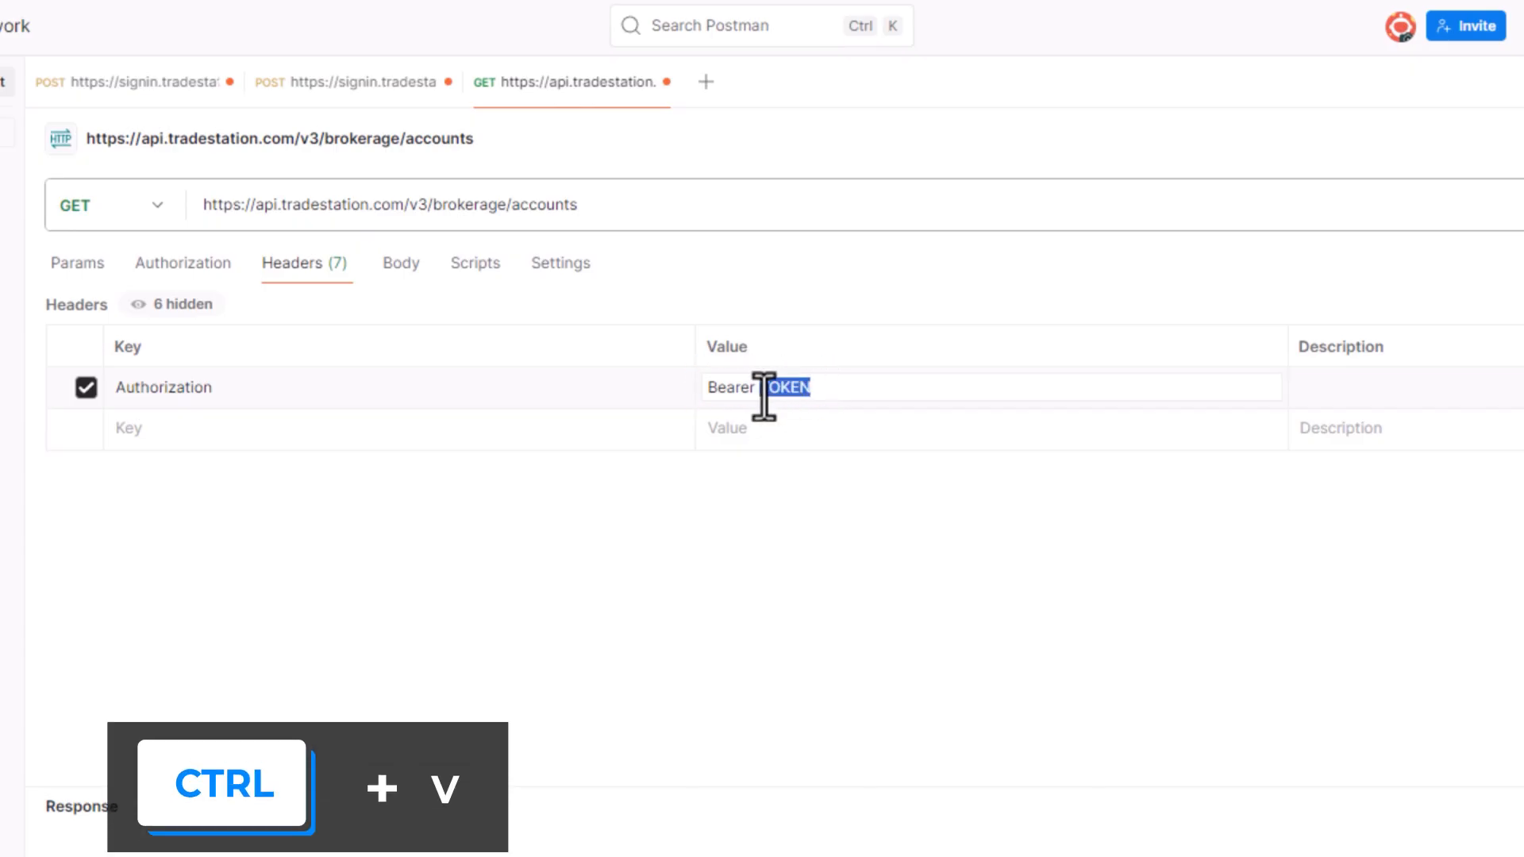
key(ctrl+v)
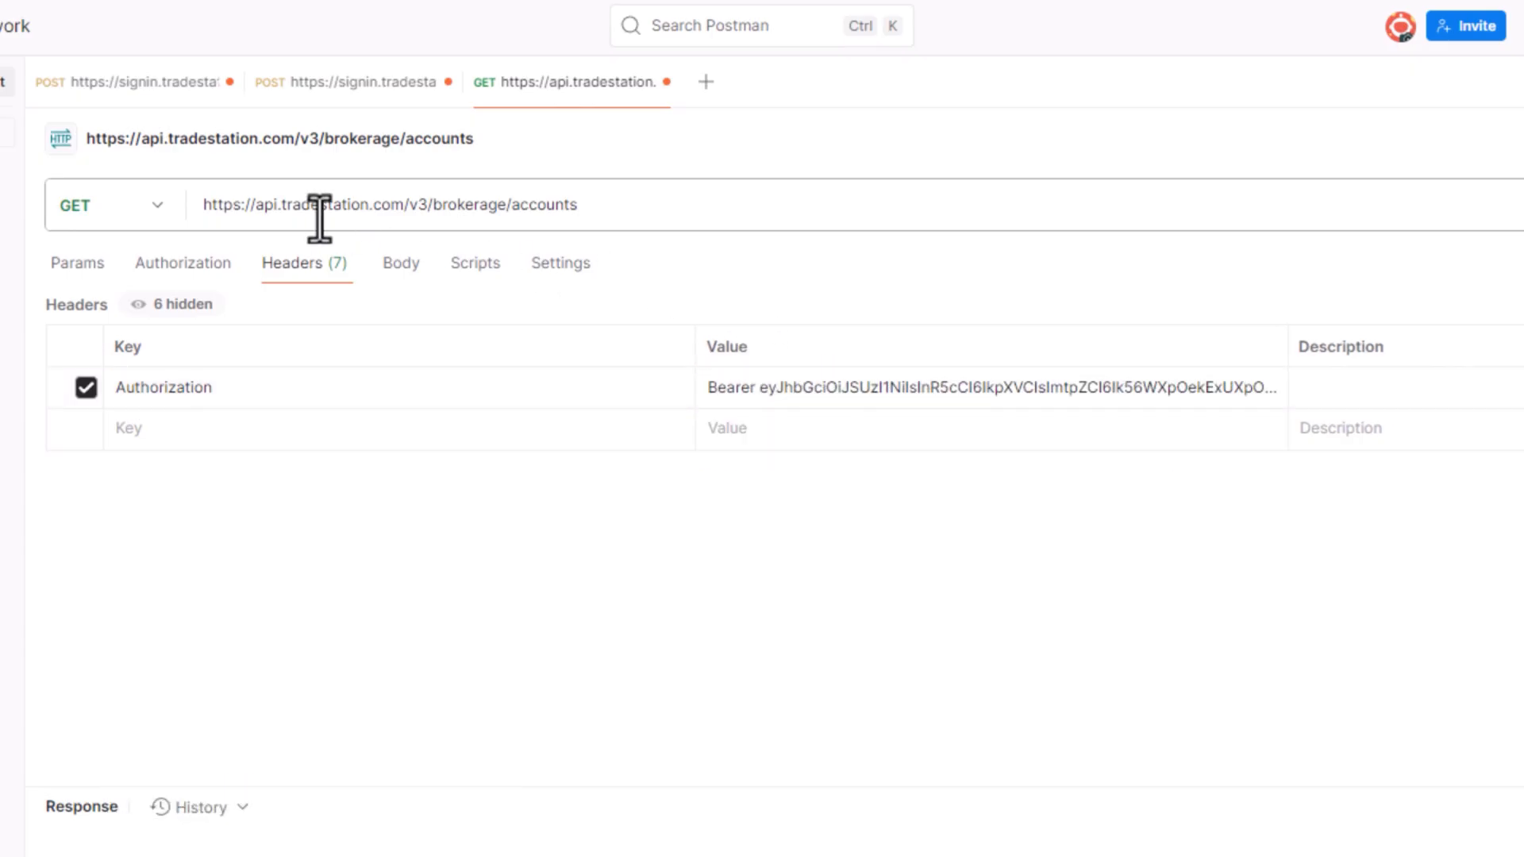
click(592, 204)
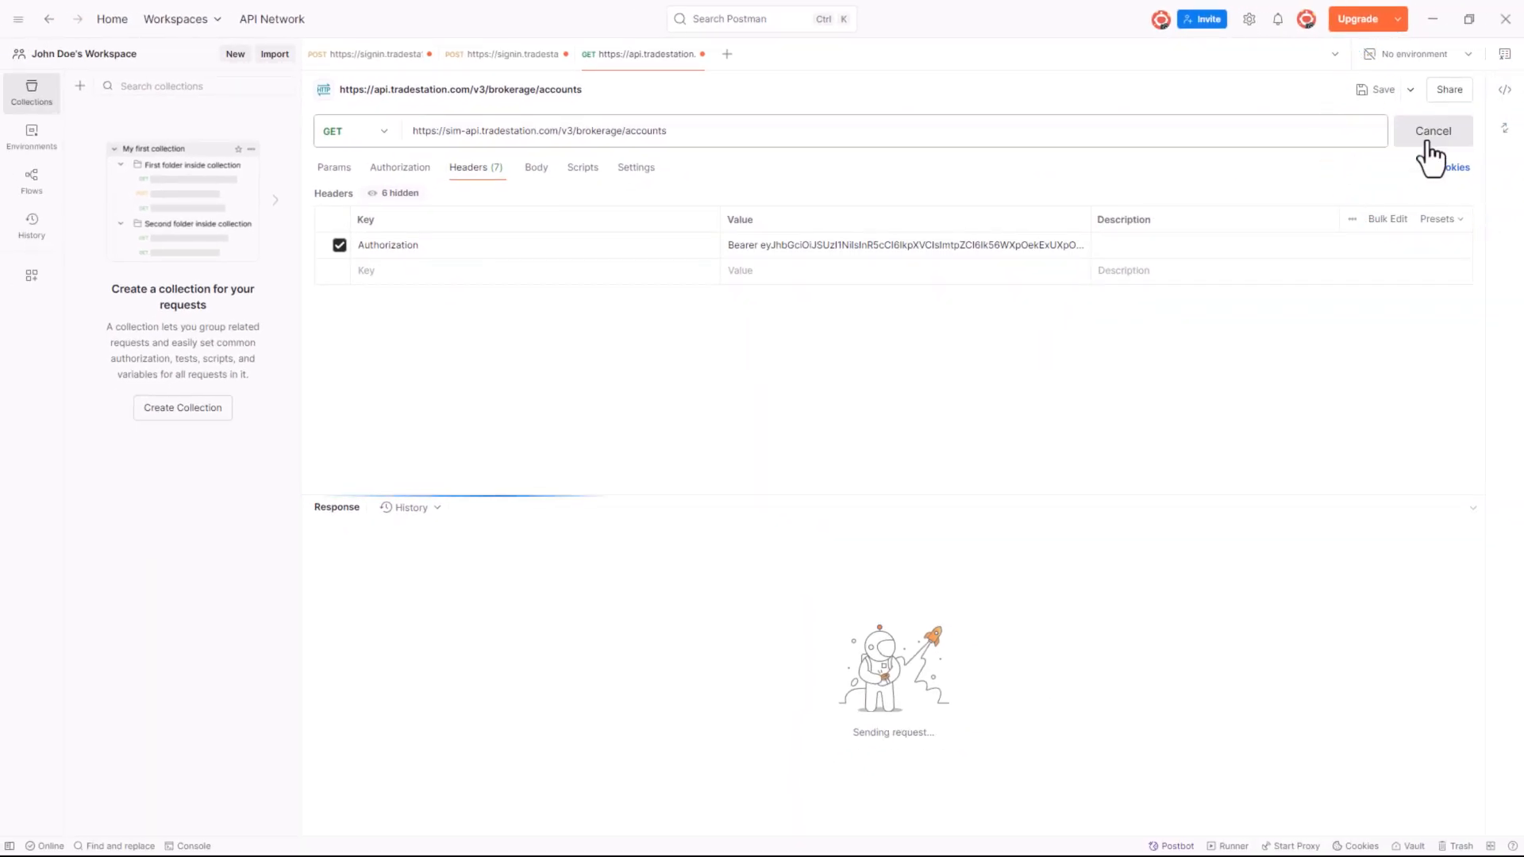
click(1432, 130)
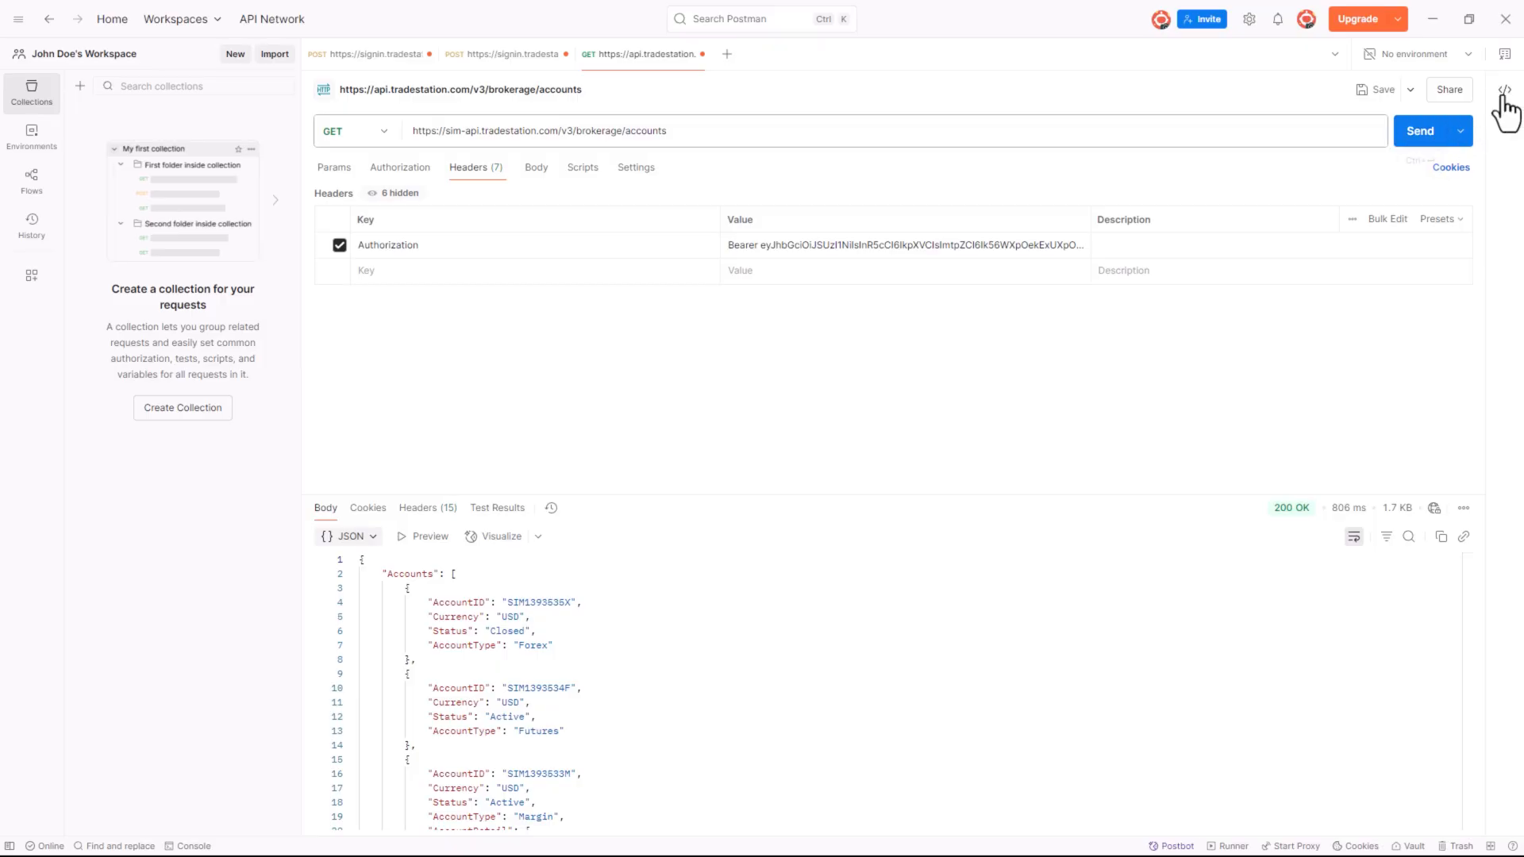
Step: Show the request's code snippet pane with the snippet language list expanded
click(1505, 89)
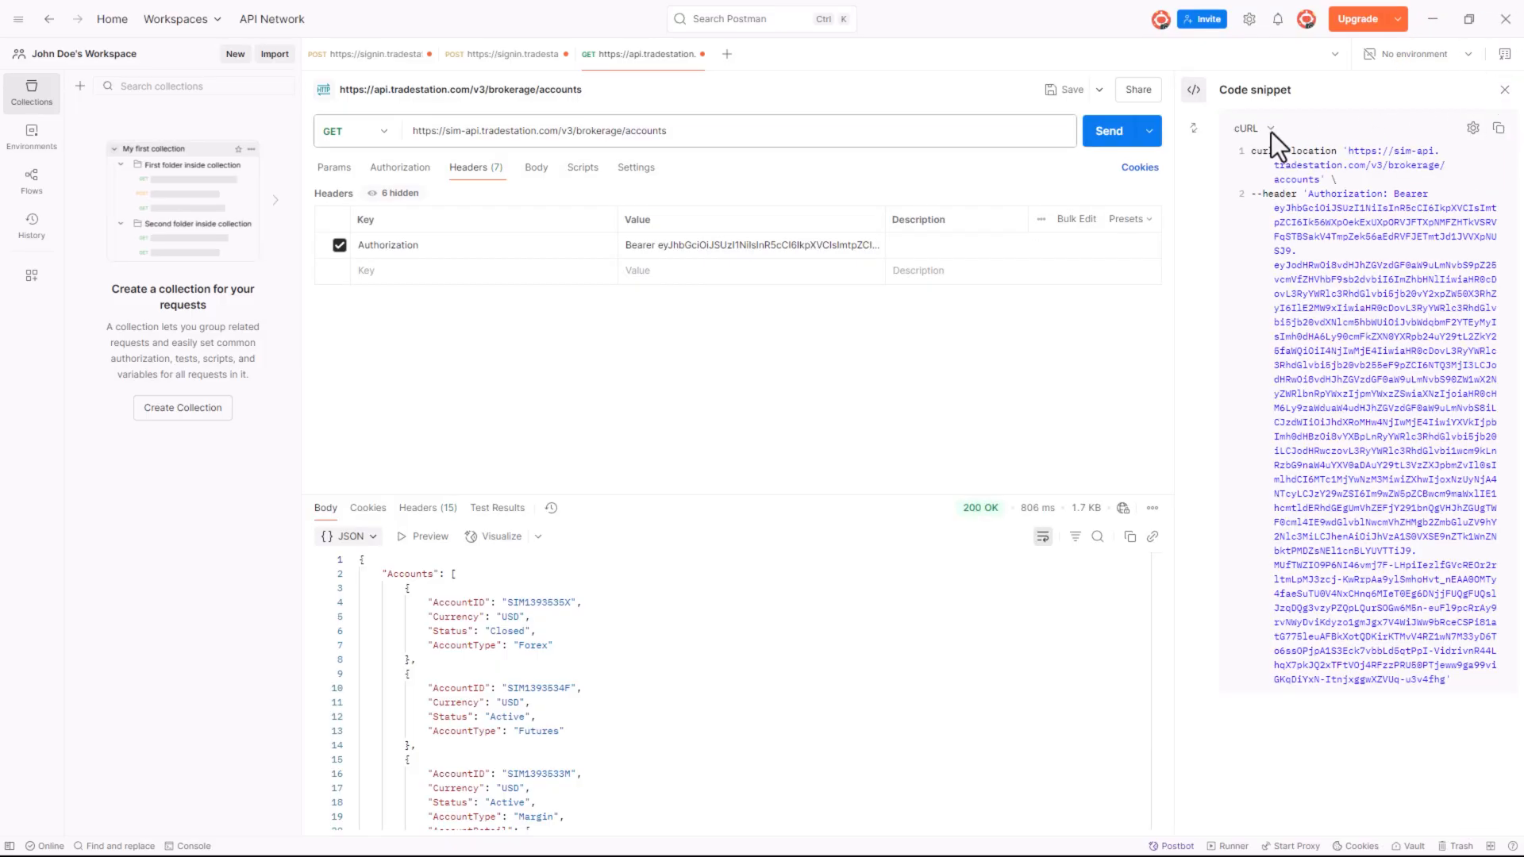
click(1254, 127)
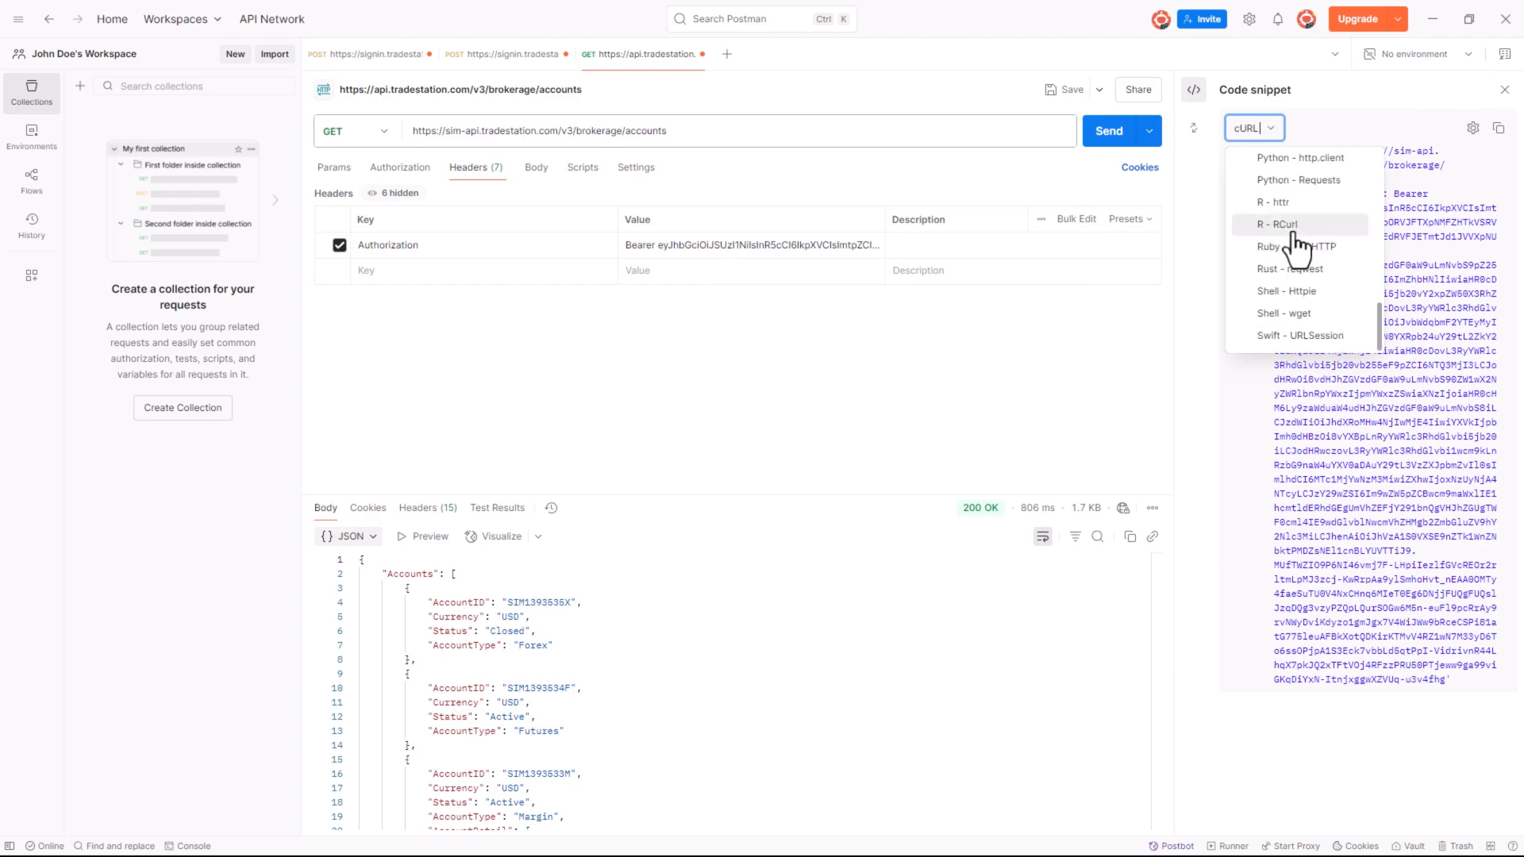